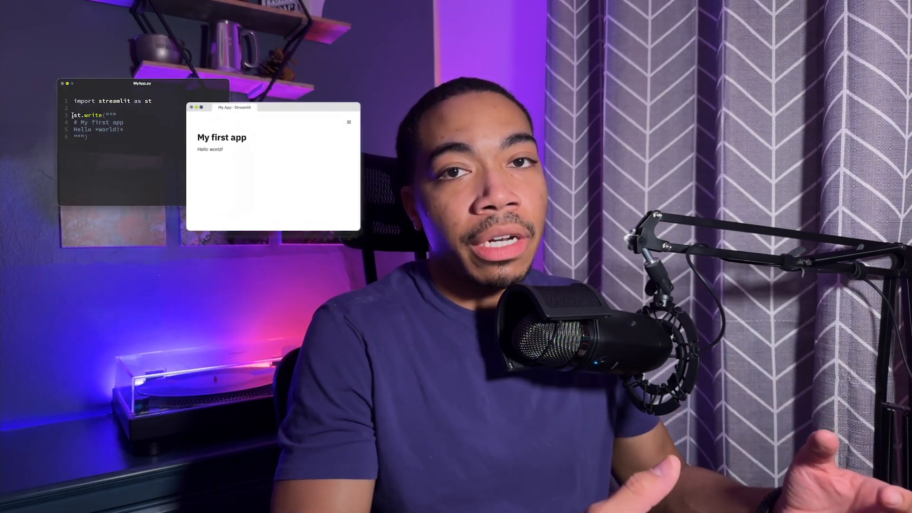
# Draft the app.py skeleton importing mymodel, a '# Sales model' comment, m.run(window=15) and a window slider
pyautogui.write('import mymodel as m')
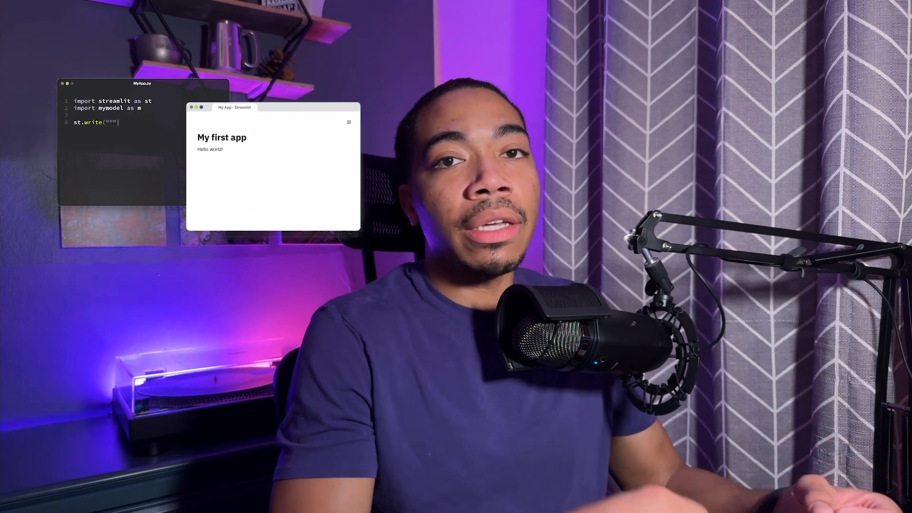
pyautogui.write('# Sales model')
pyautogui.write('st.write(')
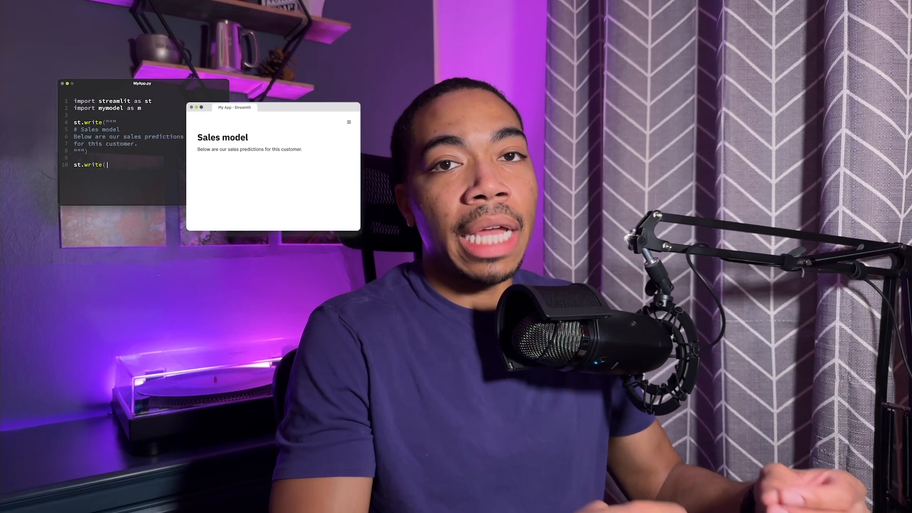
pyautogui.write('m.run(window=15))')
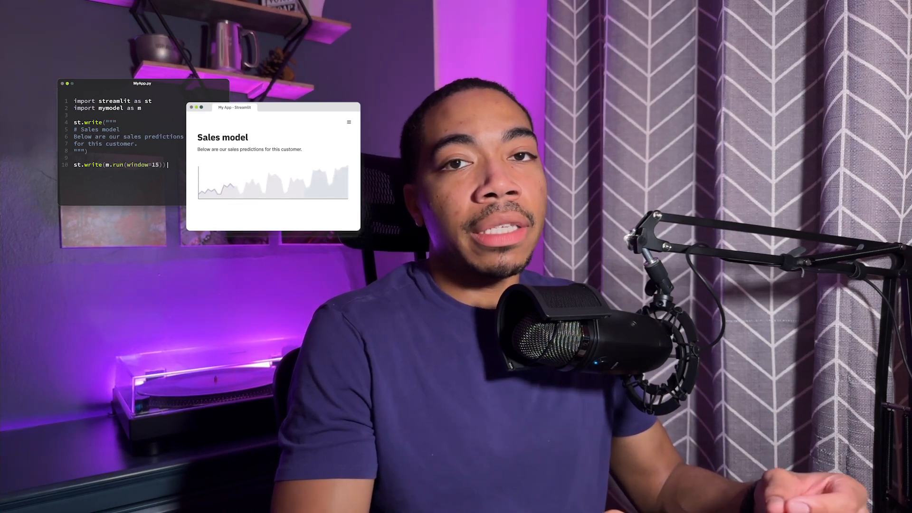
pyautogui.write('window = st.slider("Forecast win')
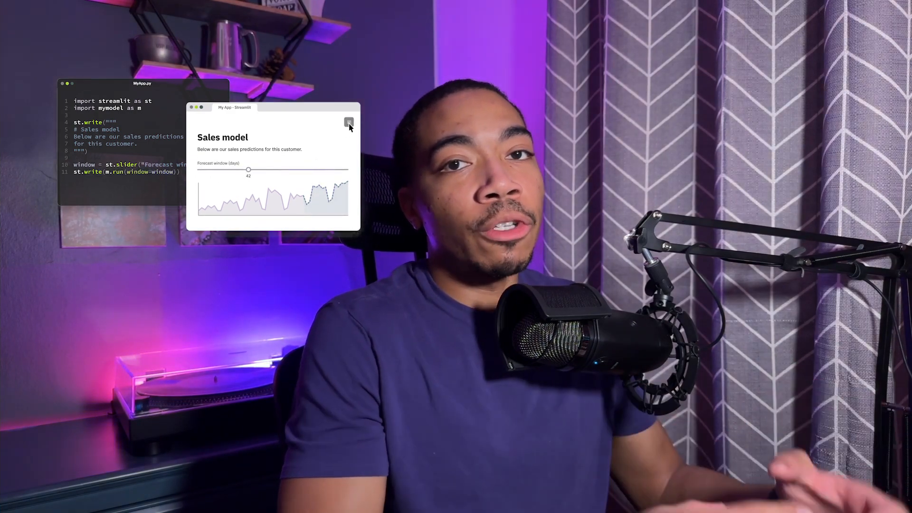
pyautogui.click(349, 122)
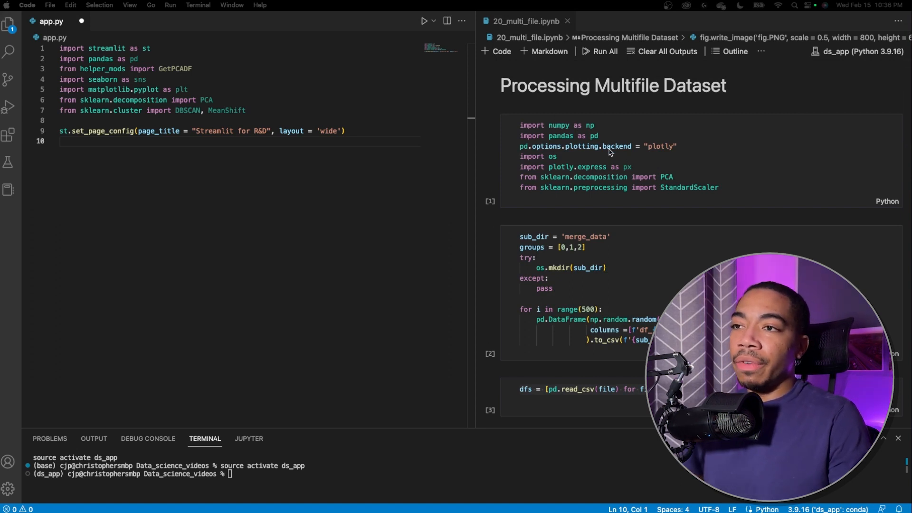
pyautogui.moveTo(186, 155)
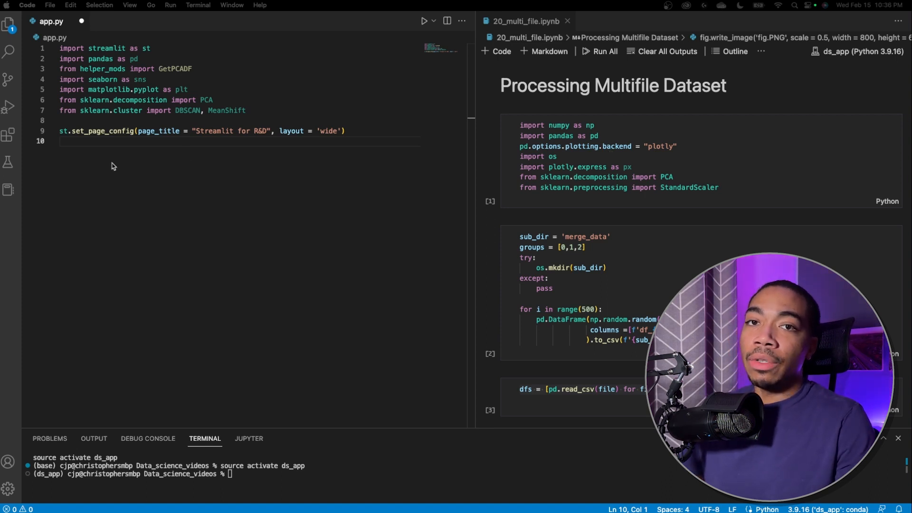
pyautogui.moveTo(140, 140)
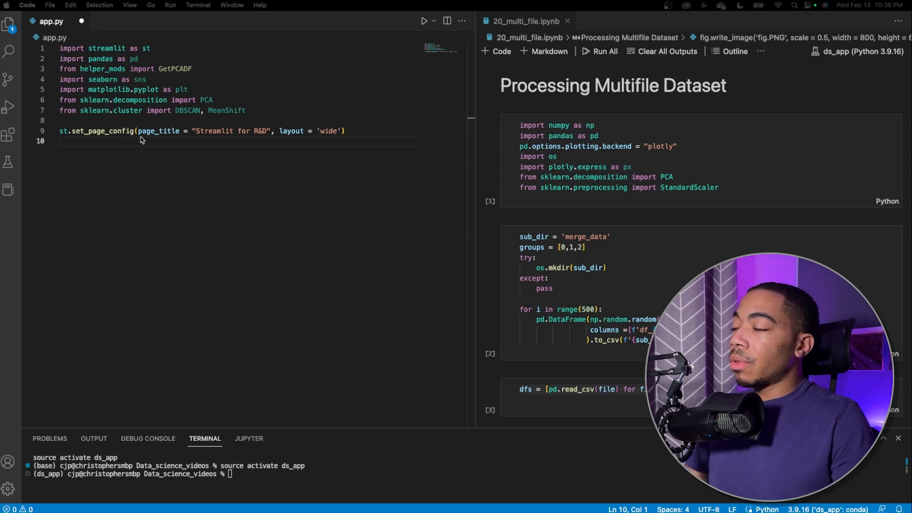
pyautogui.moveTo(159, 59)
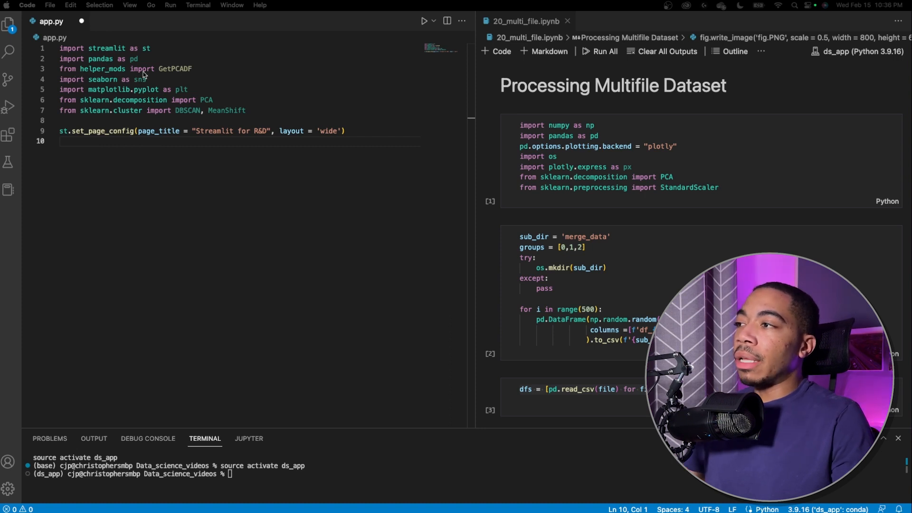
pyautogui.moveTo(170, 74)
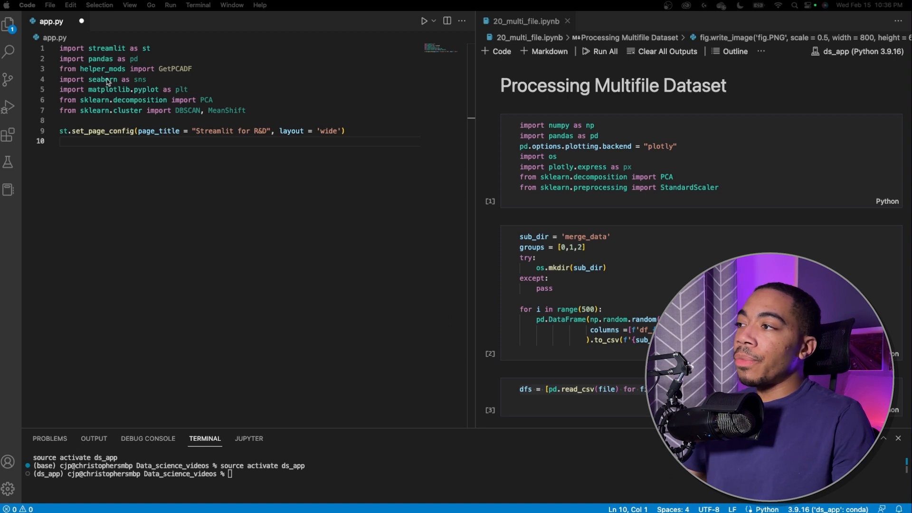
pyautogui.moveTo(109, 91)
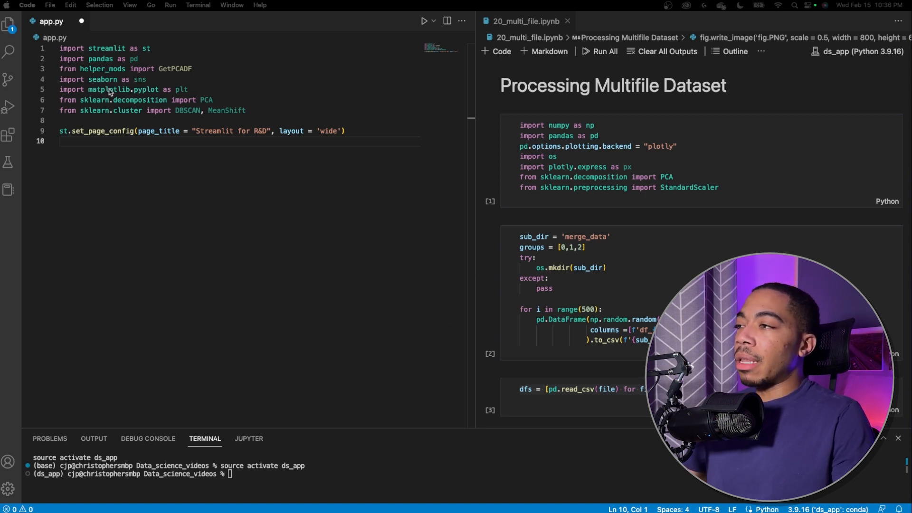
pyautogui.moveTo(116, 100)
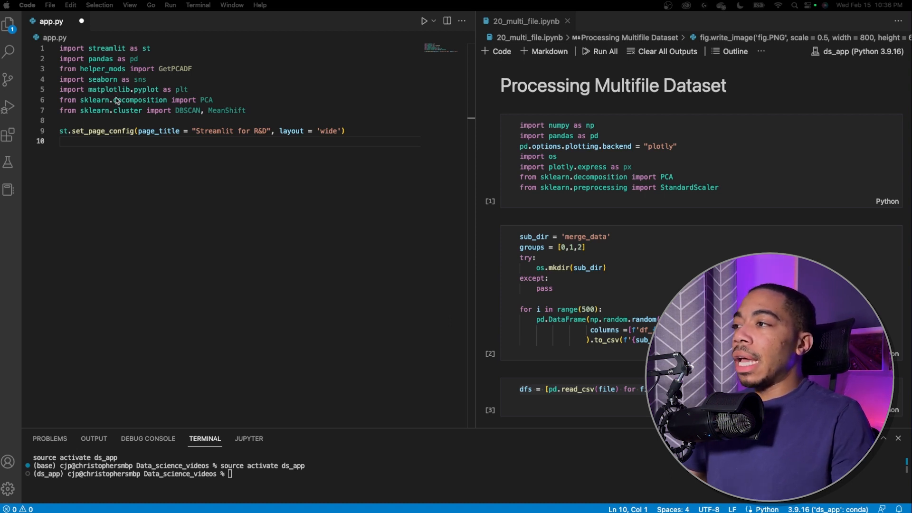
pyautogui.moveTo(223, 103)
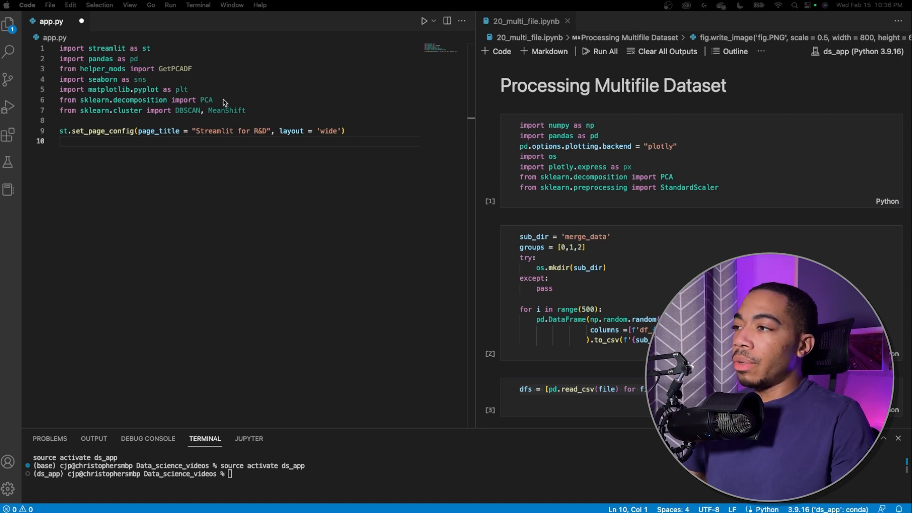
pyautogui.moveTo(95, 114)
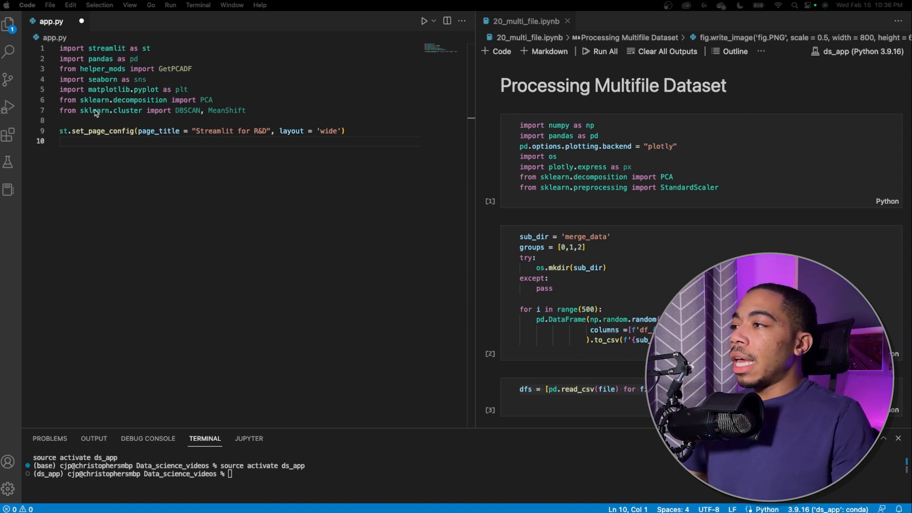
pyautogui.moveTo(122, 115)
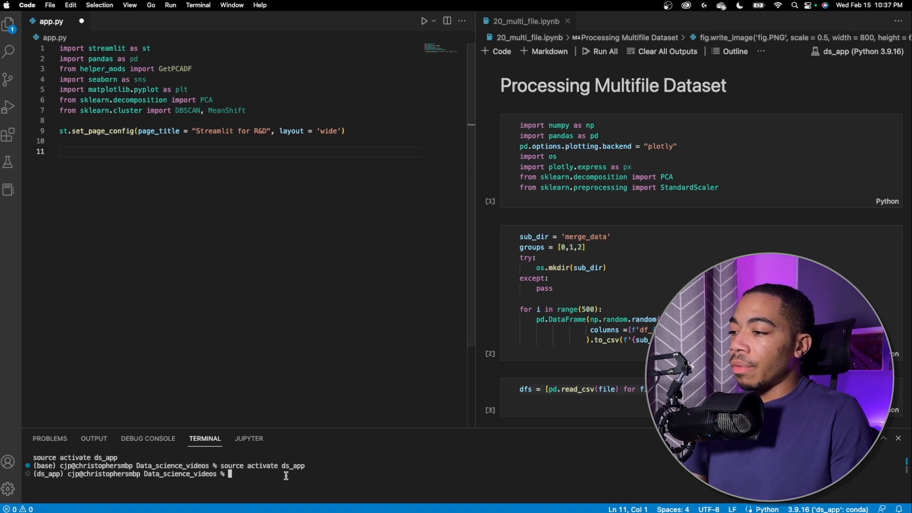
# Launch the app with 'streamlit run app.py' from the integrated terminal
pyautogui.write('sr\\\\')
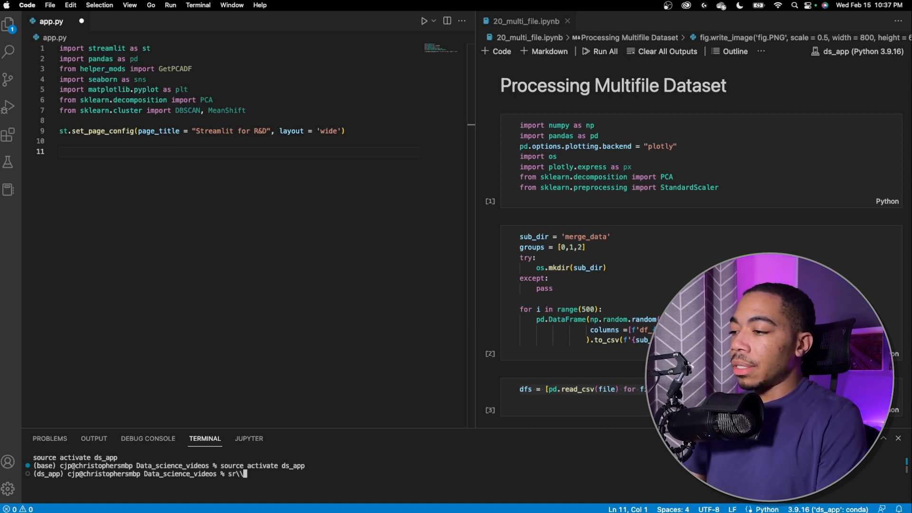
pyautogui.write('streamlit run app.py')
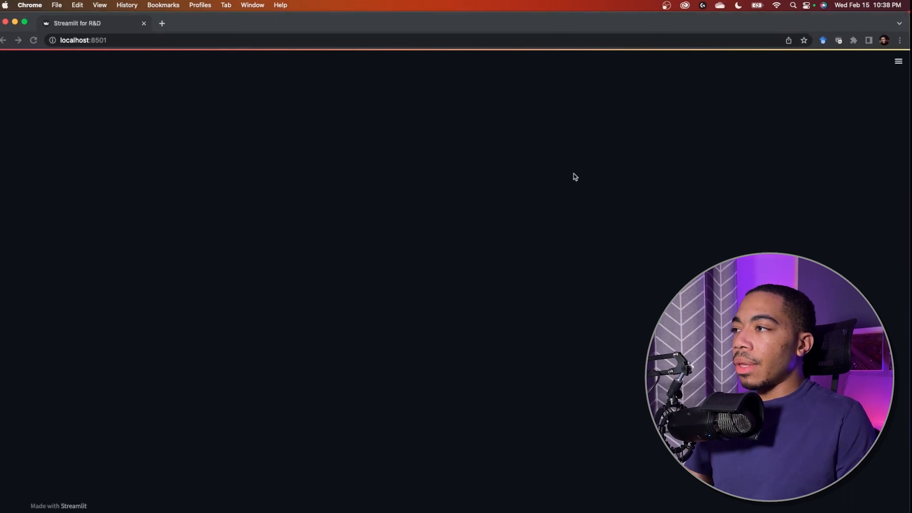
pyautogui.moveTo(372, 138)
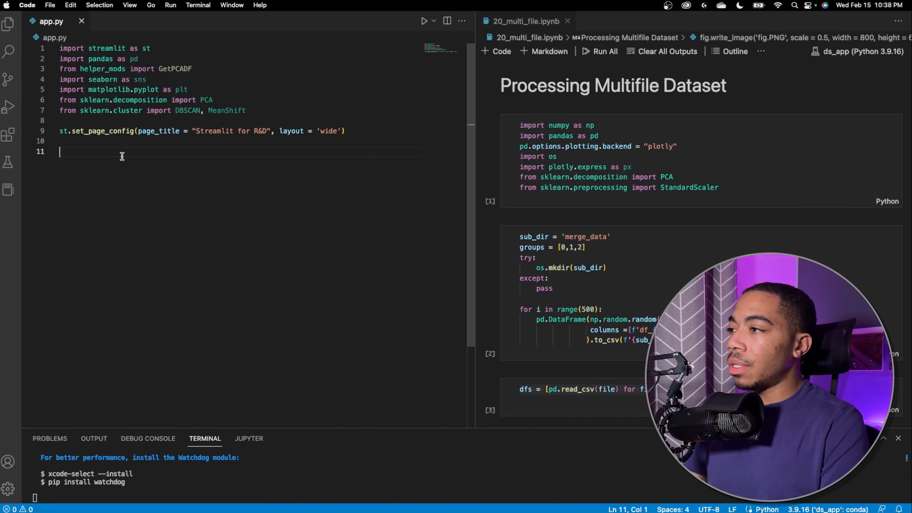
# Assign files to st.file_uploader('upload data files', accept_multiple_files=True)
pyautogui.write('files =')
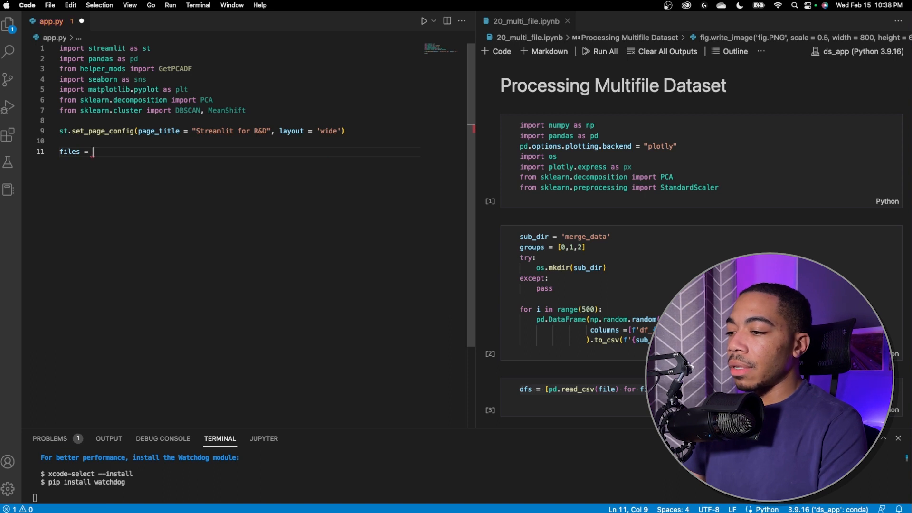
pyautogui.write("st.file_uploader('upload data files")
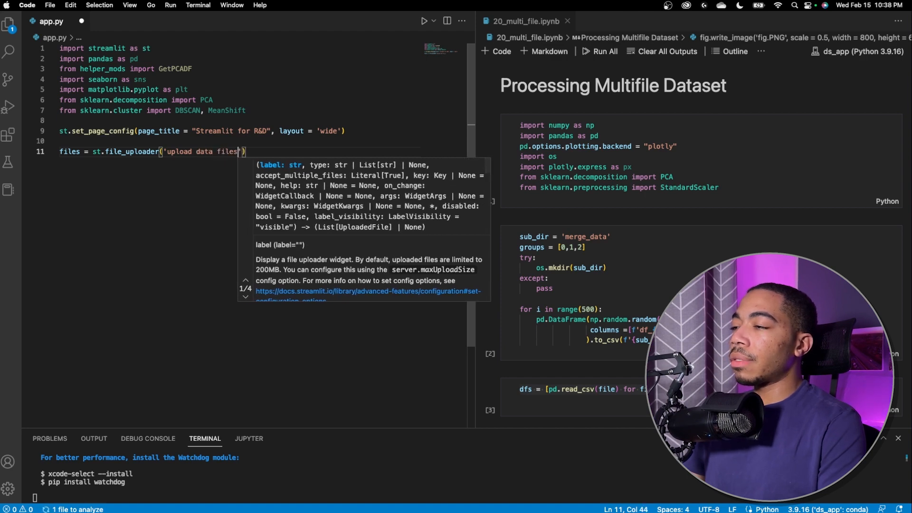
pyautogui.write(',')
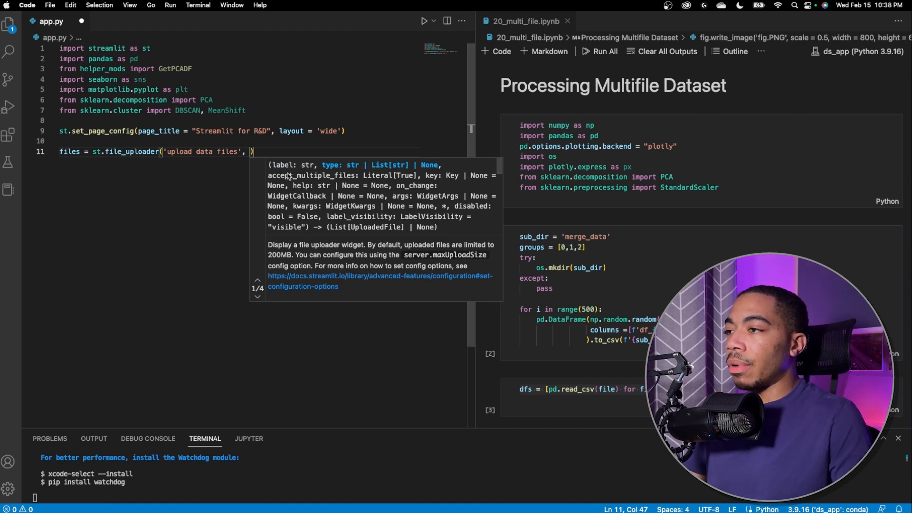
pyautogui.moveTo(302, 181)
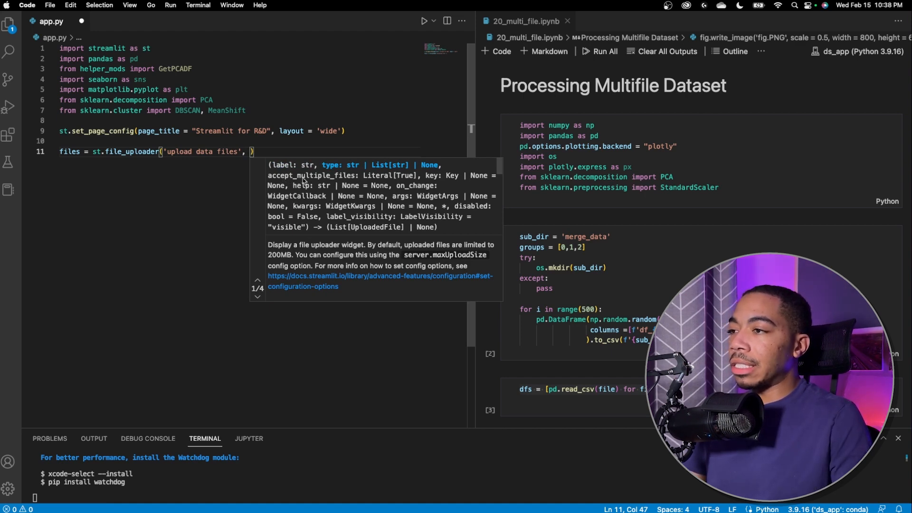
pyautogui.write('a')
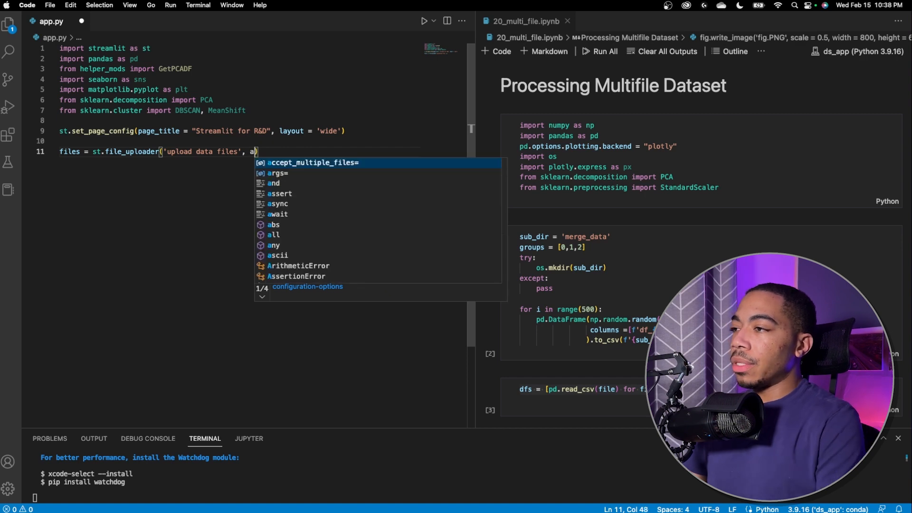
pyautogui.write('ccept_multiple_files=T')
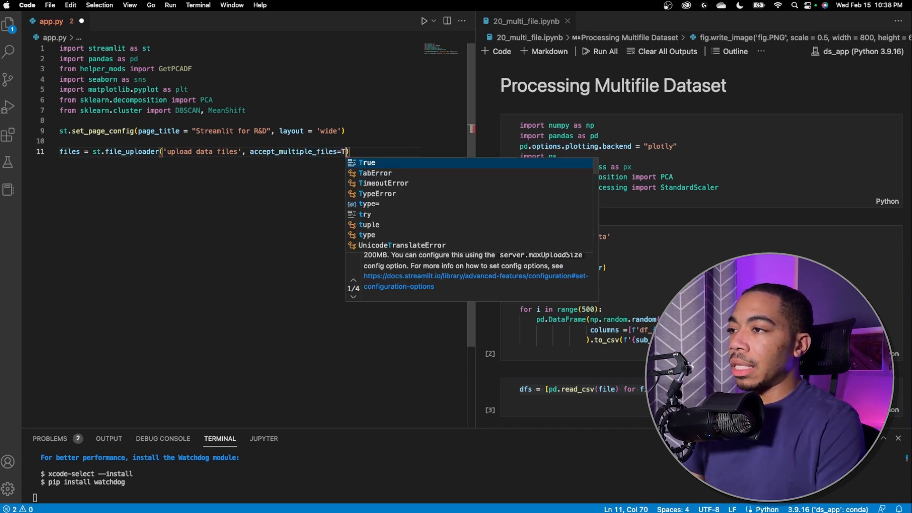
pyautogui.write('rue')
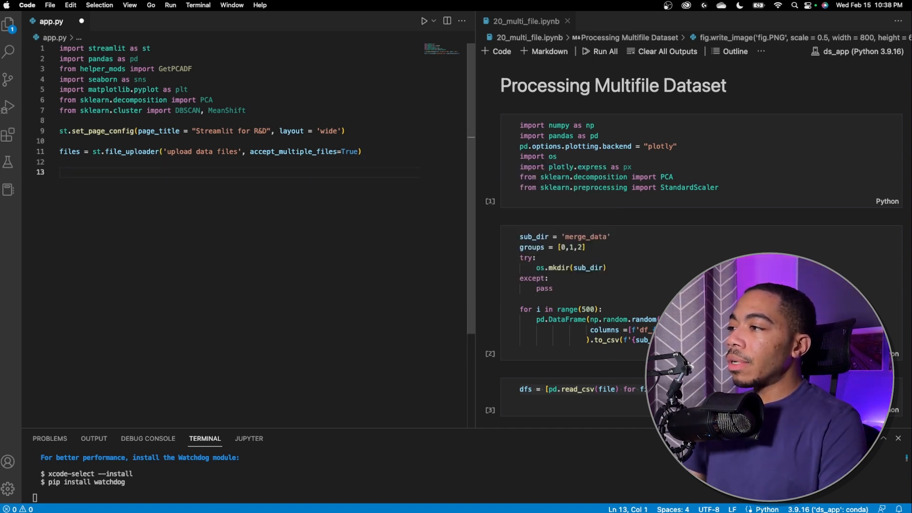
# Add 'if files:' with st.write(len(files)) inside it and save app.py
pyautogui.write('fi')
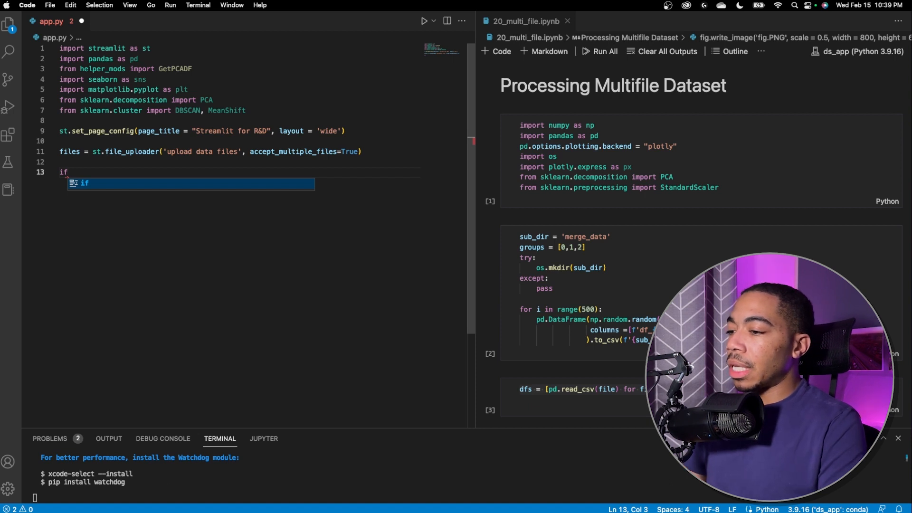
pyautogui.write('files:')
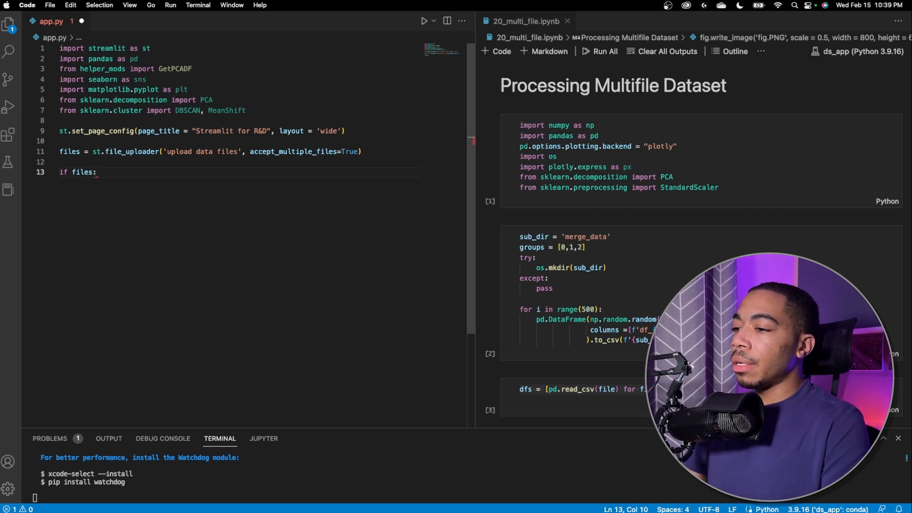
pyautogui.press('Enter')
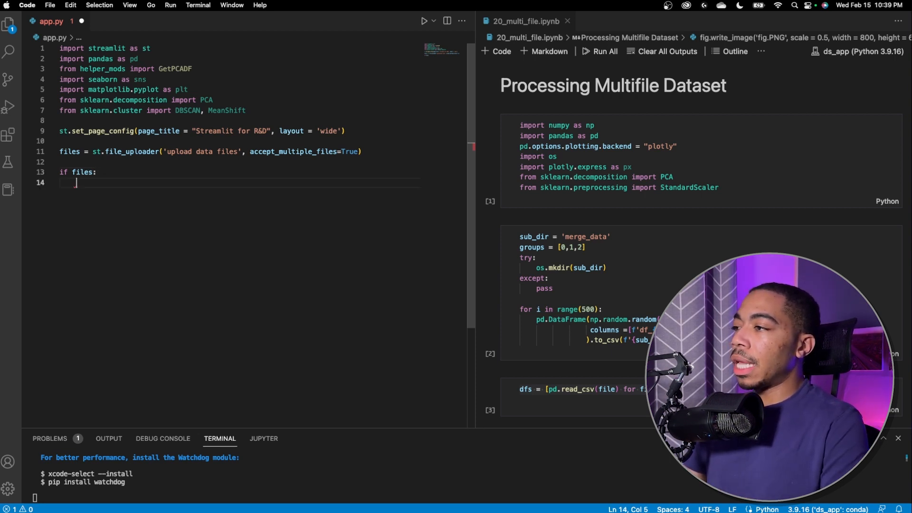
pyautogui.write('wr')
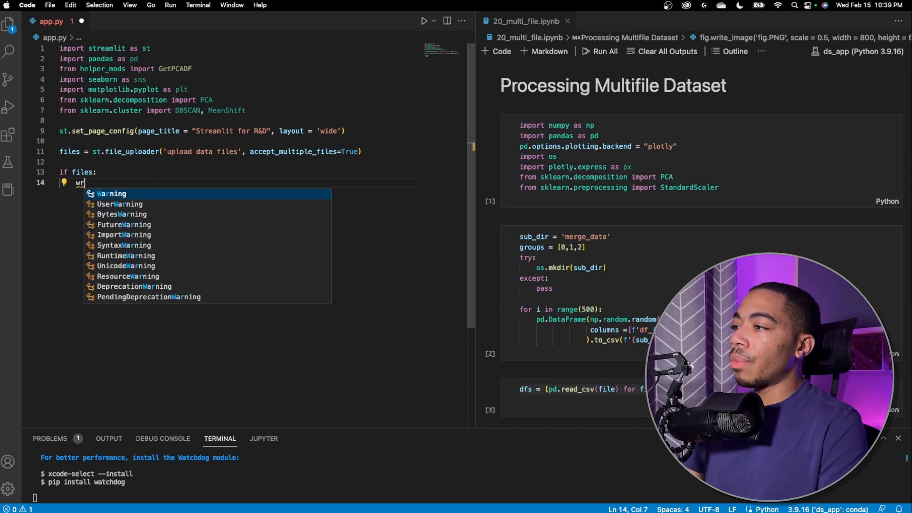
pyautogui.write('st.write')
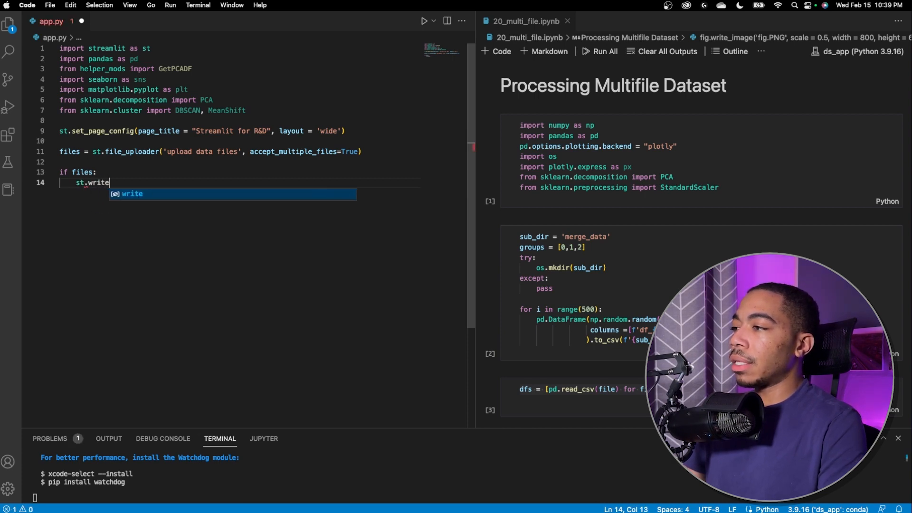
pyautogui.write('(len')
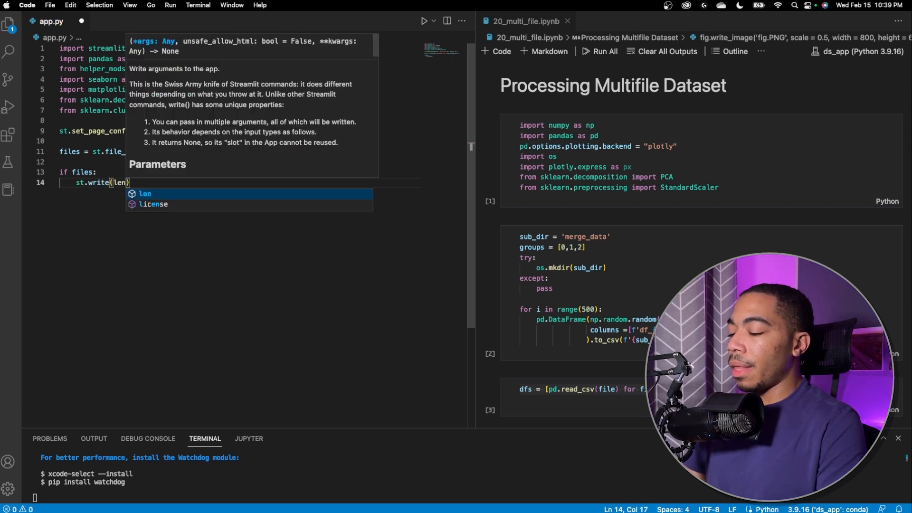
pyautogui.write('files')
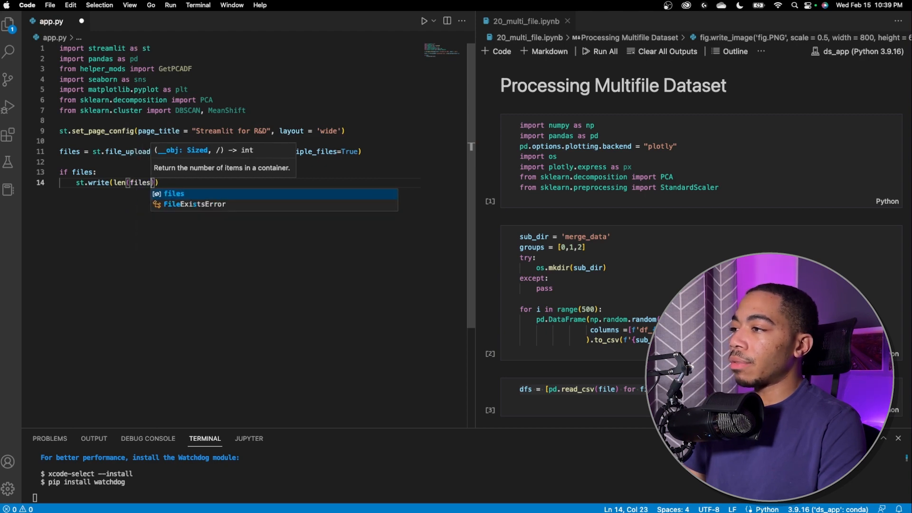
pyautogui.press('enter')
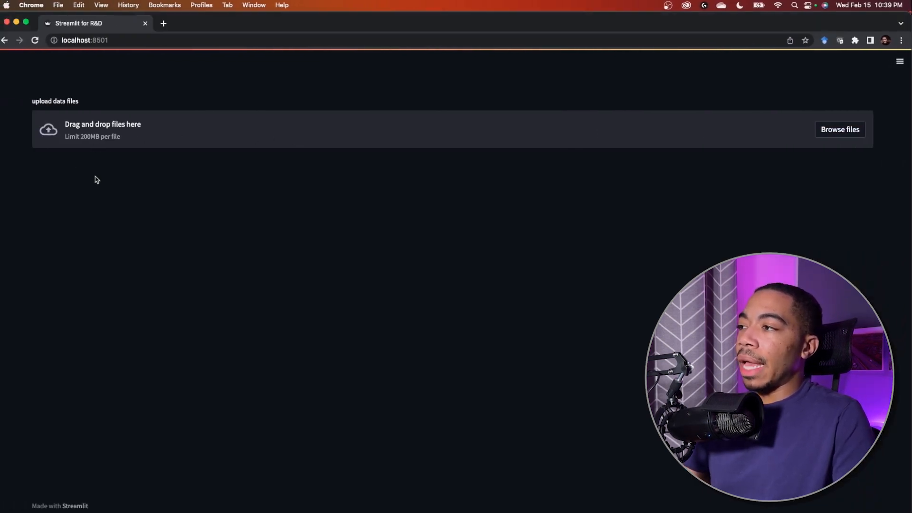
pyautogui.moveTo(780, 161)
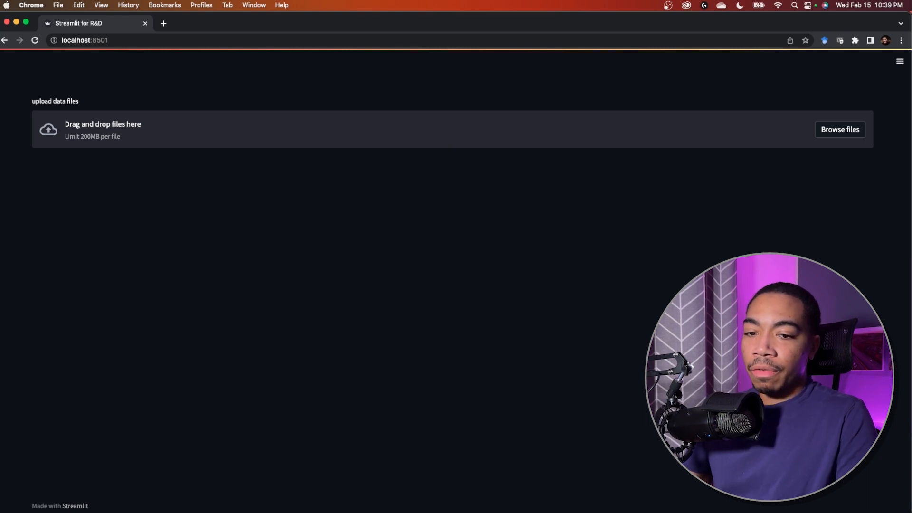
# In Finder's merge_data folder select file_0.csv and scroll toward file_100.csv for upload
pyautogui.click(839, 129)
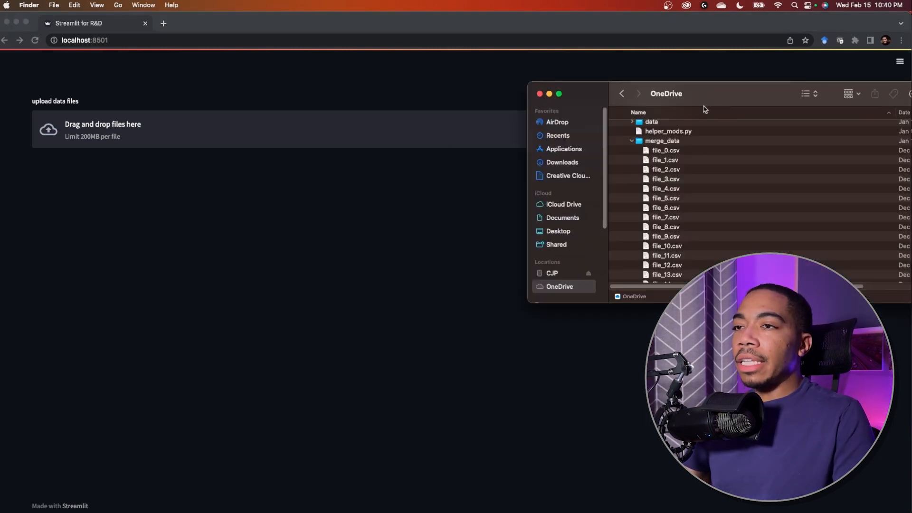
pyautogui.click(666, 150)
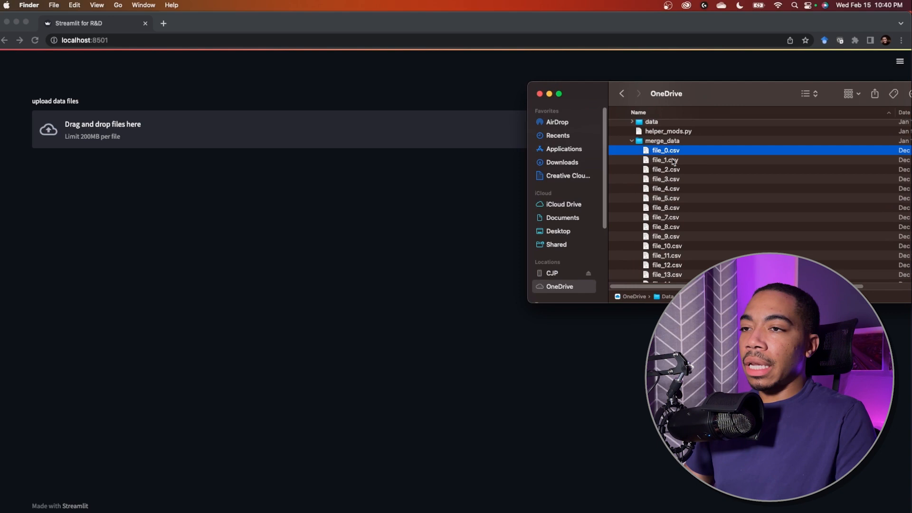
pyautogui.scroll(-3)
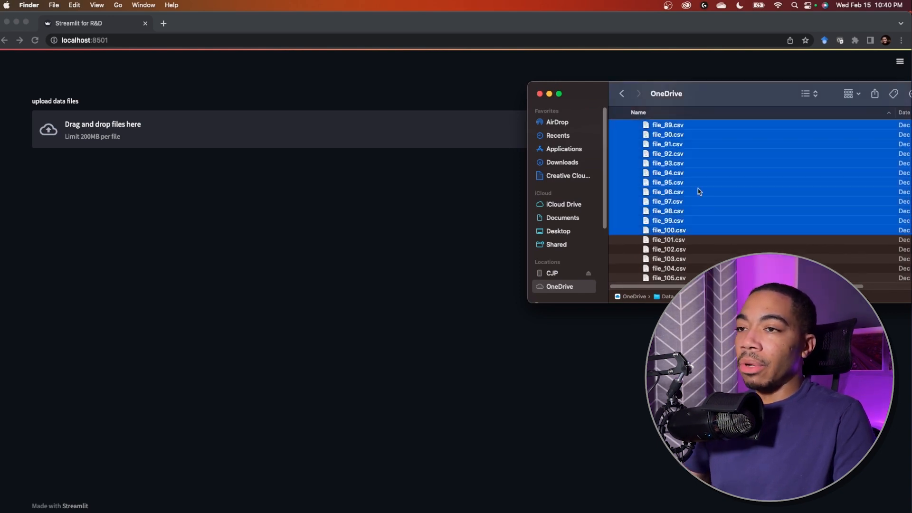
pyautogui.moveTo(685, 182)
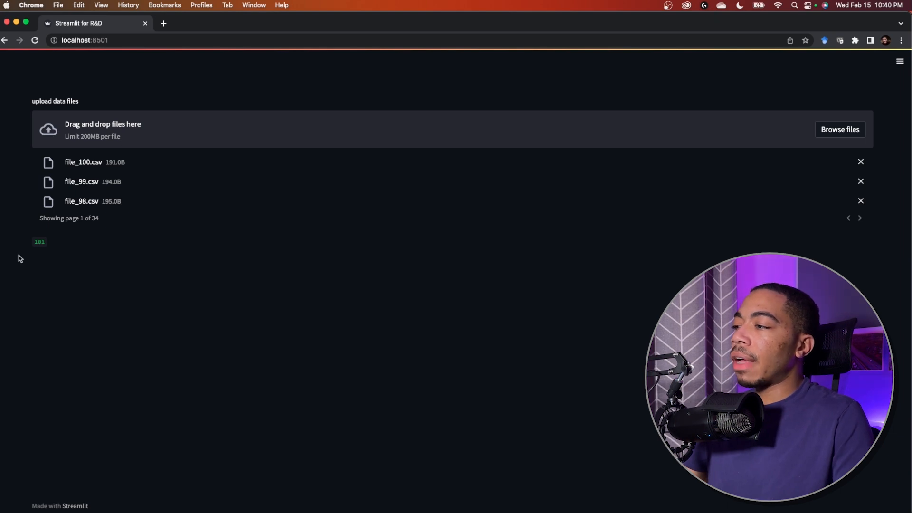
pyautogui.moveTo(40, 255)
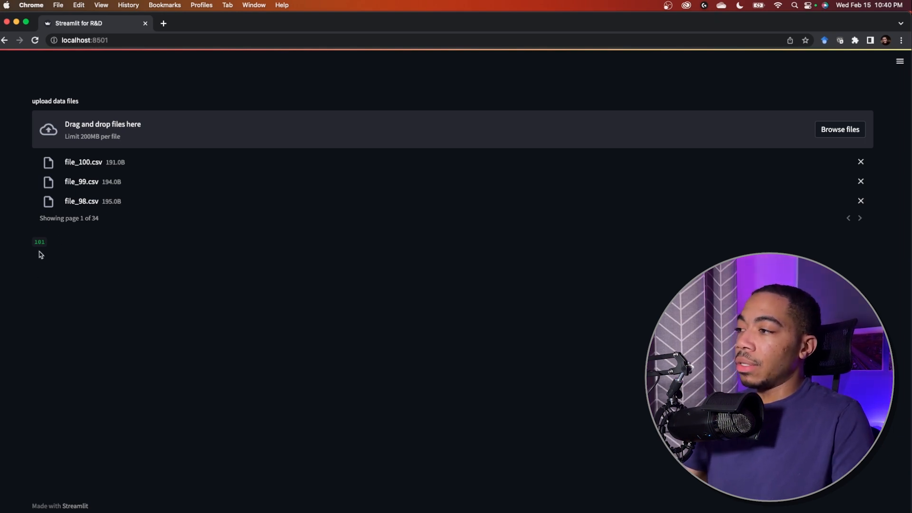
pyautogui.moveTo(51, 245)
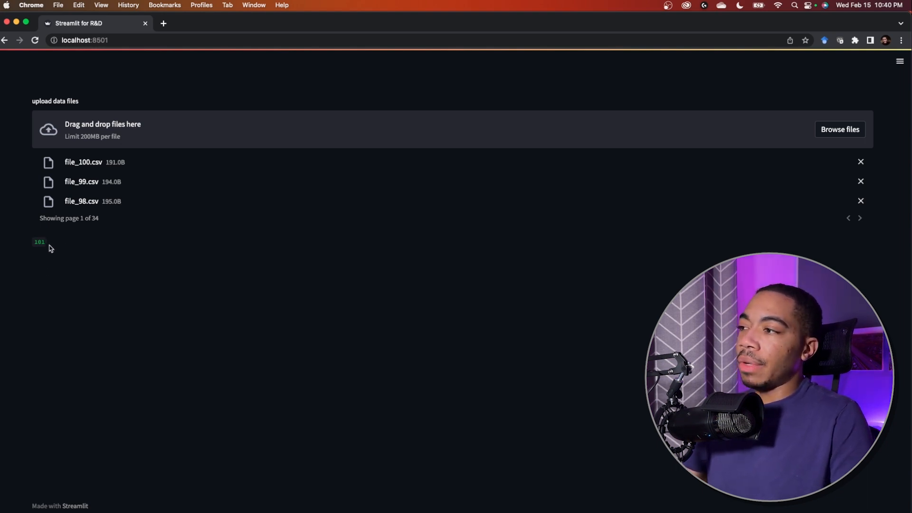
pyautogui.moveTo(860, 217)
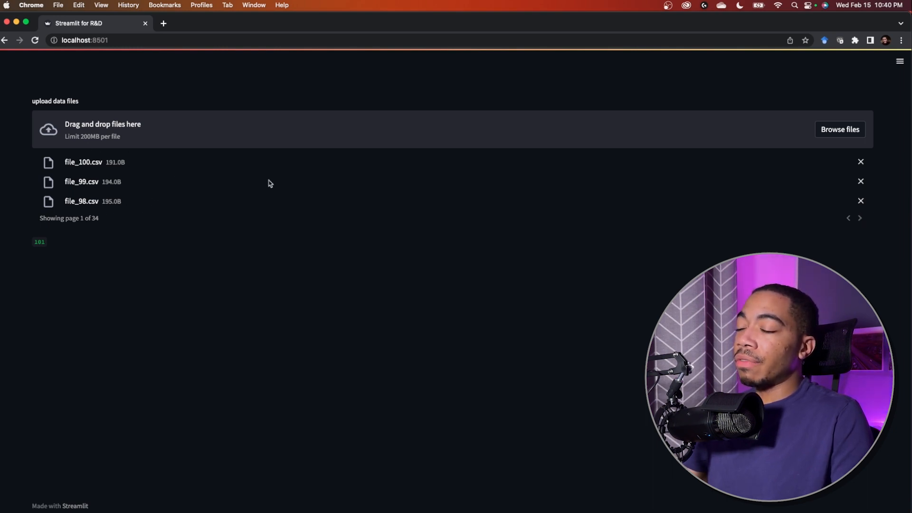
# Step through the pages of the 101 uploaded CSV files listed under the uploader
pyautogui.click(860, 219)
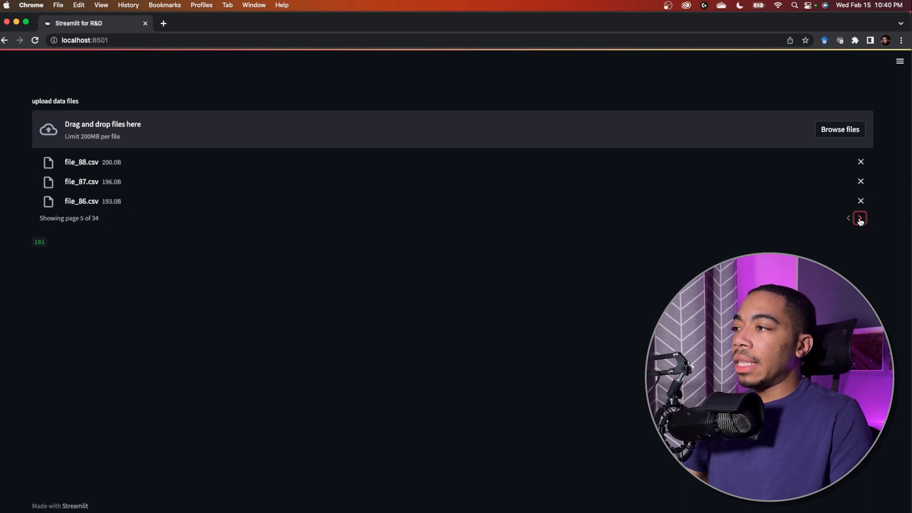
pyautogui.click(859, 218)
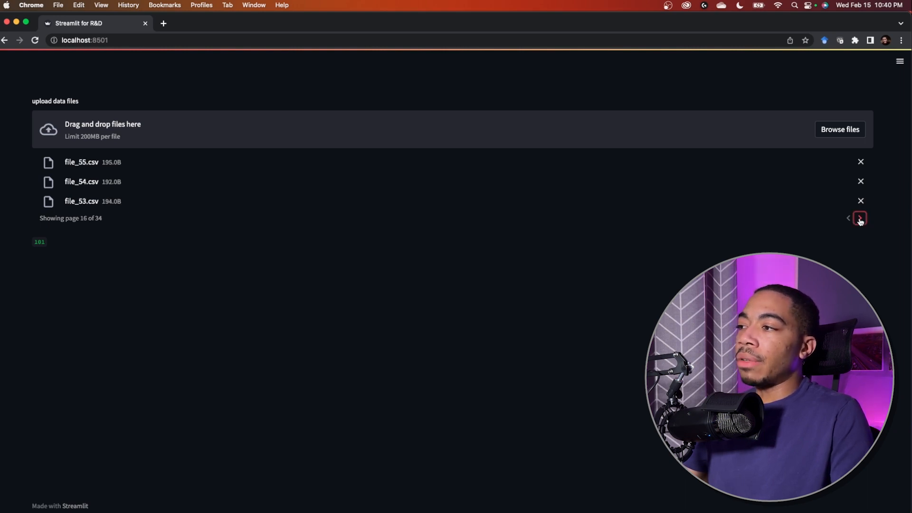
pyautogui.click(860, 218)
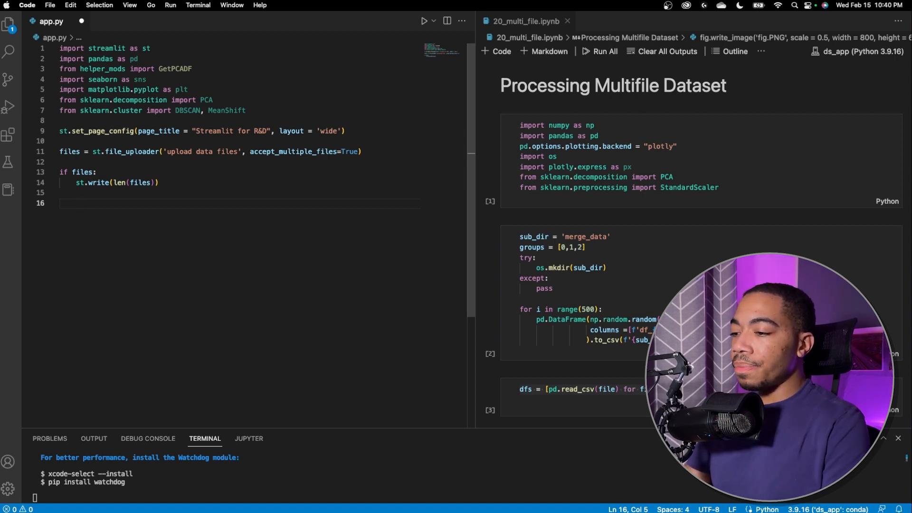
# Add dfs = [pd.read_csv(file) for file in files] and consult the notebook's concat cell
pyautogui.write('dfs')
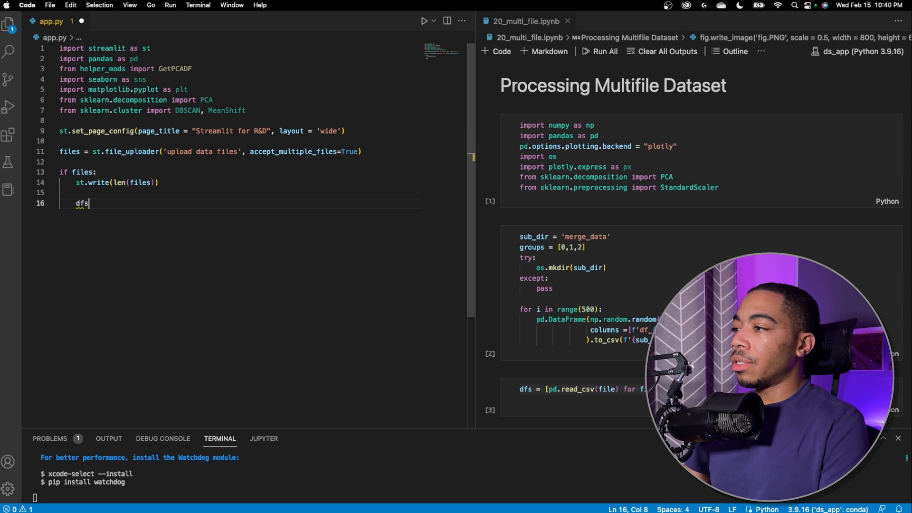
pyautogui.write('= p')
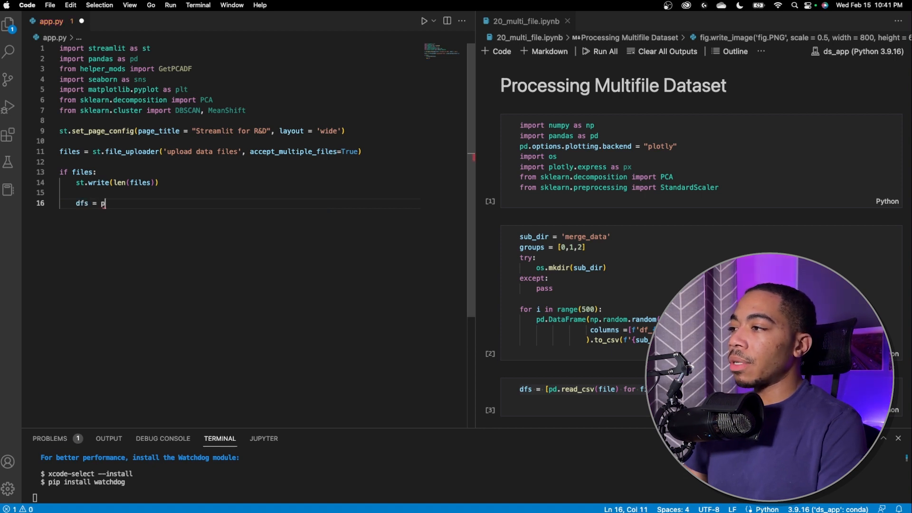
pyautogui.write('d')
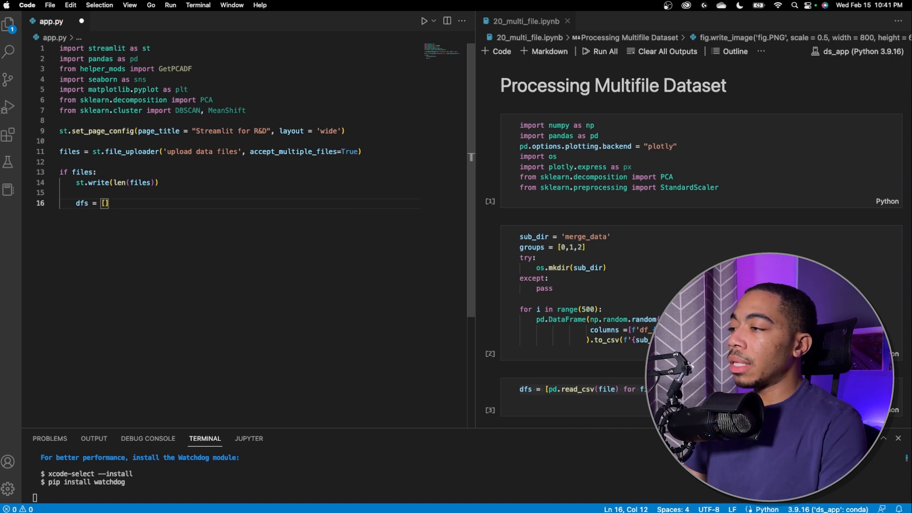
pyautogui.write('pd')
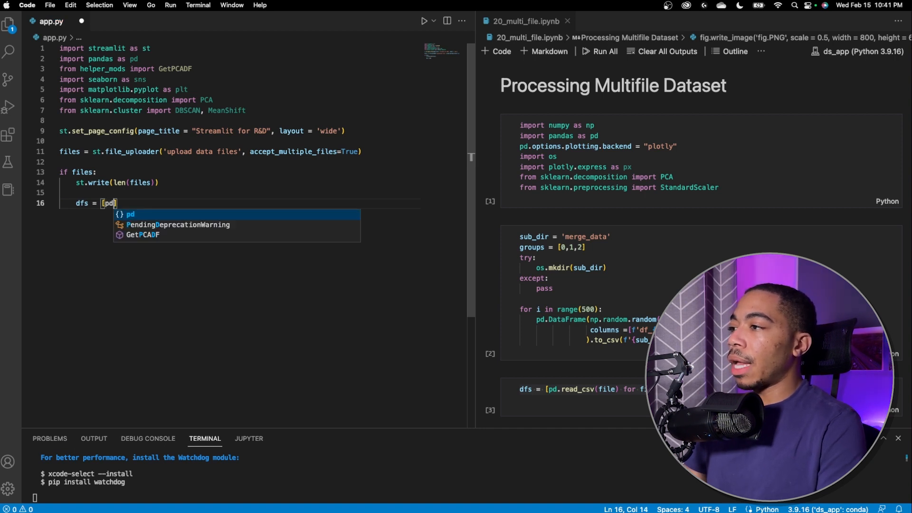
pyautogui.write('.read')
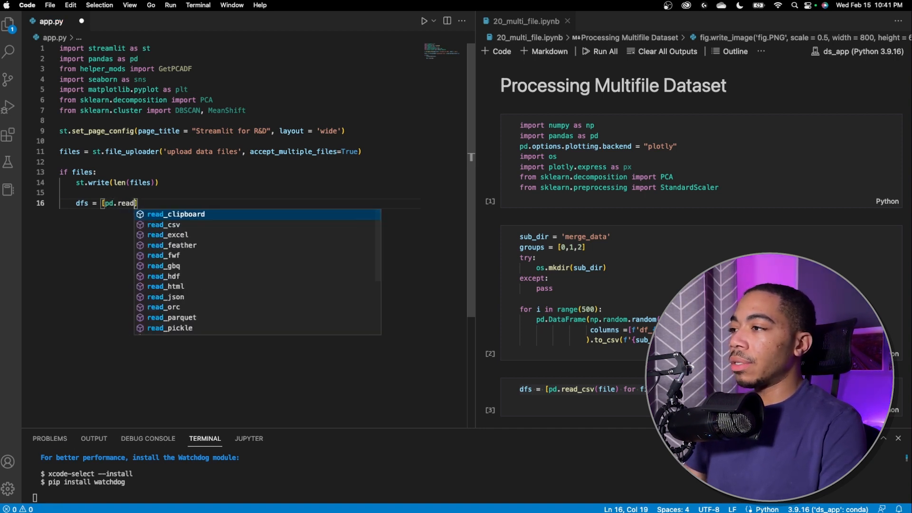
pyautogui.write('_csv')
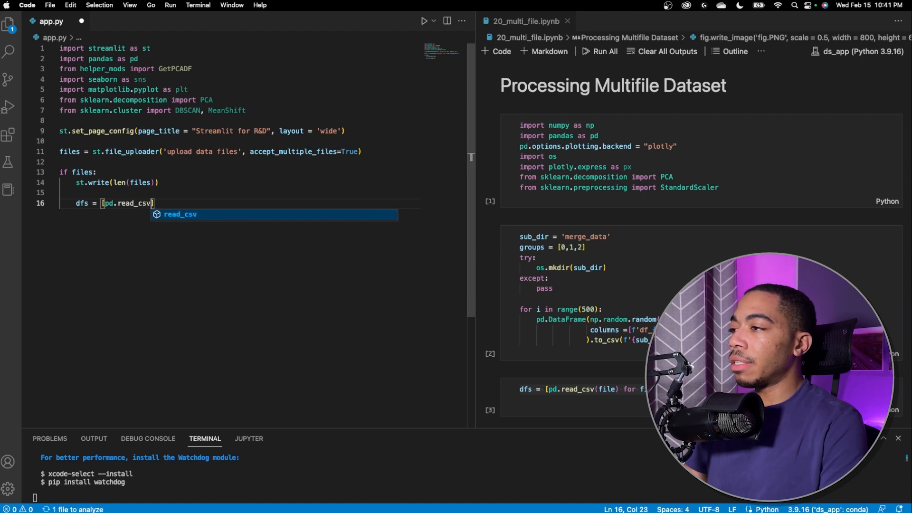
pyautogui.write('(files')
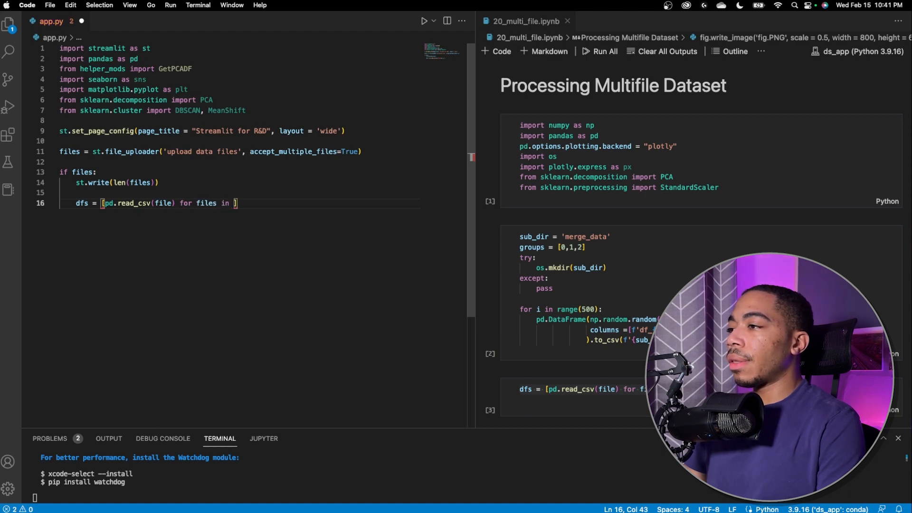
pyautogui.write('file')
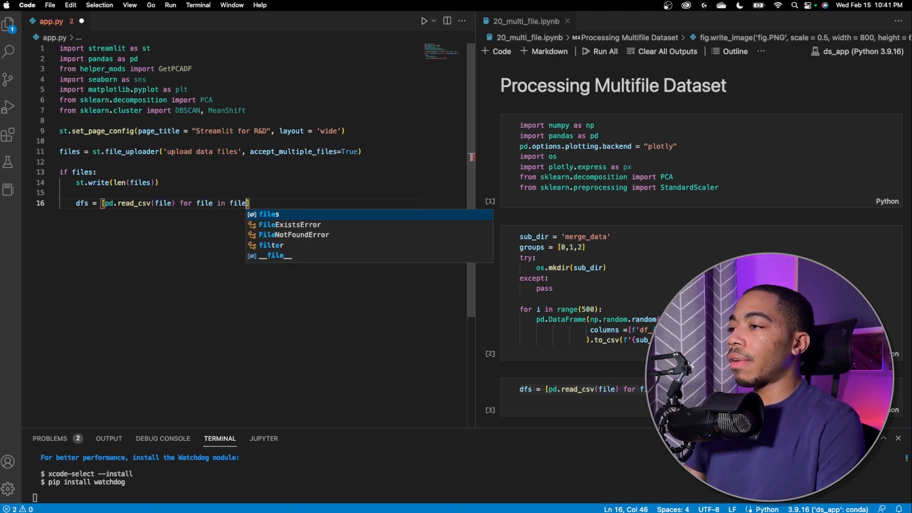
pyautogui.write('s')
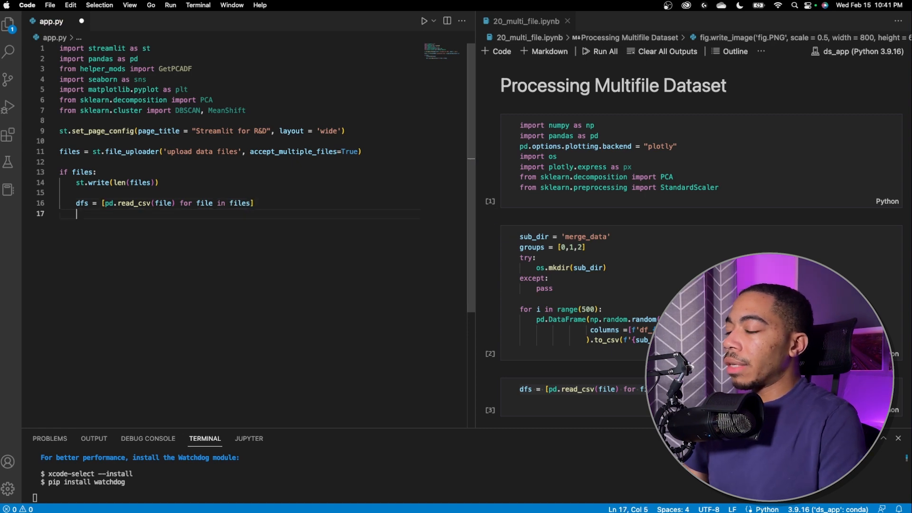
pyautogui.scroll(-3)
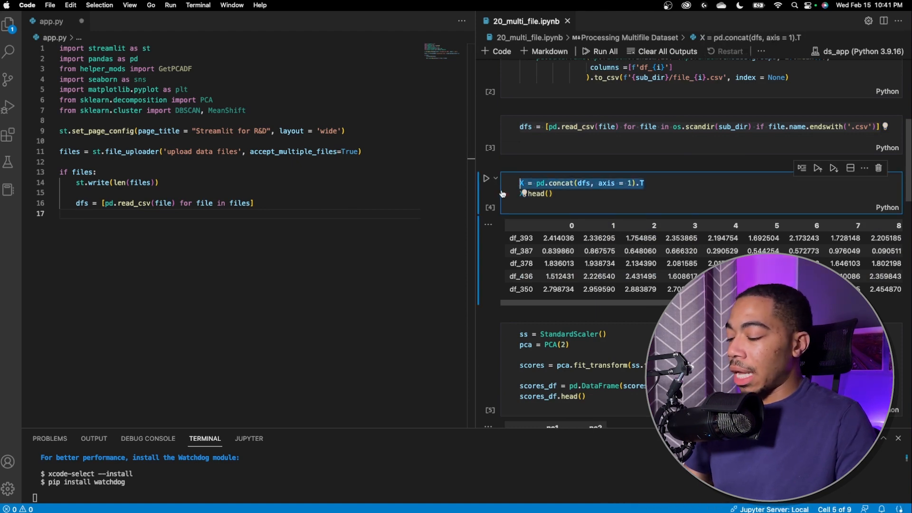
# Add X = pd.concat(dfs, axis = 1).T and st.dataframe(X), then save app.py
pyautogui.write('X = pd.concat(dfs, axis = 1).T')
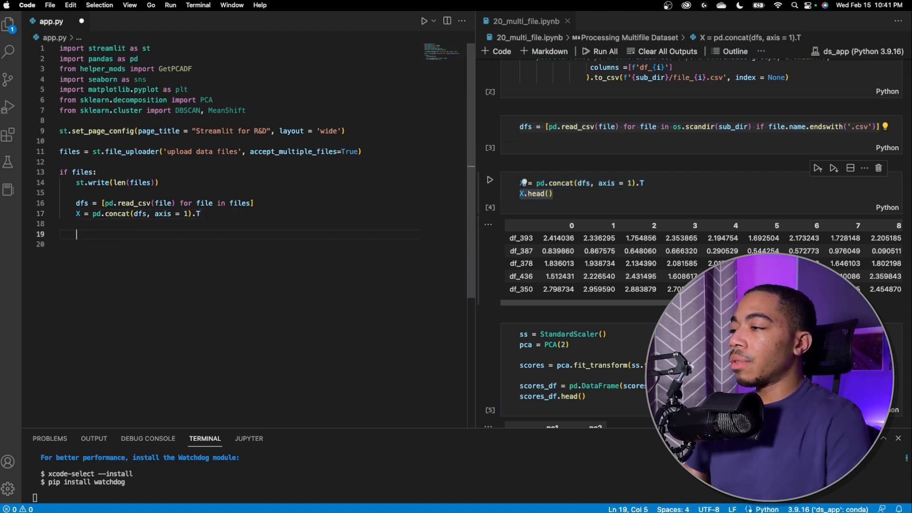
pyautogui.write('st.dataframe(')
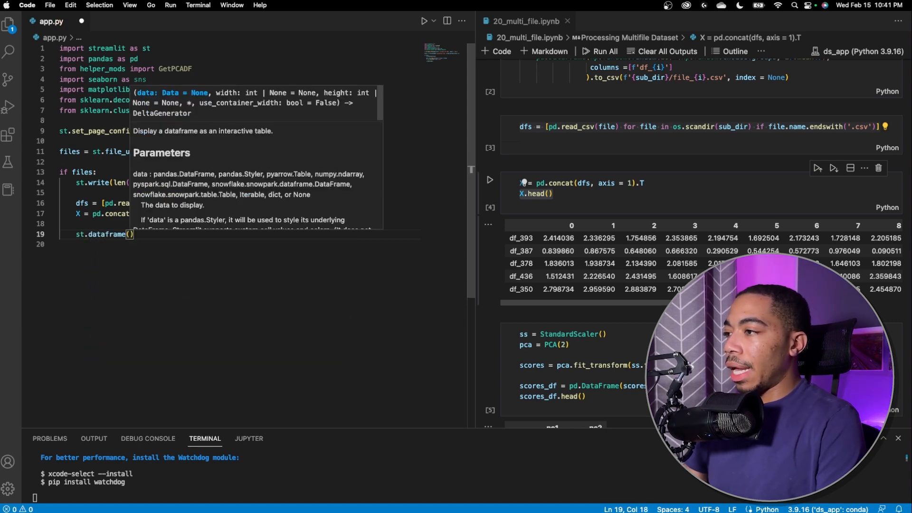
pyautogui.write('X')
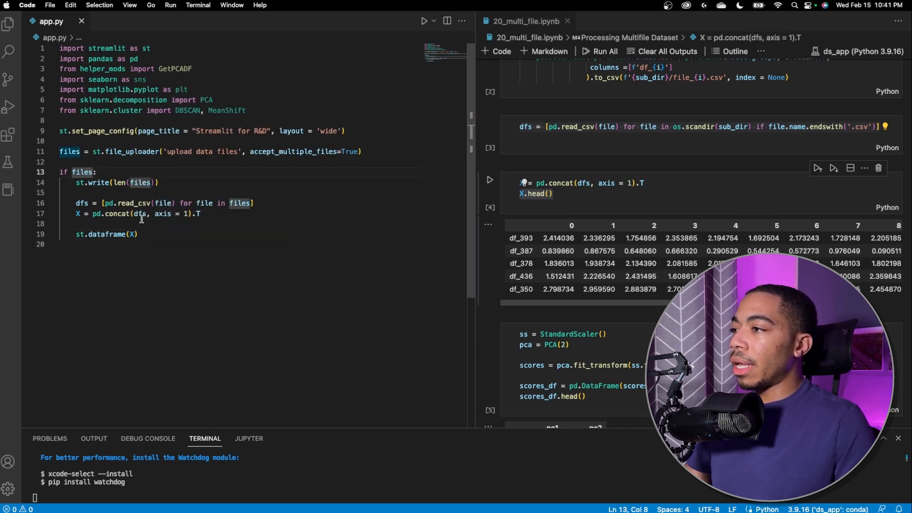
pyautogui.moveTo(137, 203)
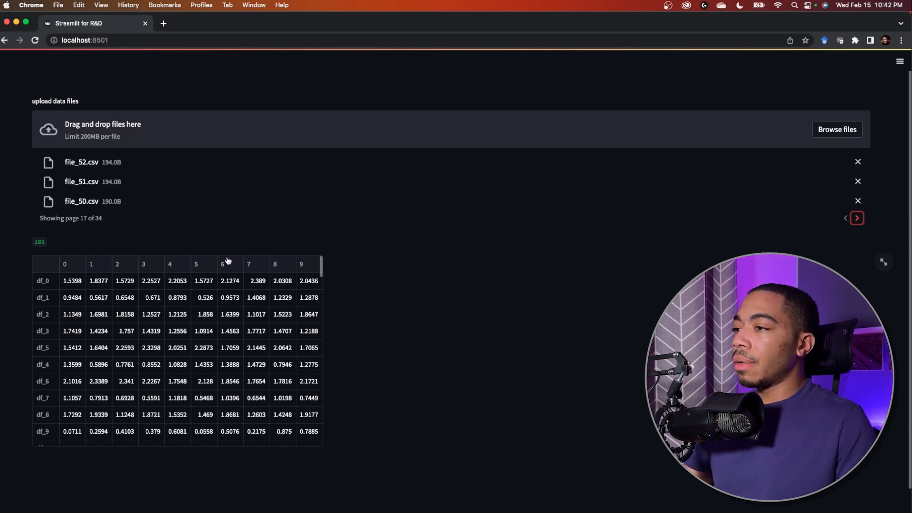
pyautogui.moveTo(64, 265)
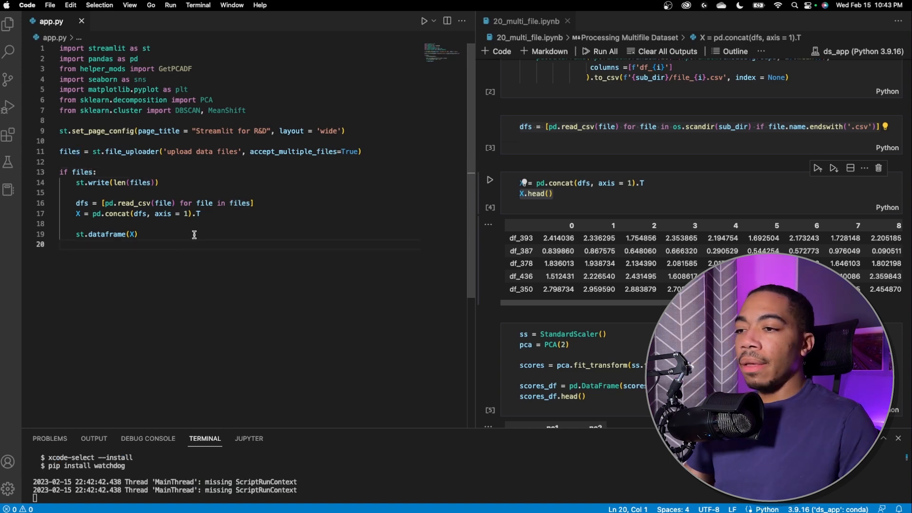
# Add pca_df = GetPCADF(X, 2) and start a comment line below it
pyautogui.press('enter')
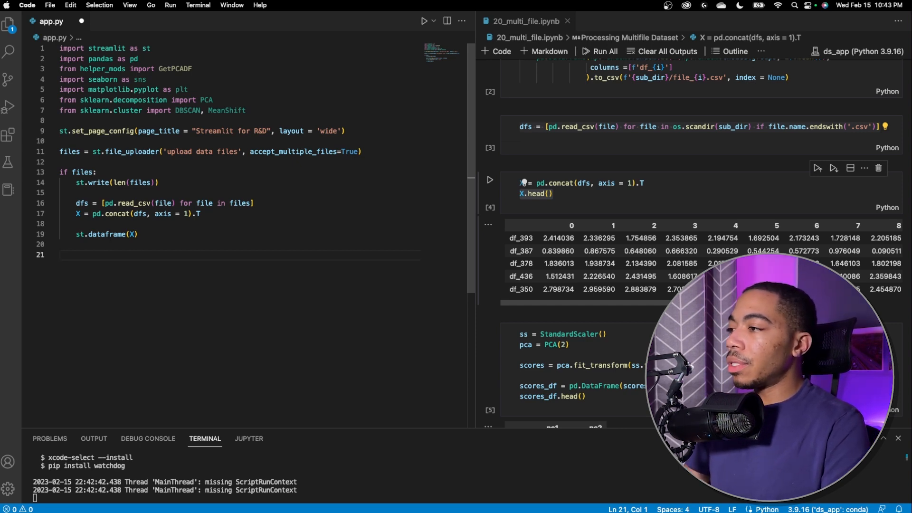
pyautogui.write('pca_df = P')
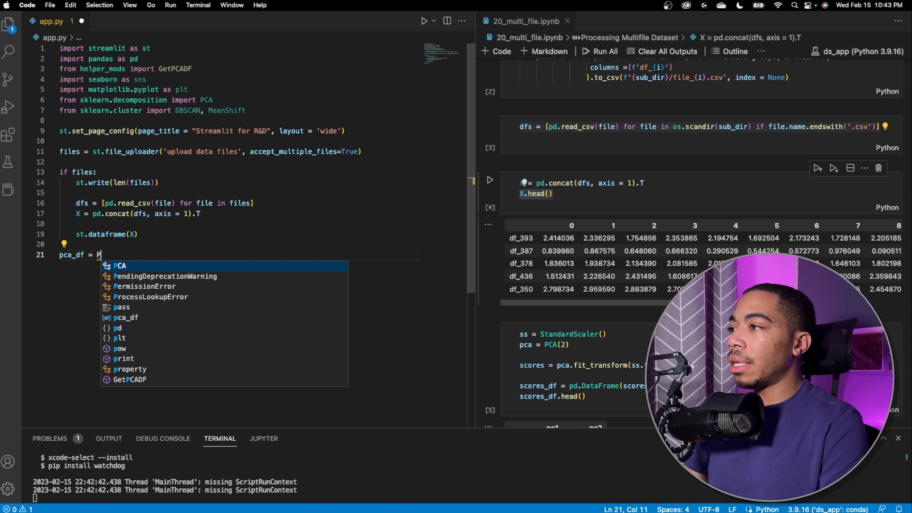
pyautogui.write('GetPCADF(X,')
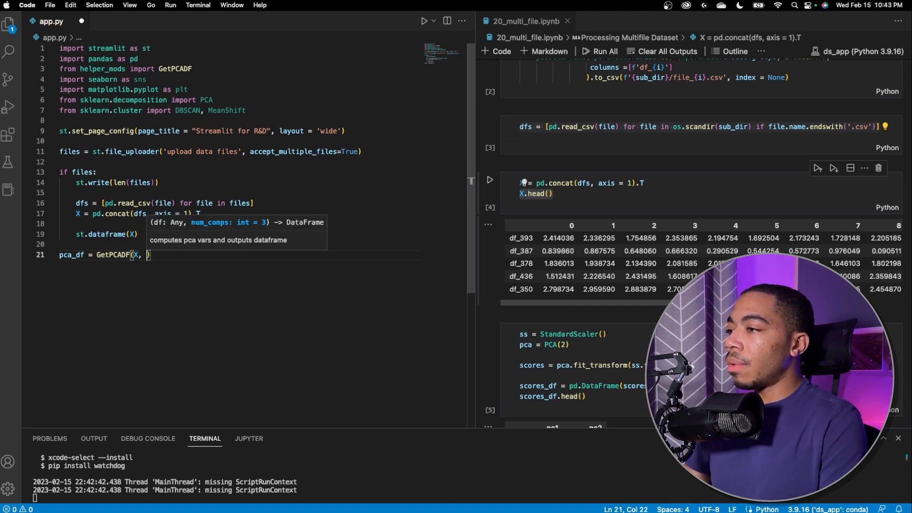
pyautogui.write('2')
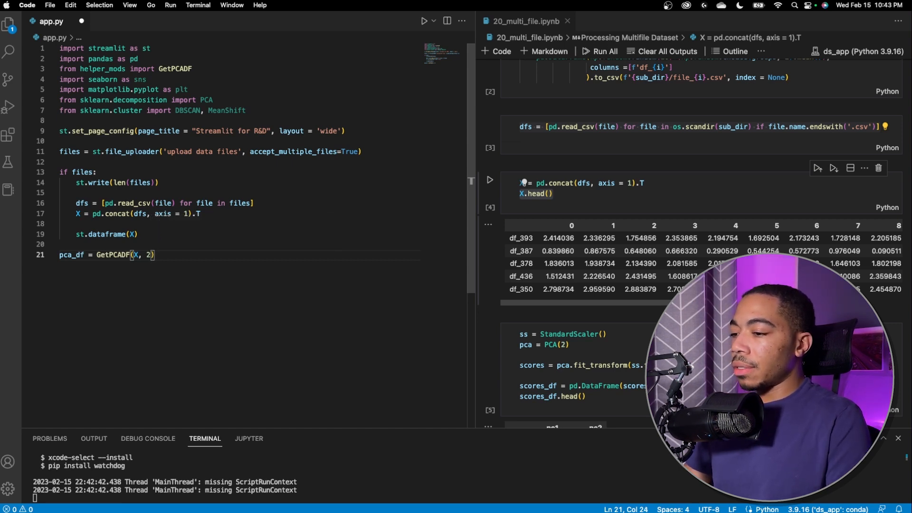
pyautogui.write('#')
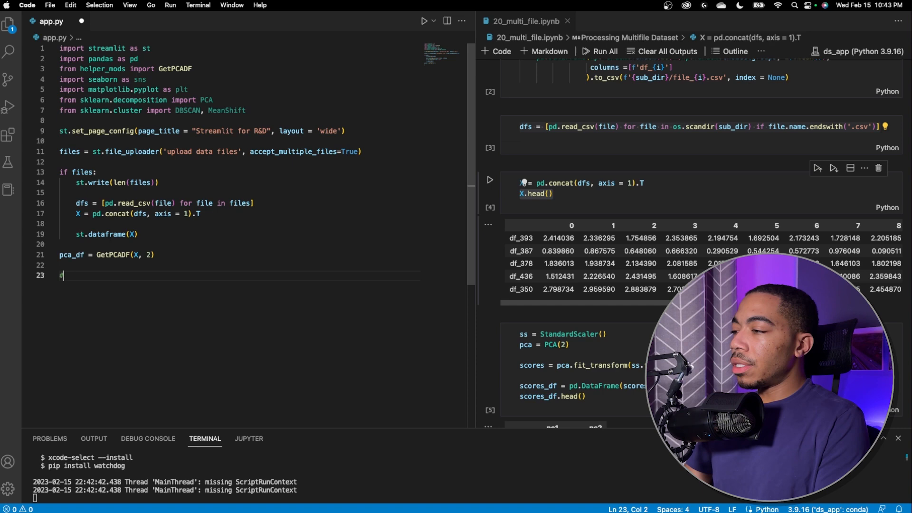
# Add a '# data_vis' comment and fig, ax = plt.subplots() inside the files block
pyautogui.write('data')
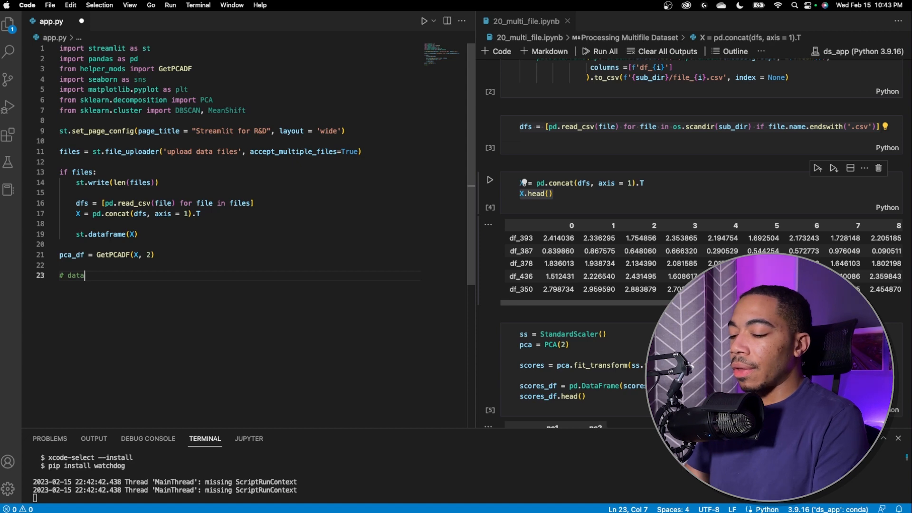
pyautogui.write('_vis')
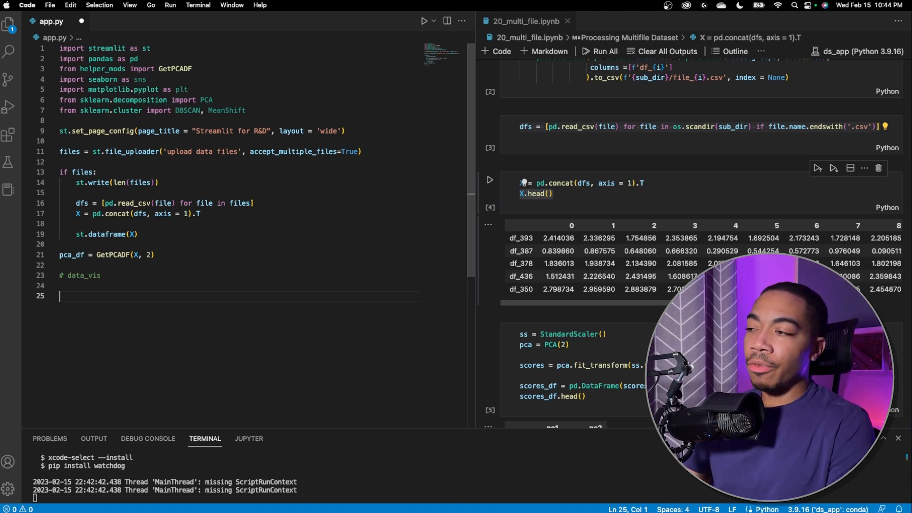
pyautogui.write('fig')
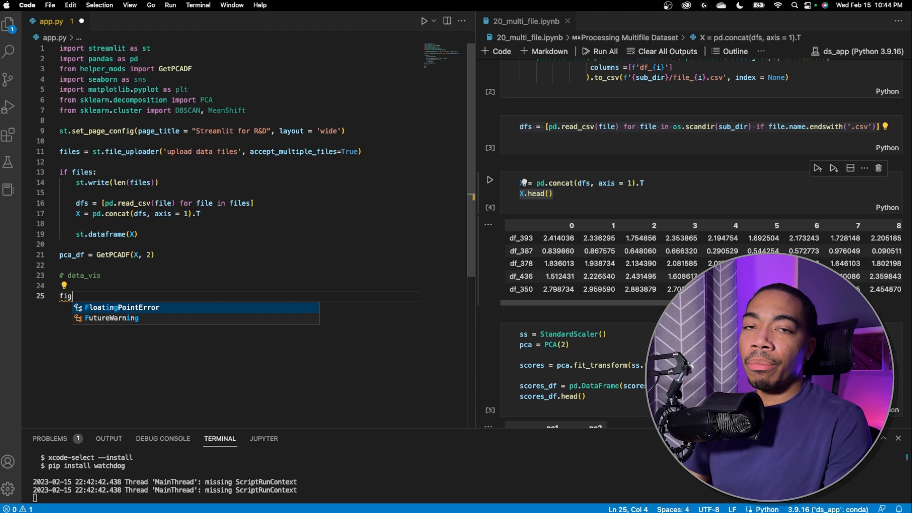
pyautogui.write(', ax = pl')
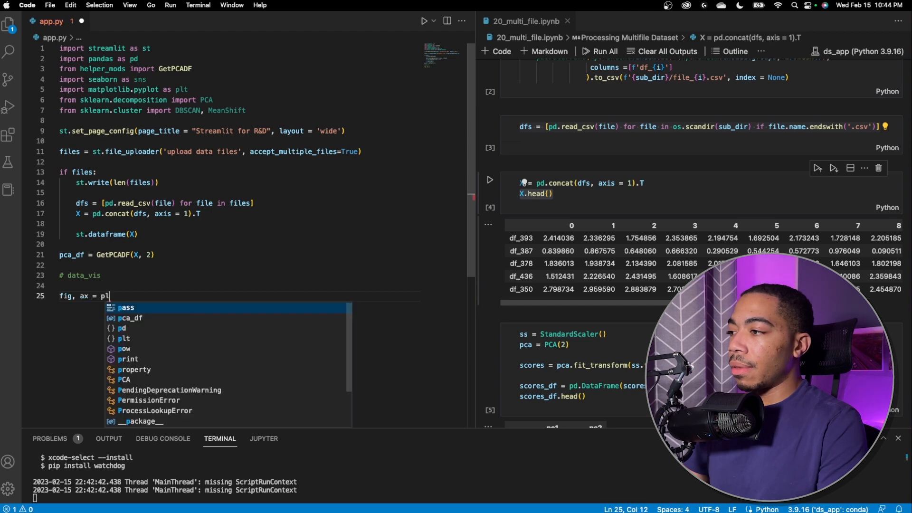
pyautogui.write('t.subplo')
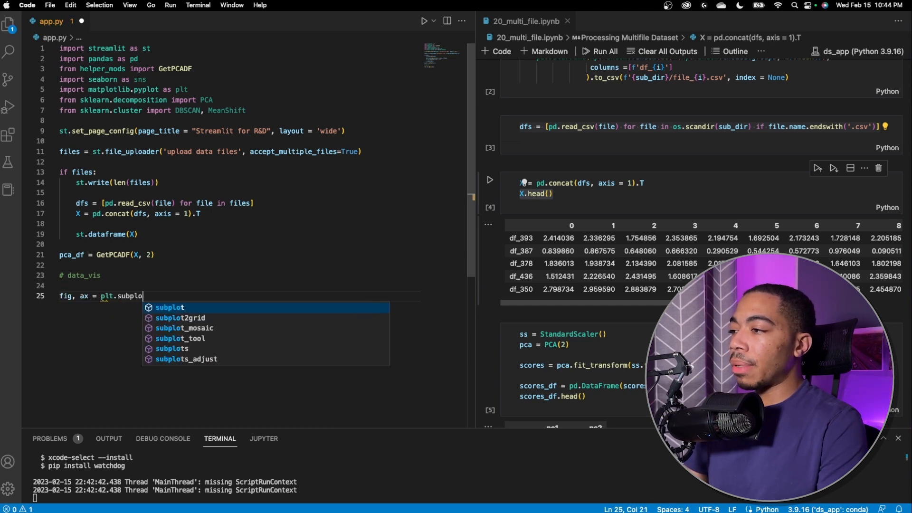
pyautogui.write('ts(')
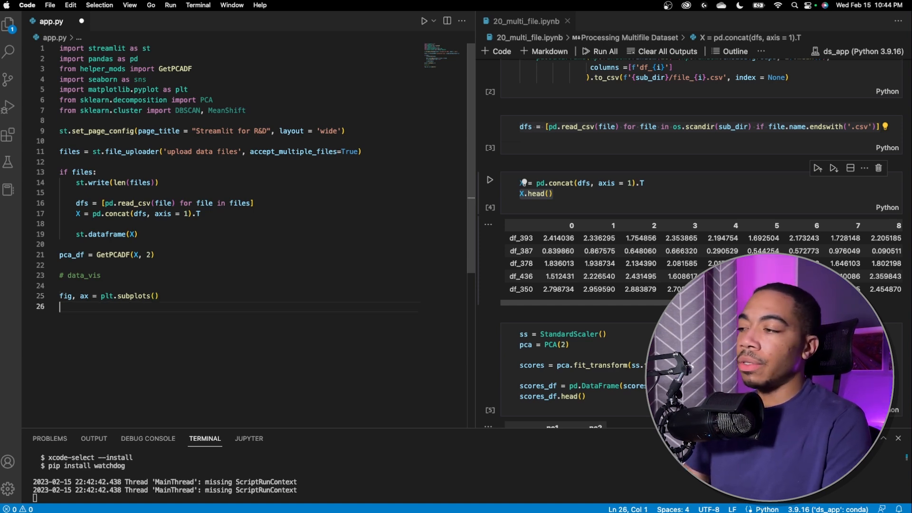
pyautogui.press('enter')
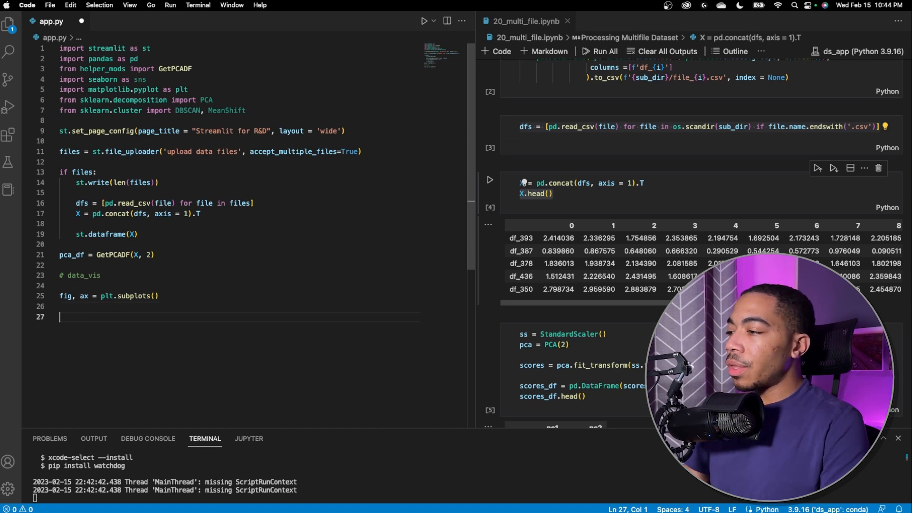
pyautogui.moveTo(173, 265)
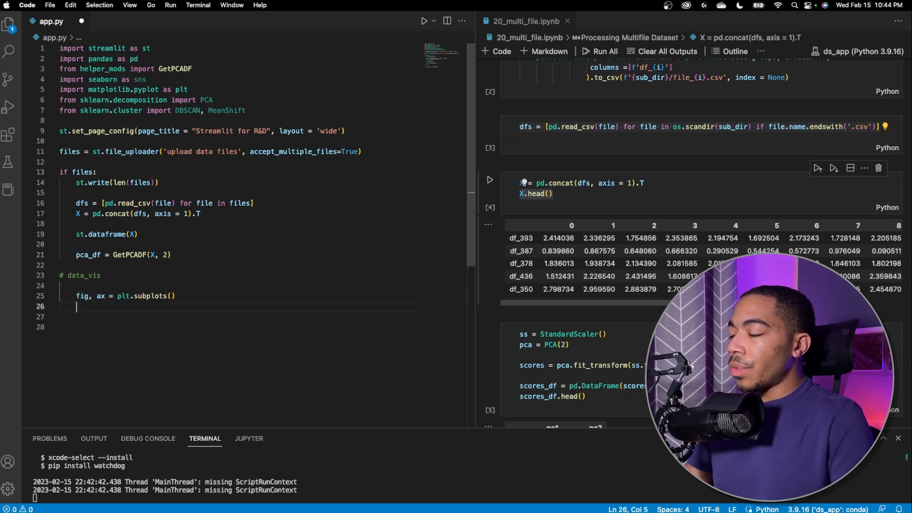
# Add sns.scatterplot(pca_df, x = 'comp1', y = 'comp2', color = None)
pyautogui.press('enter')
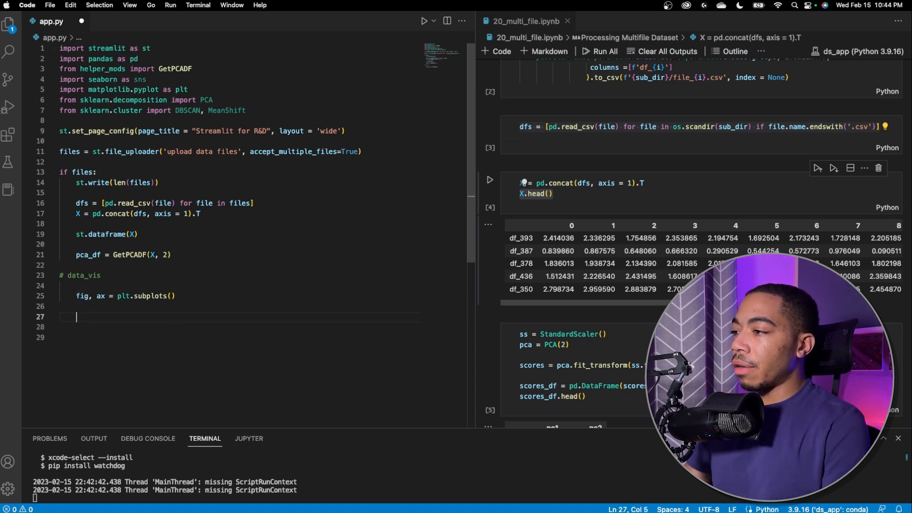
pyautogui.write('sns')
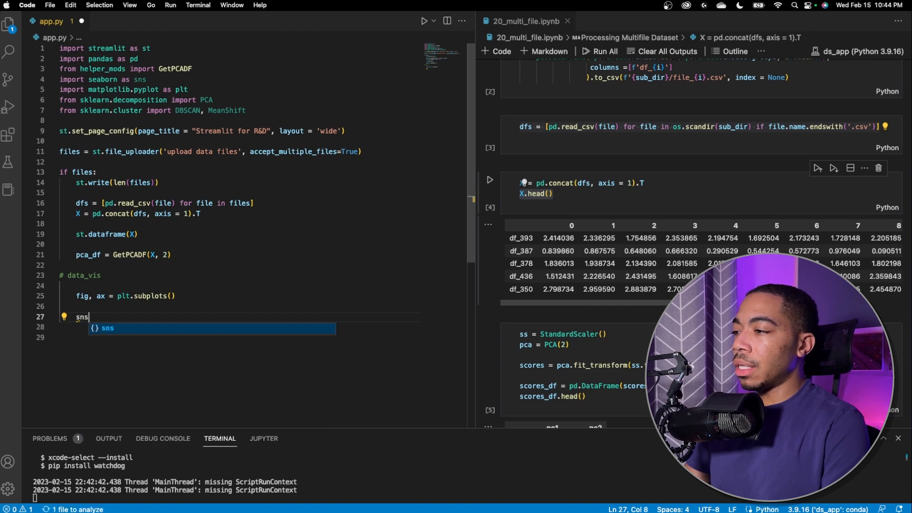
pyautogui.write('.scatterplot(')
pyautogui.click(262, 327)
pyautogui.write('pca_df, x =')
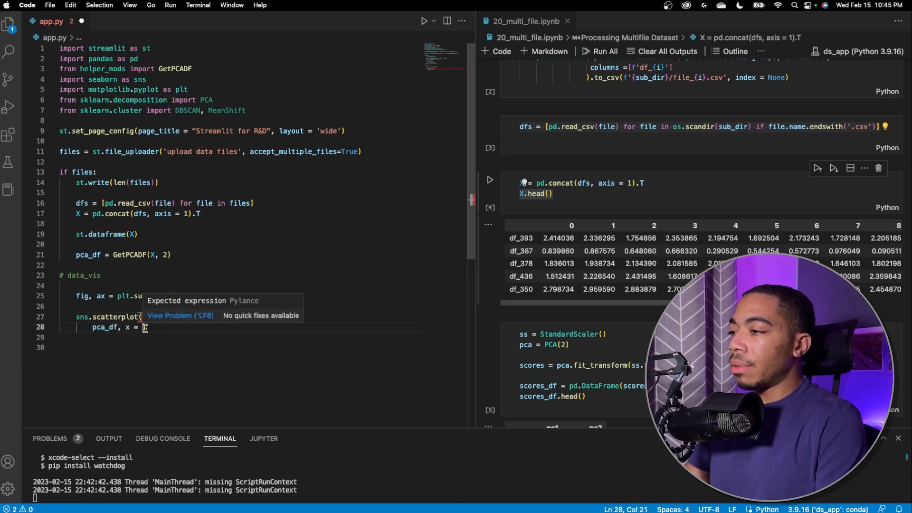
pyautogui.write("'comp1', y = '")
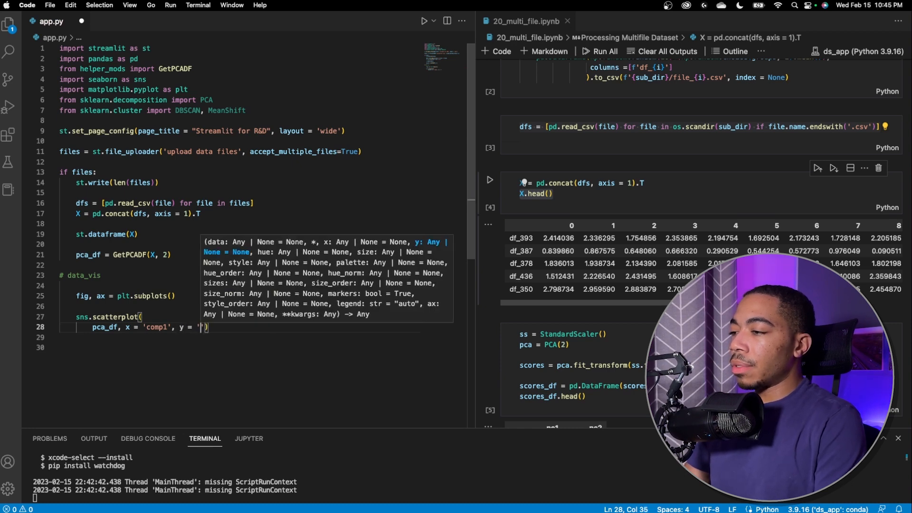
pyautogui.write('comp2')
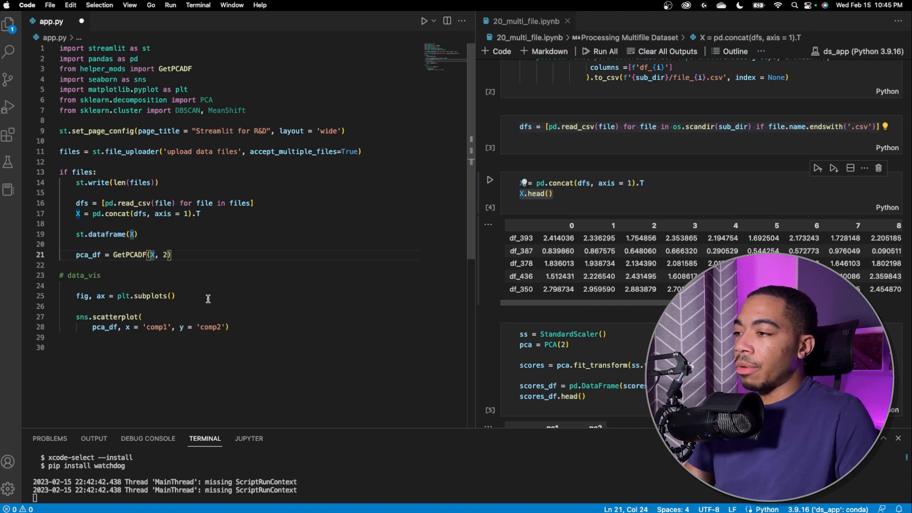
pyautogui.click(227, 327)
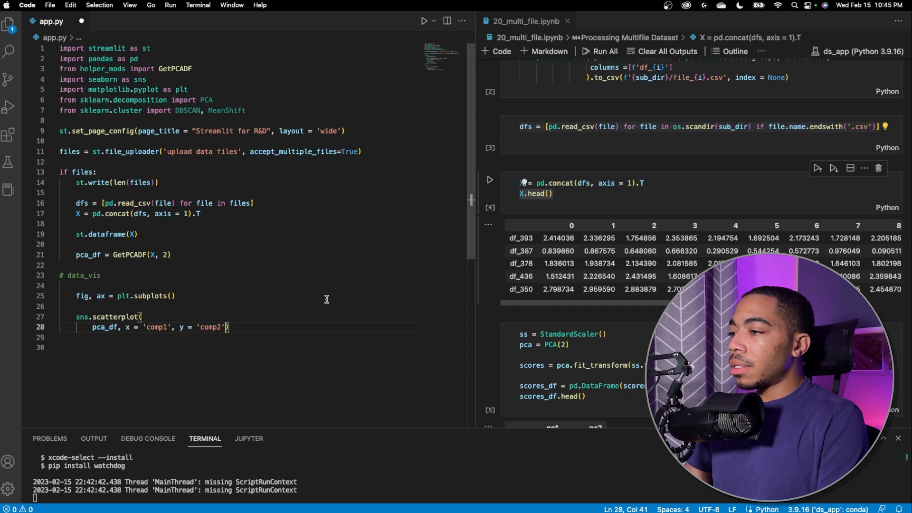
pyautogui.write(', color = NO')
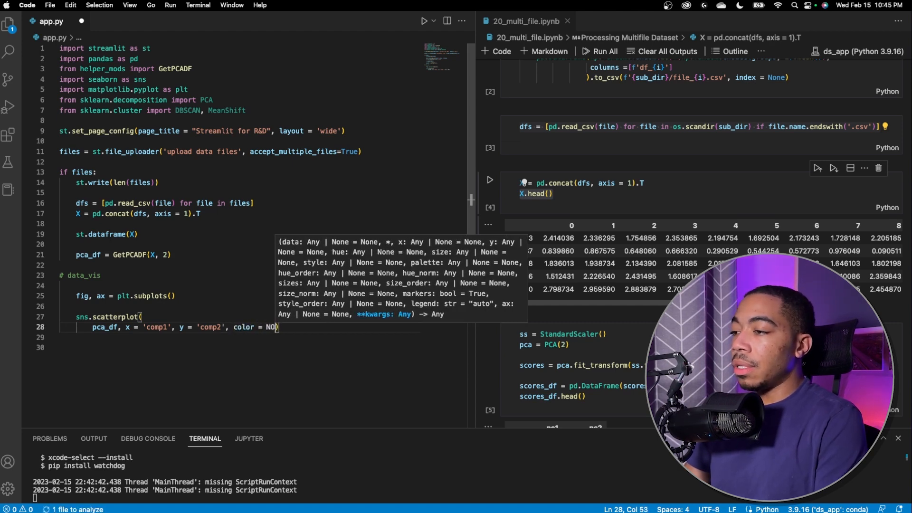
pyautogui.write('ne')
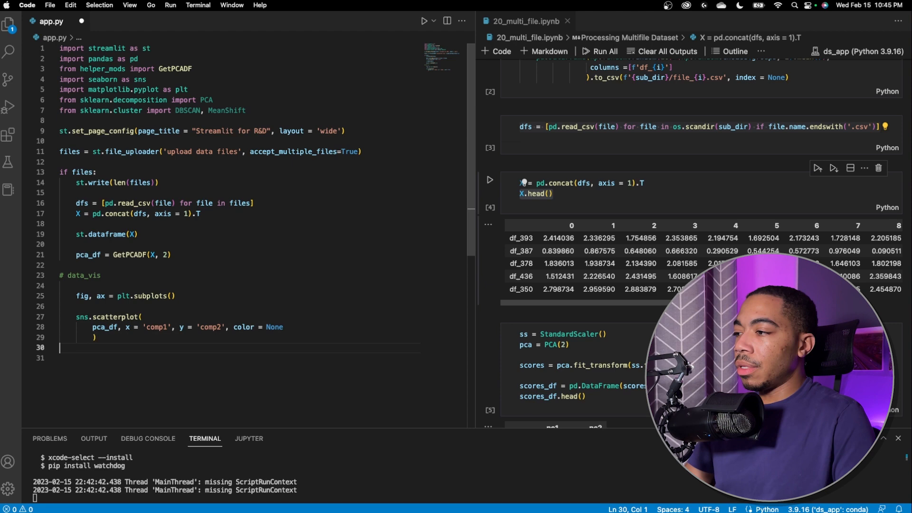
# Add st.pyplot(fig) below the scatterplot call to render the figure in the app
pyautogui.press('enter')
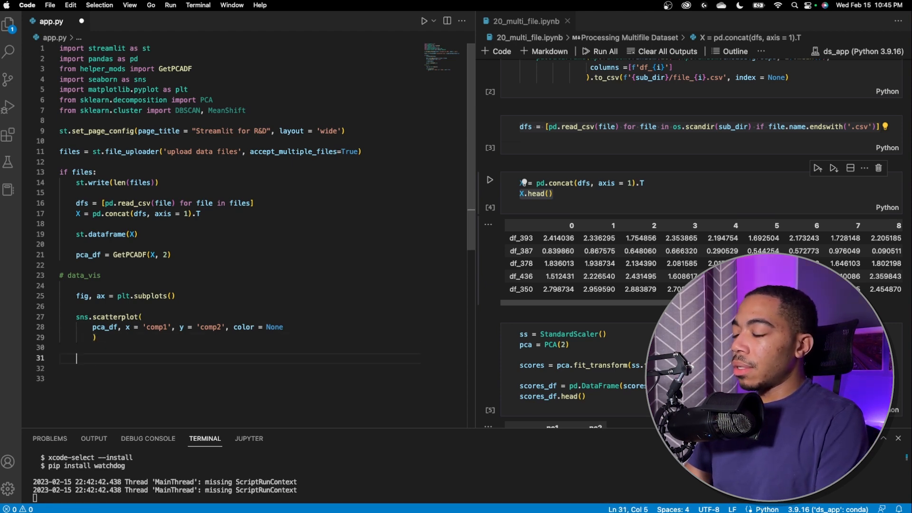
pyautogui.write('st')
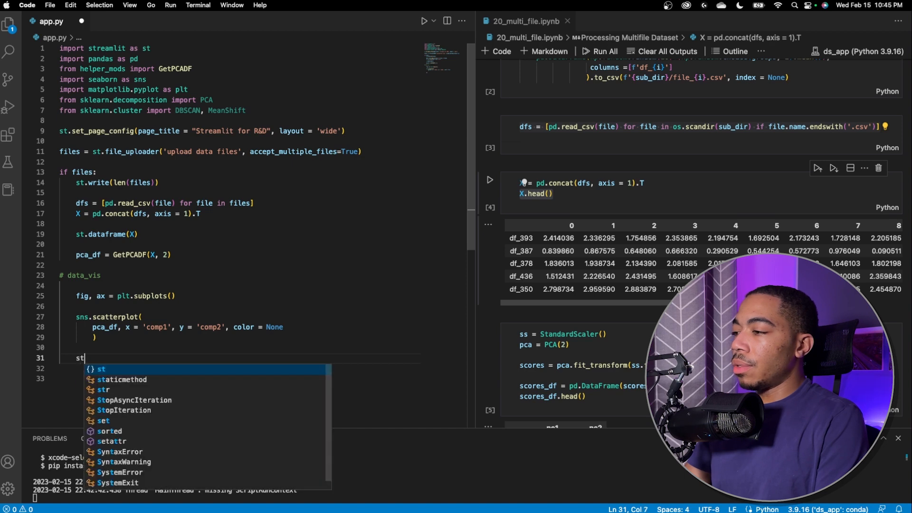
pyautogui.write('.pyplot')
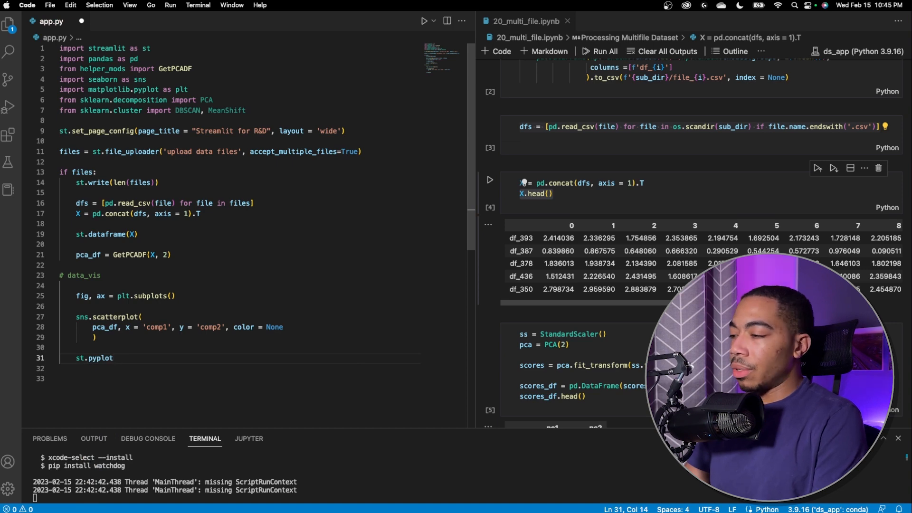
pyautogui.write('(fig')
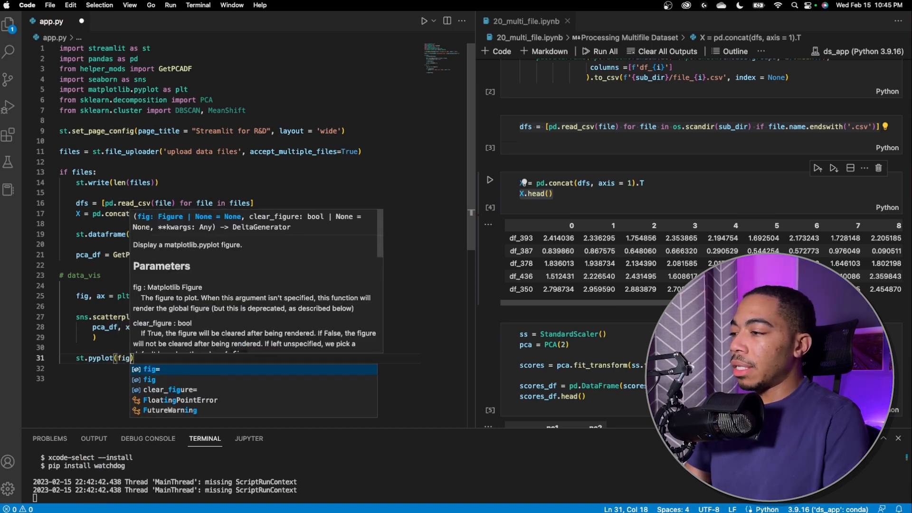
pyautogui.click(107, 337)
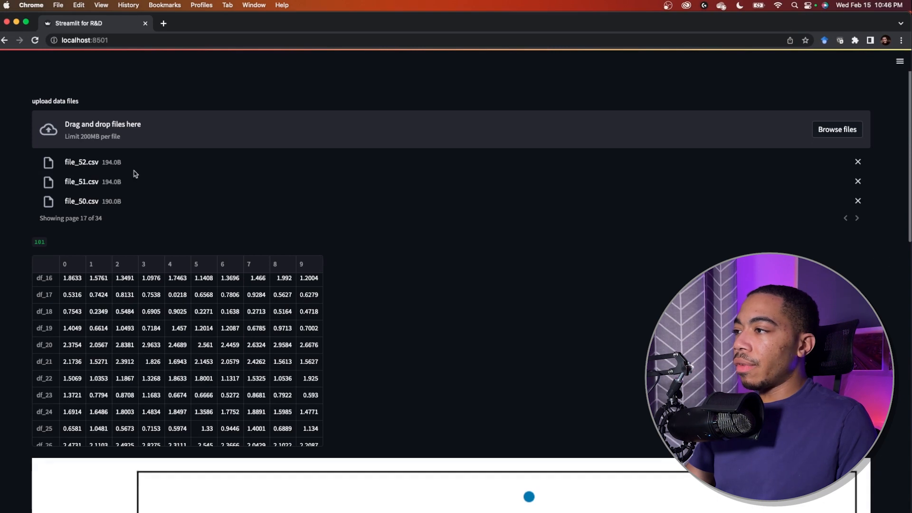
# Scroll down the Streamlit page to see the data table and plot beneath
pyautogui.scroll(-3)
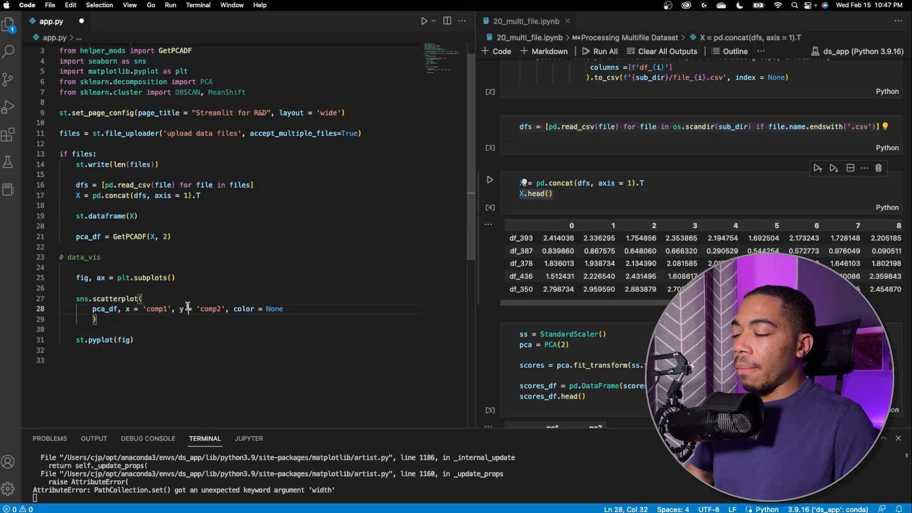
pyautogui.moveTo(280, 264)
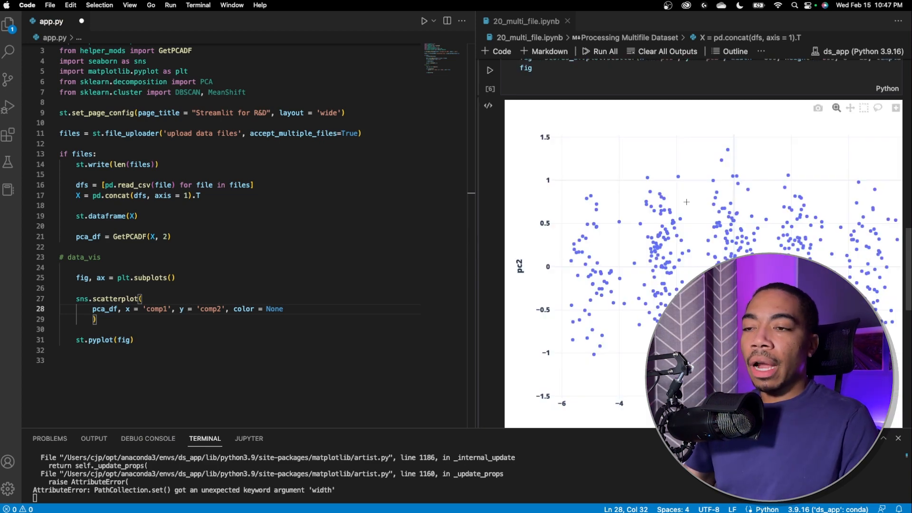
pyautogui.moveTo(712, 202)
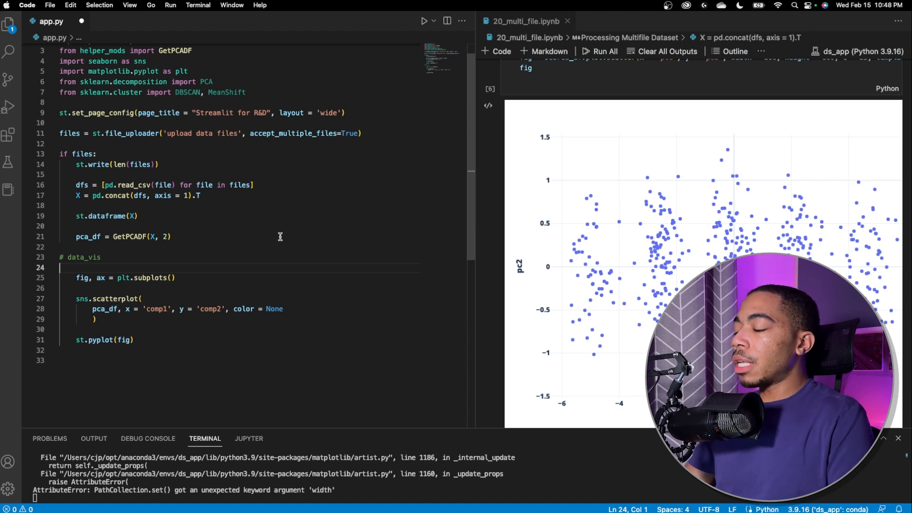
# Write db_color = DBSCAN(0.4).fit_predict(pca_df) in a new clustering section
pyautogui.press('Enter')
pyautogui.write('db_color =')
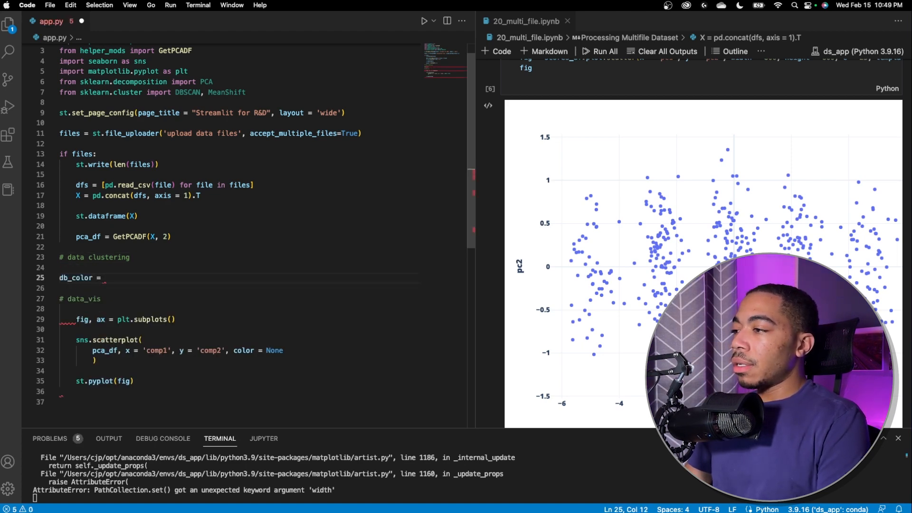
pyautogui.write('Db')
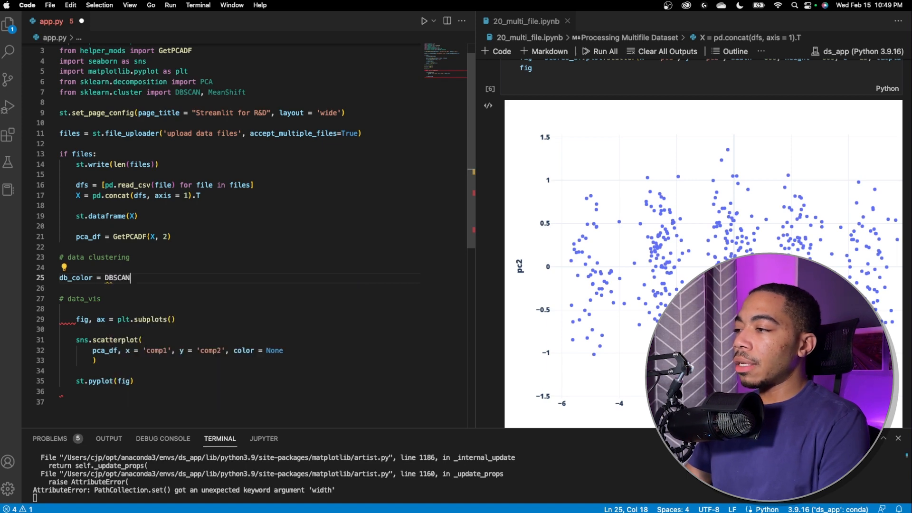
pyautogui.write('(')
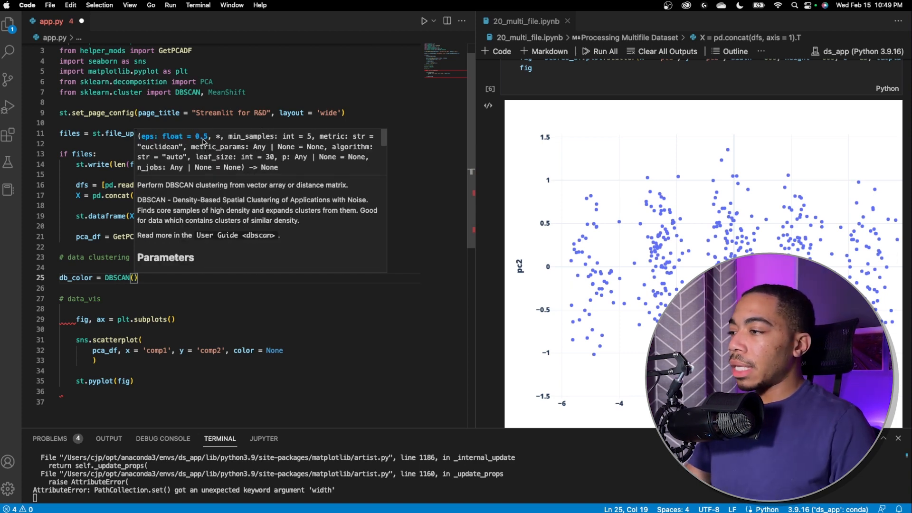
pyautogui.write('0.4')
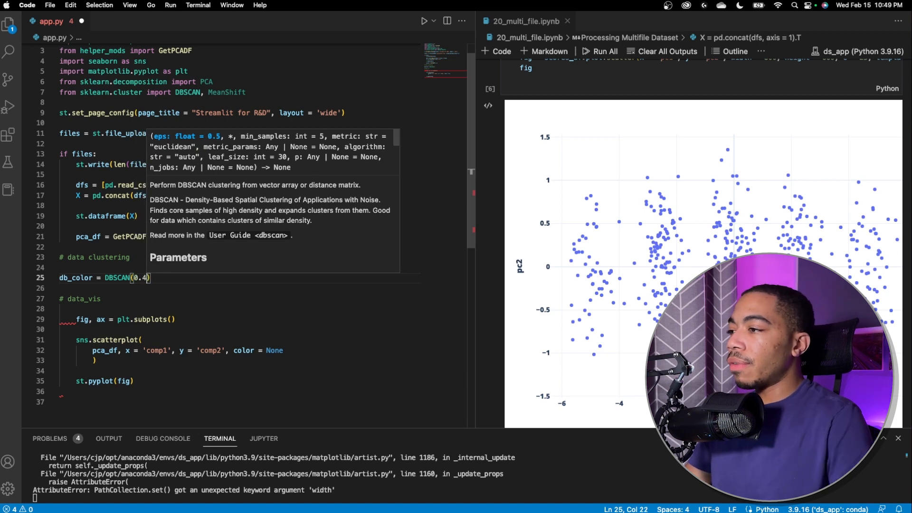
pyautogui.write('.fig')
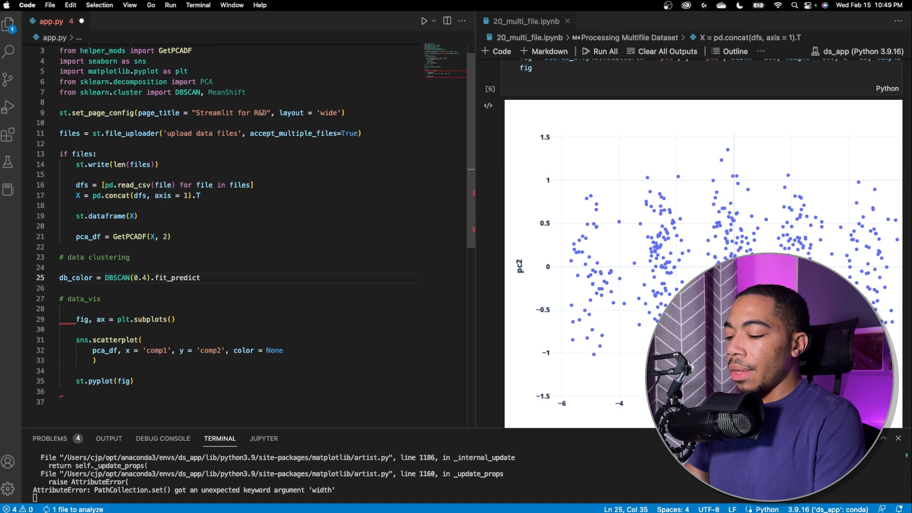
pyautogui.write('(pca)')
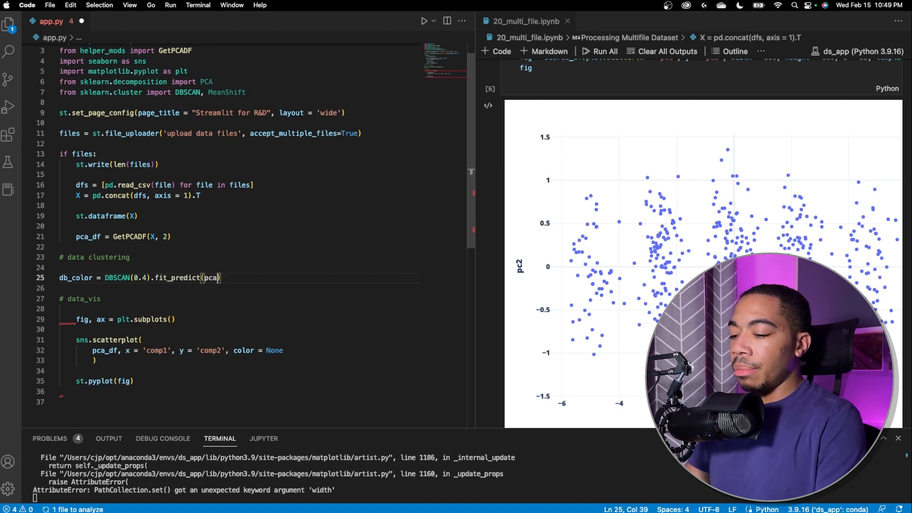
pyautogui.write('_df')
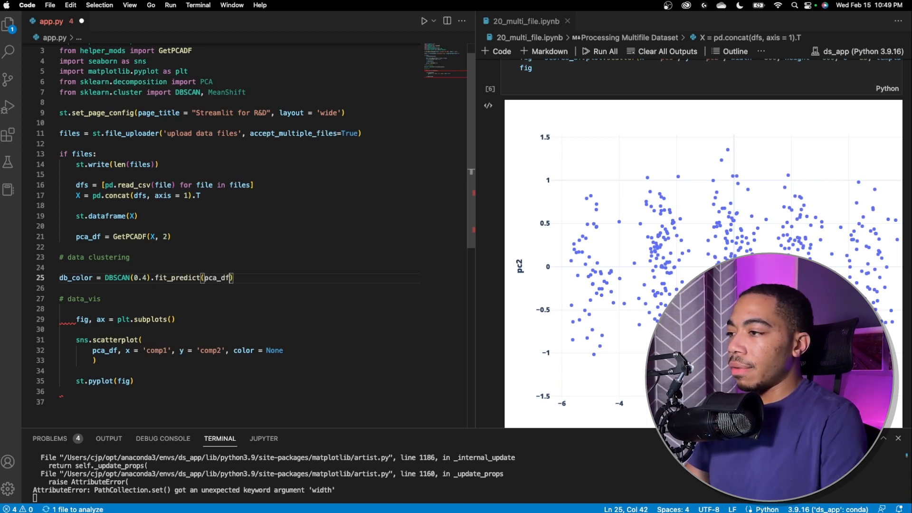
# Start the ms_color = MeanShift() assignment on line 26
pyautogui.write('ms')
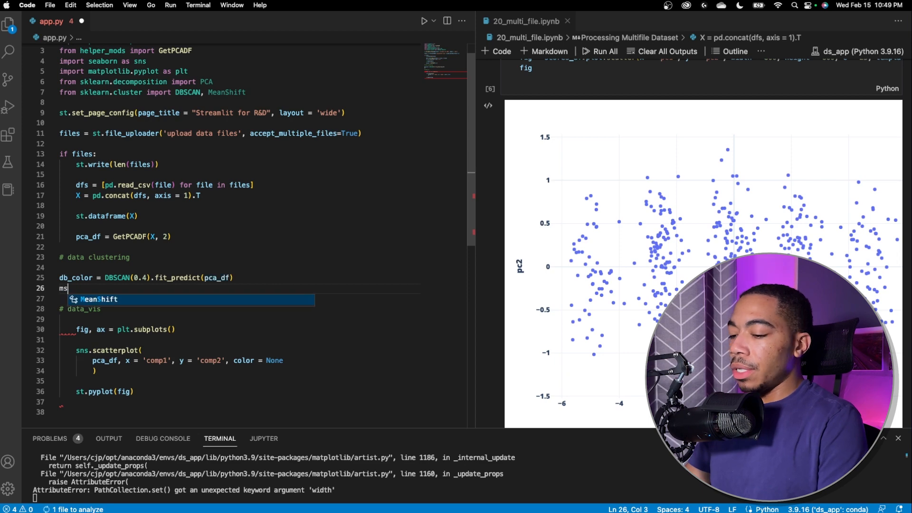
pyautogui.write('_')
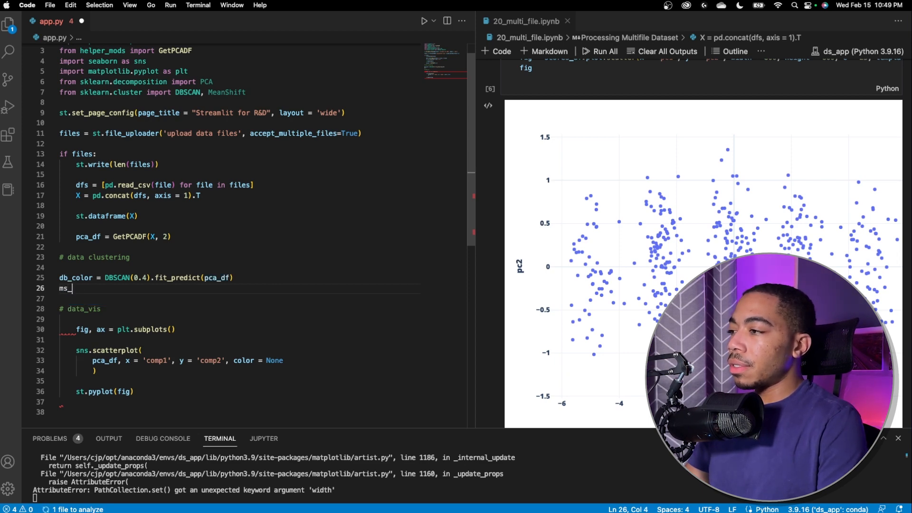
pyautogui.press('BackSpace')
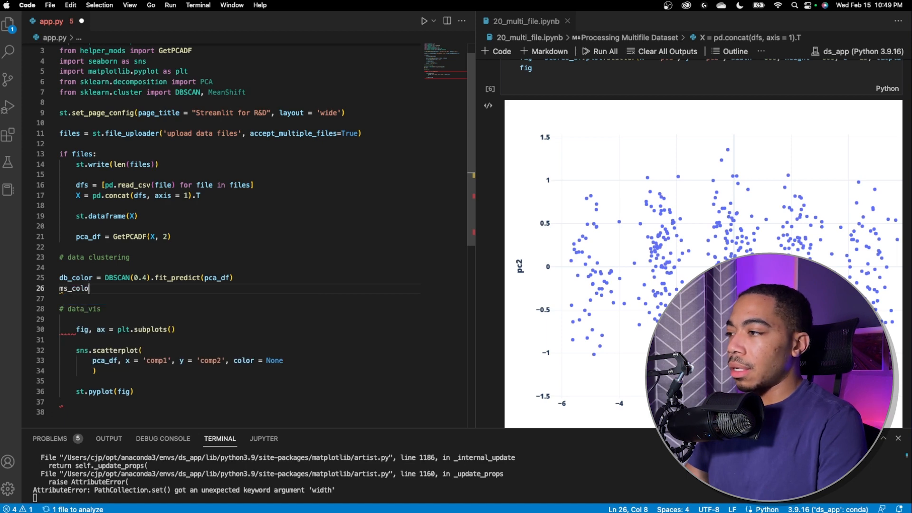
pyautogui.write('= MS')
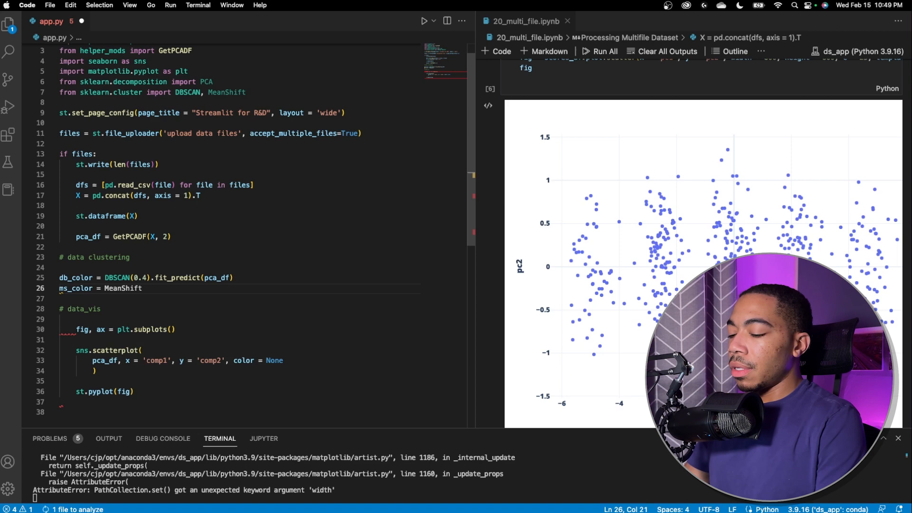
pyautogui.write('()')
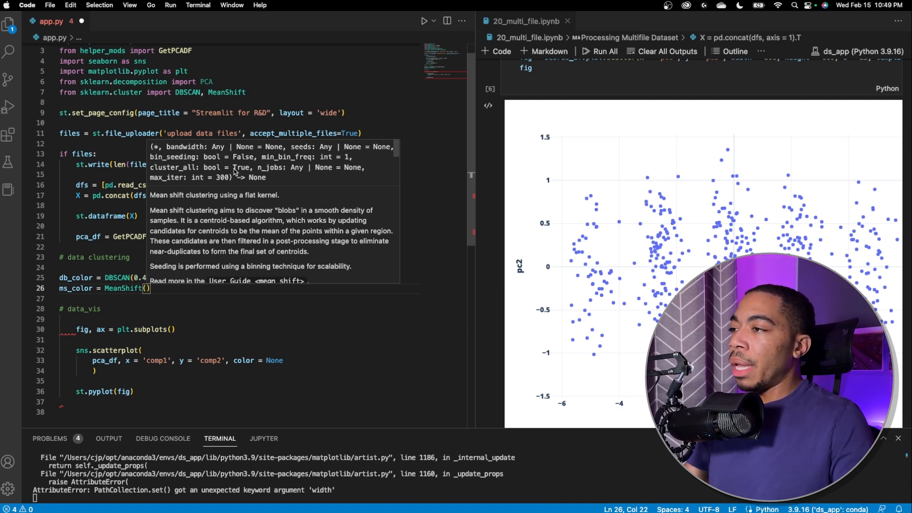
pyautogui.moveTo(178, 283)
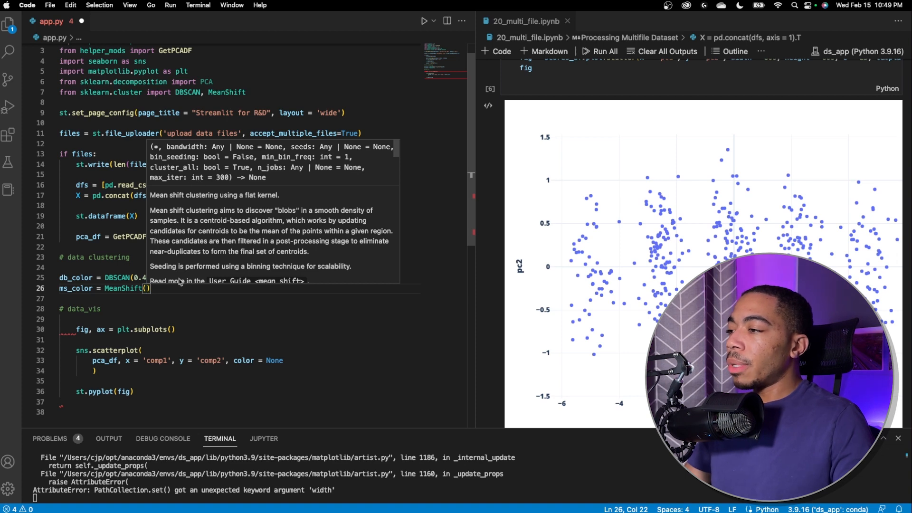
# Give MeanShift bandwidth = 0.95 and cluster_all = False
pyautogui.write('bad')
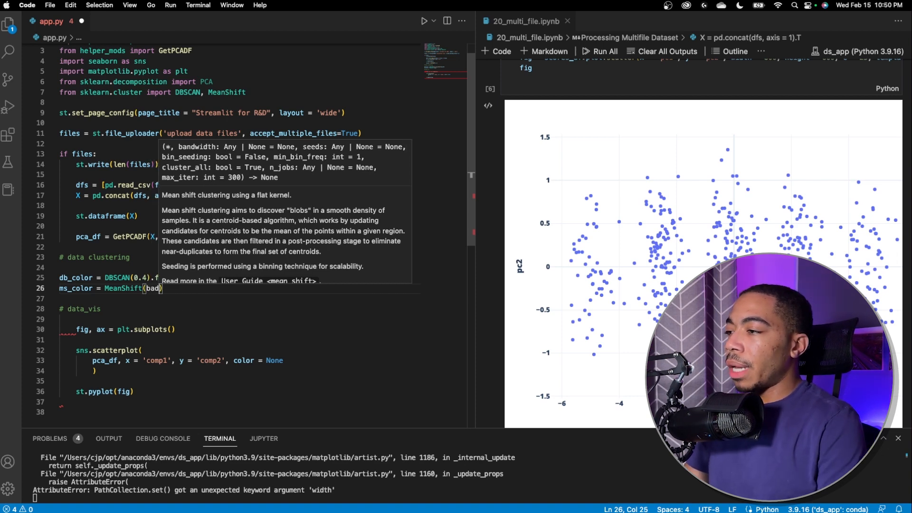
pyautogui.write('bandwidth =')
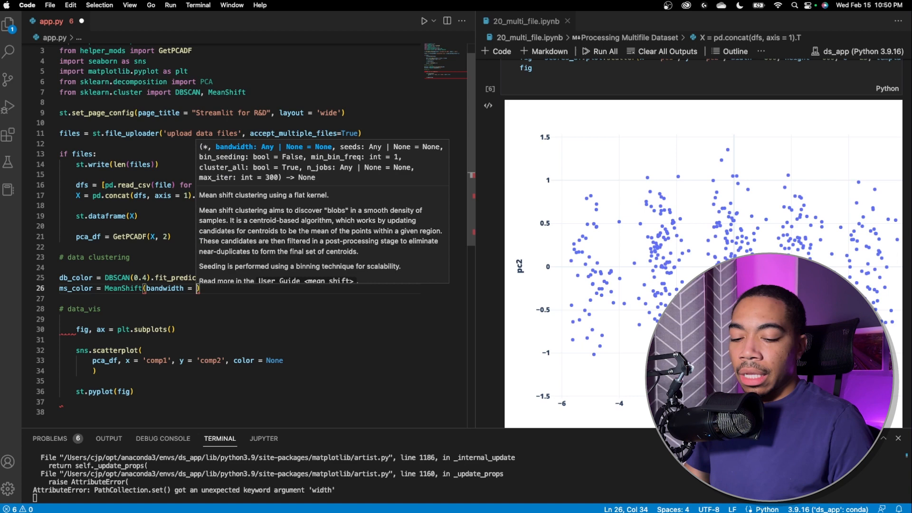
pyautogui.write('0.95')
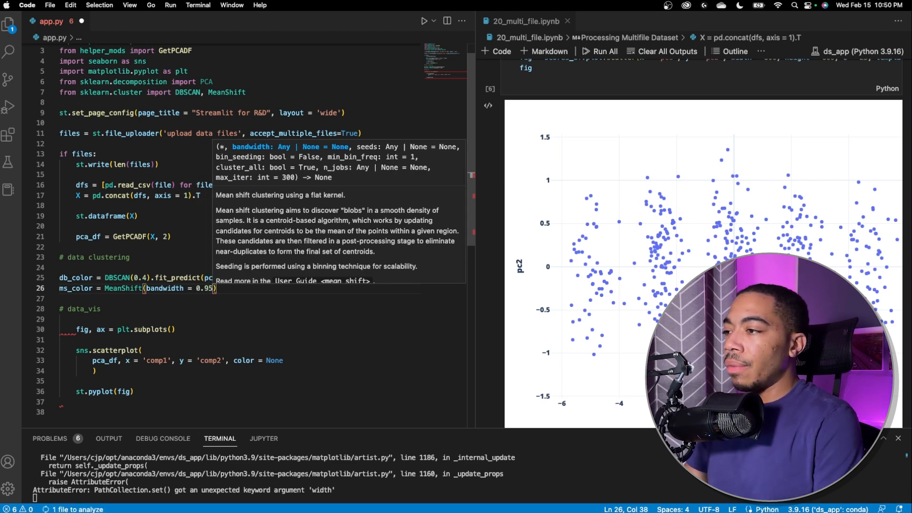
pyautogui.write(', clu')
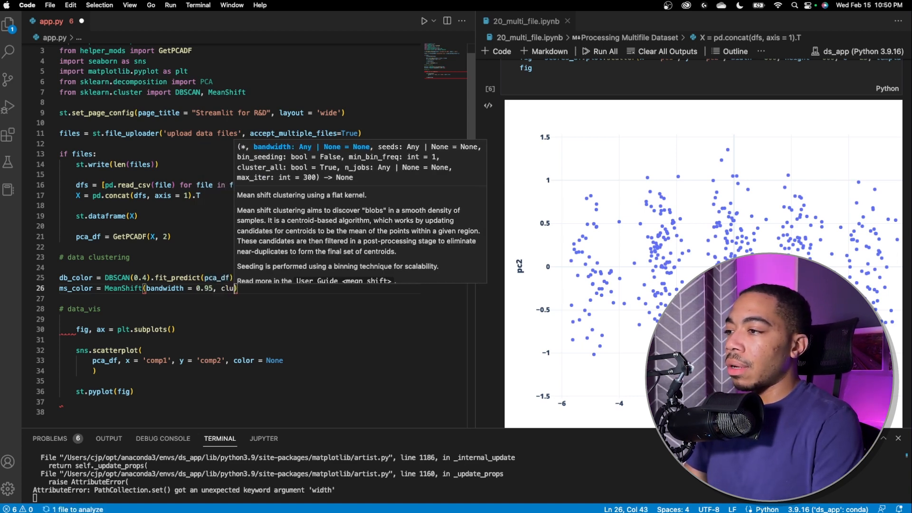
pyautogui.write('cluster_all = Fla')
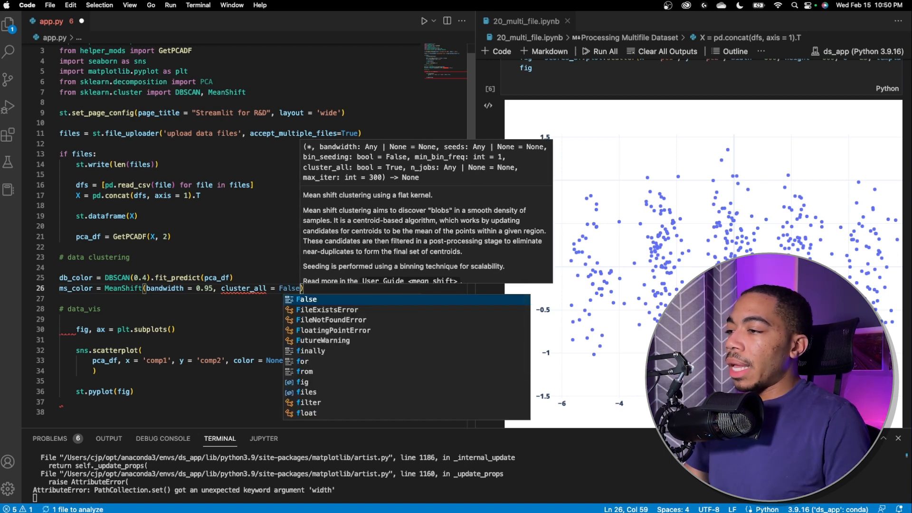
pyautogui.click(175, 288)
pyautogui.write(')')
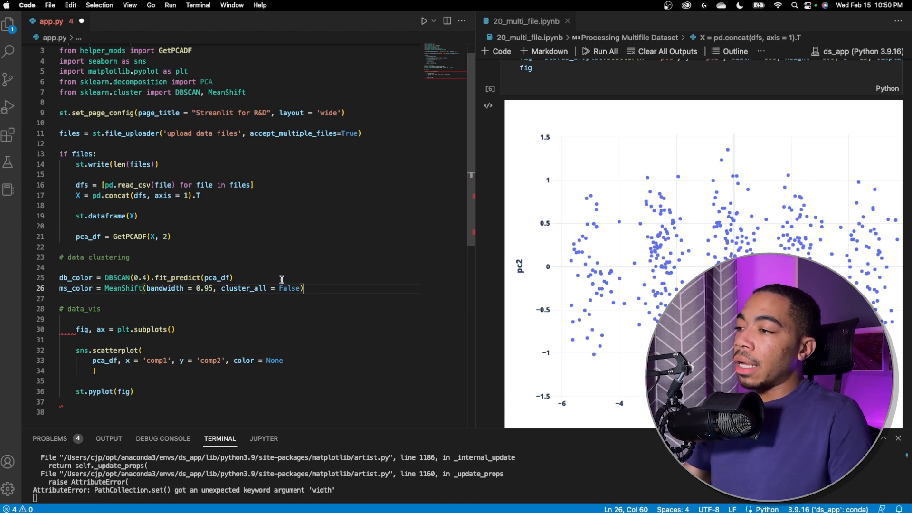
# Append .astype(str) to both the db_color and ms_color lines
pyautogui.write('.ast')
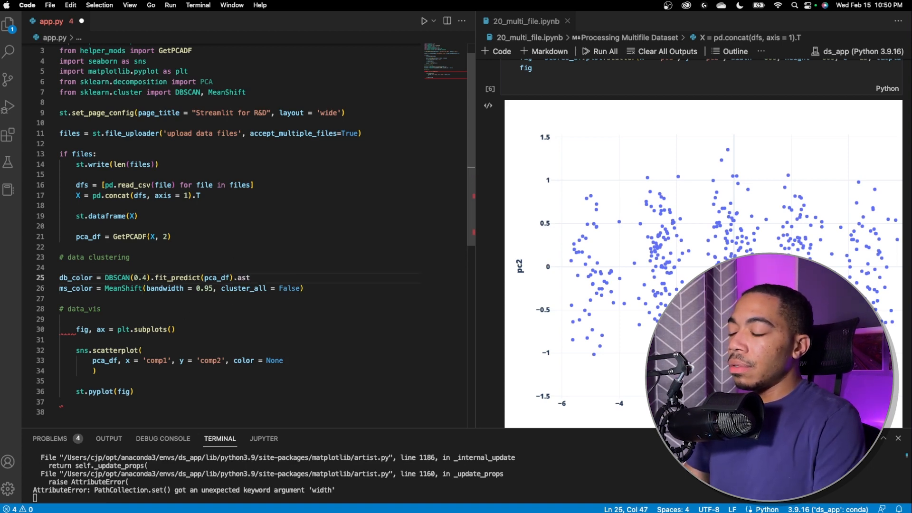
pyautogui.write('ype(str')
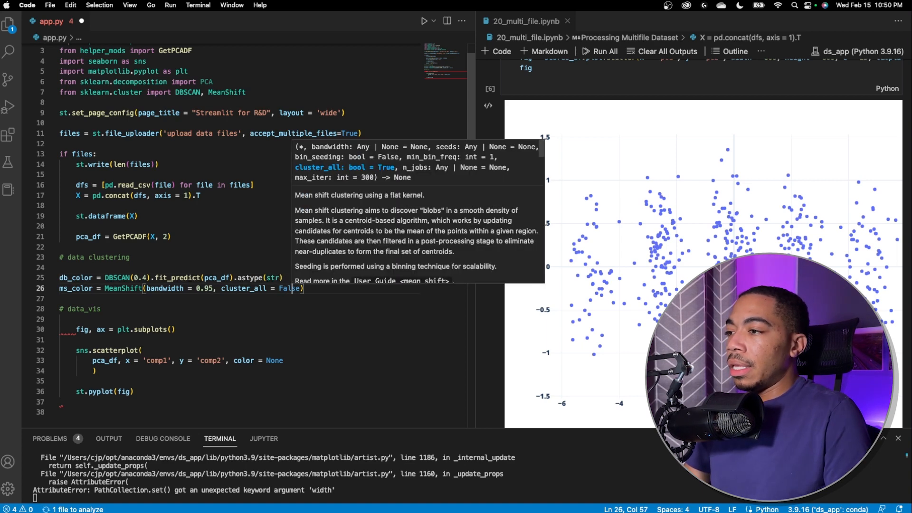
pyautogui.write('()')
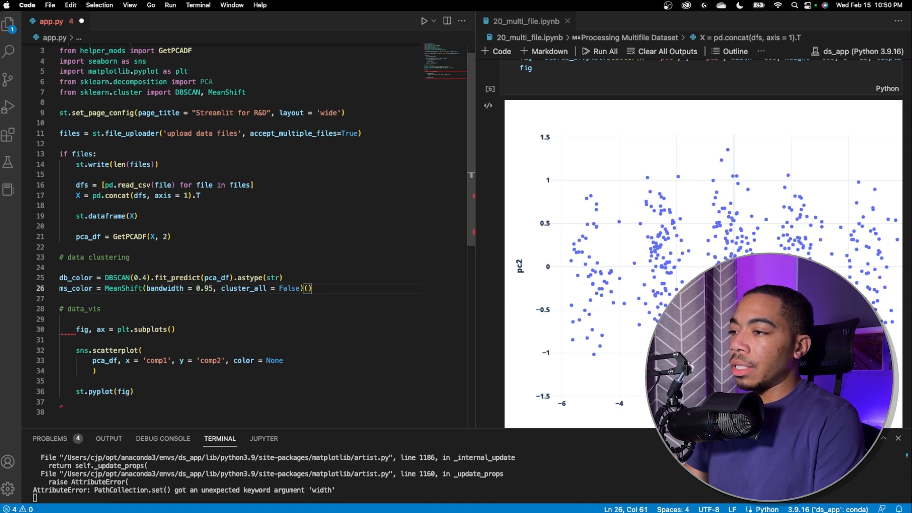
pyautogui.write('.ast')
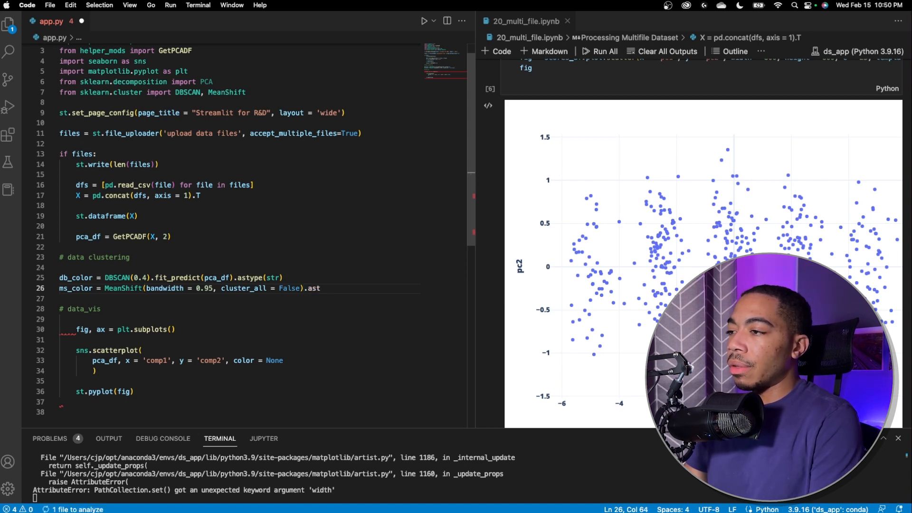
pyautogui.write('yle')
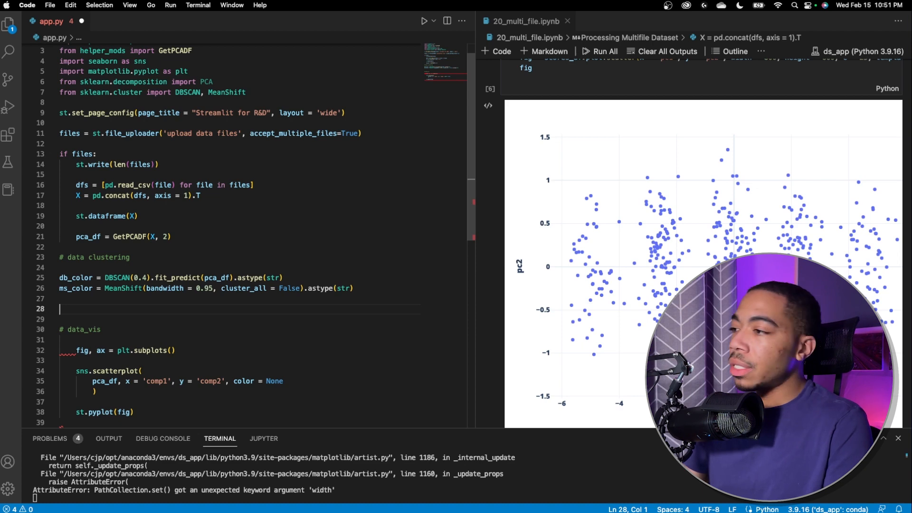
# Write st.radio('select cluster algorithm', options = ) with options left empty
pyautogui.write('st.a')
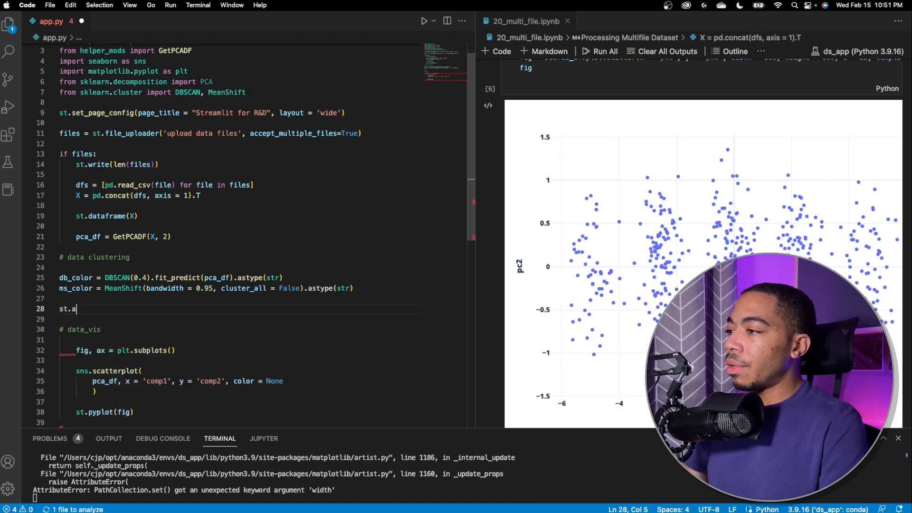
pyautogui.write('radio')
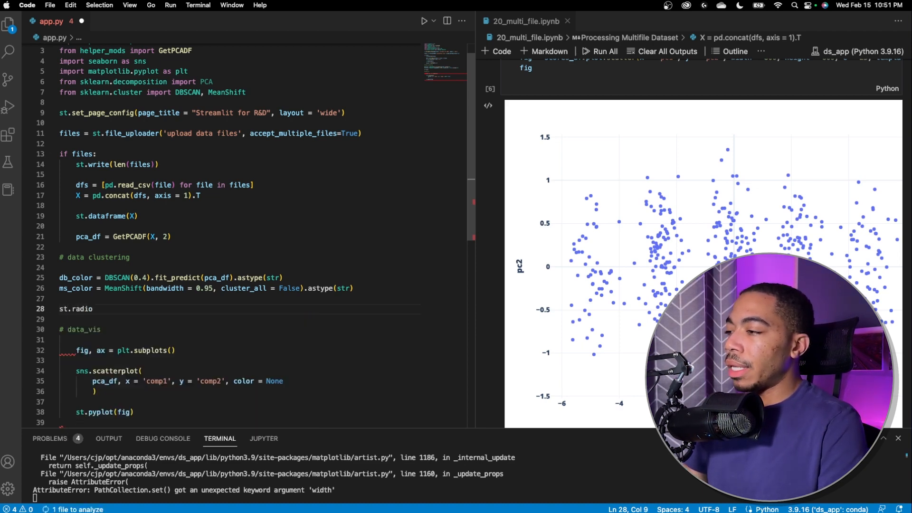
pyautogui.write('()')
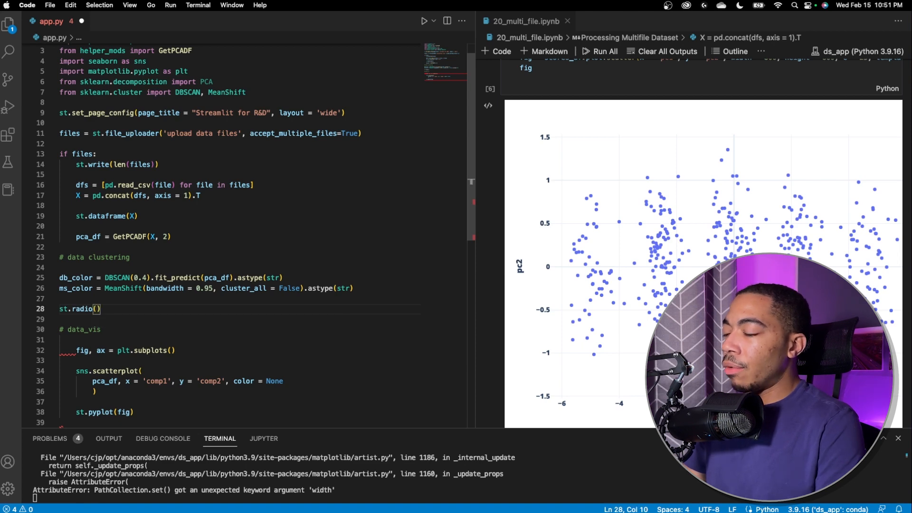
pyautogui.write("'")
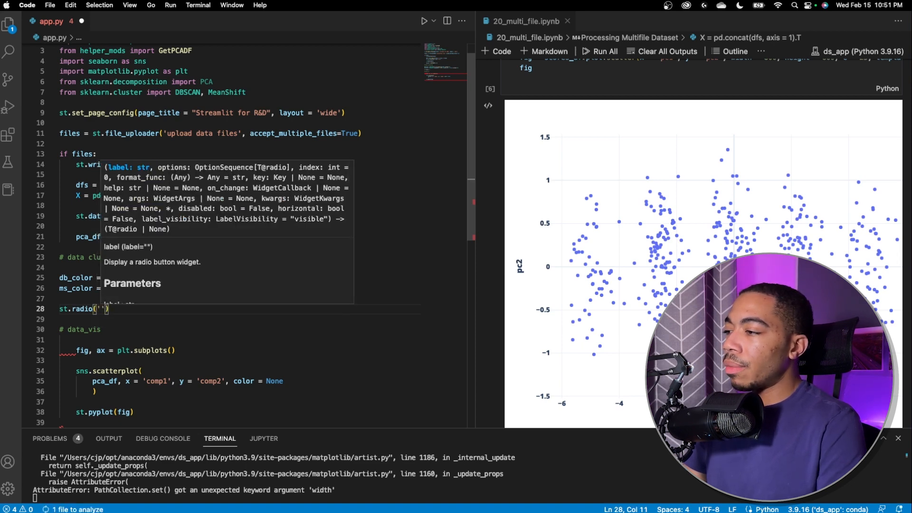
pyautogui.write('select cluster algorithm')
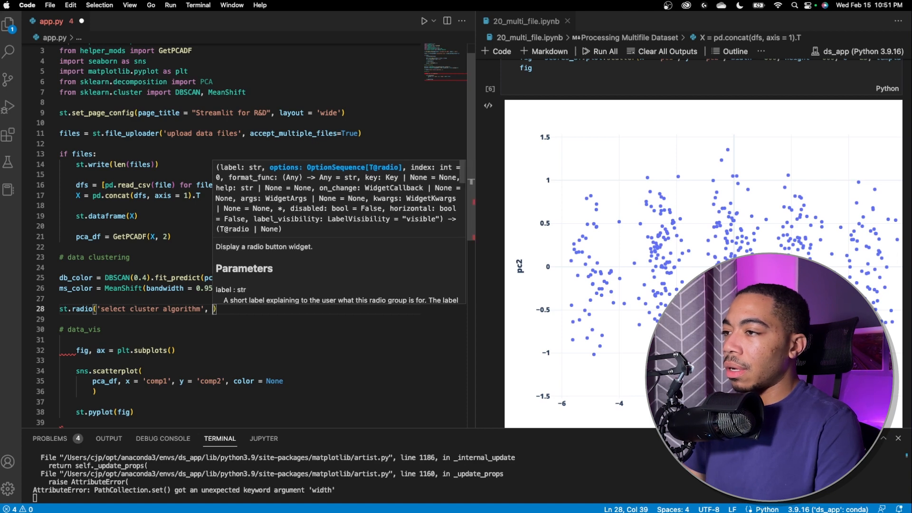
pyautogui.write('option')
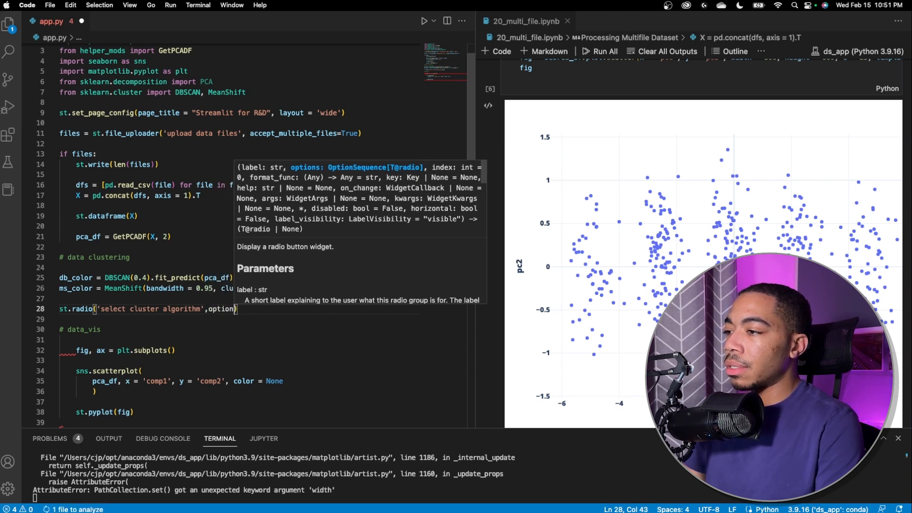
pyautogui.write('options =')
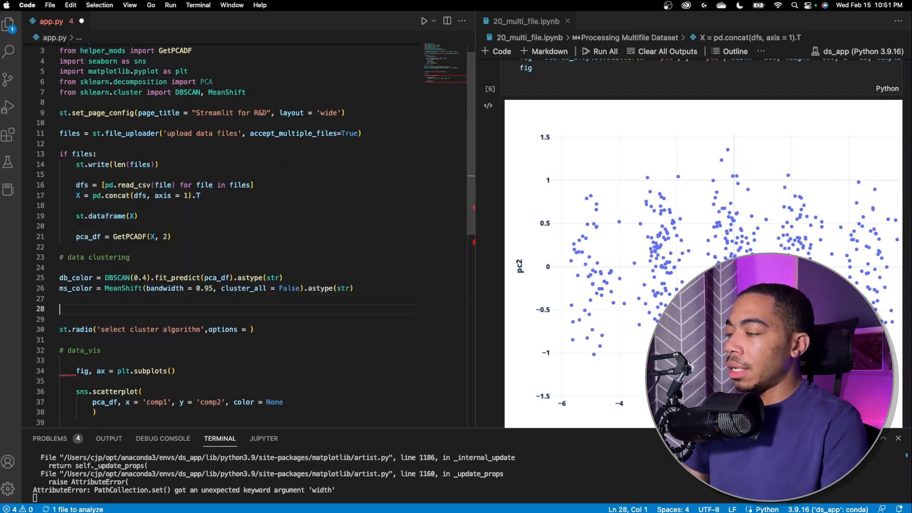
# Create the c_map dictionary with "None" mapped to None
pyautogui.write('c')
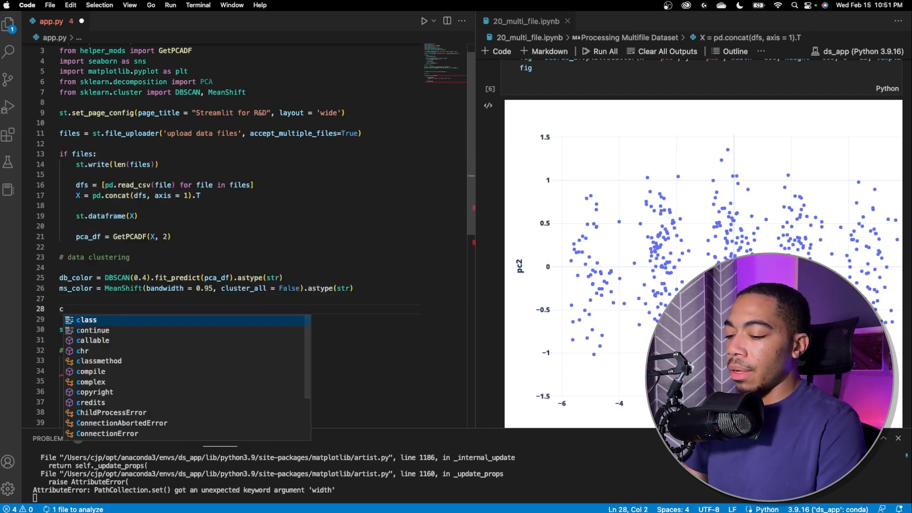
pyautogui.write('_map')
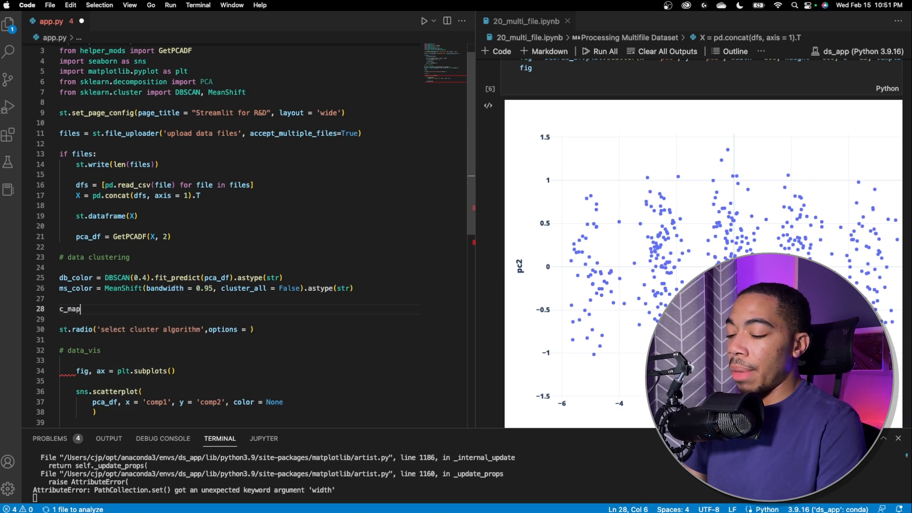
pyautogui.write('= {}')
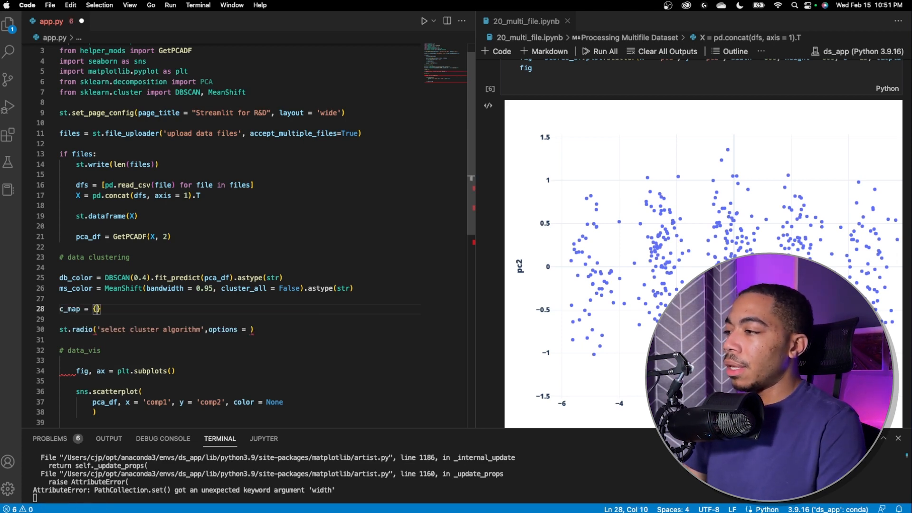
pyautogui.write('""')
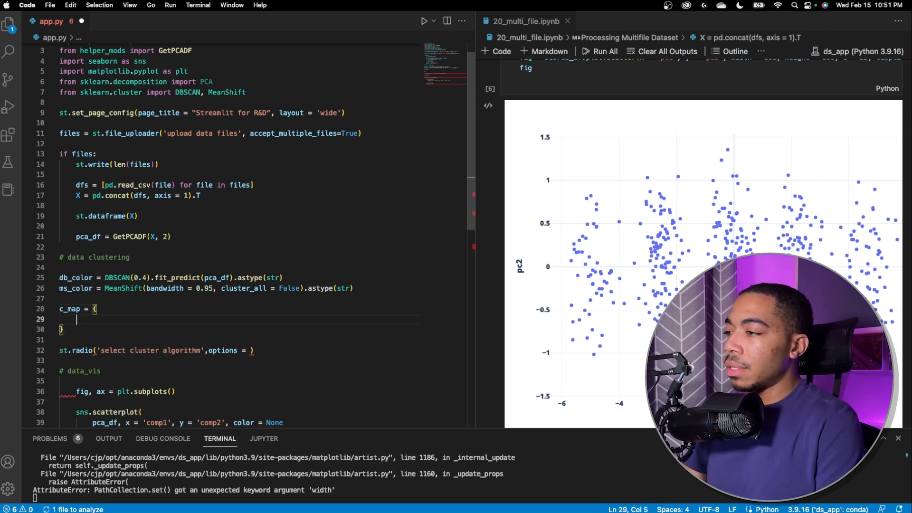
pyautogui.write('"Non')
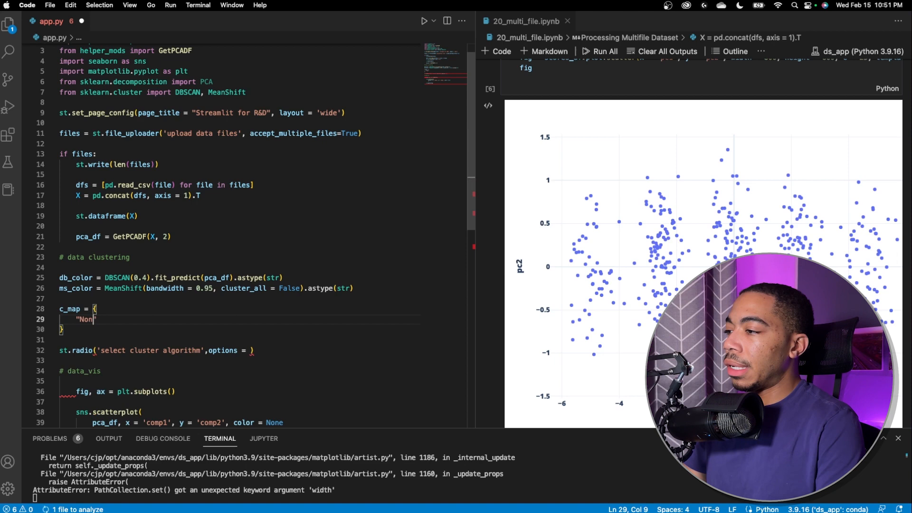
pyautogui.write('e"')
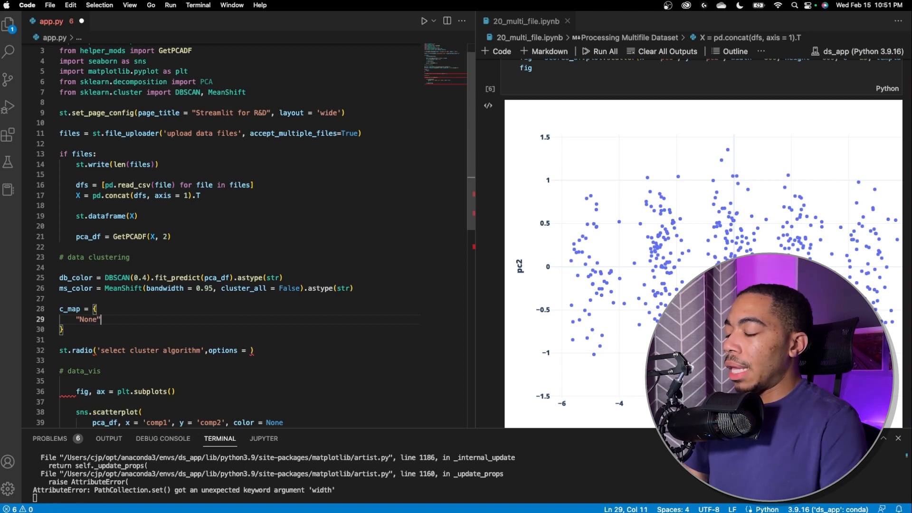
pyautogui.write(':None,')
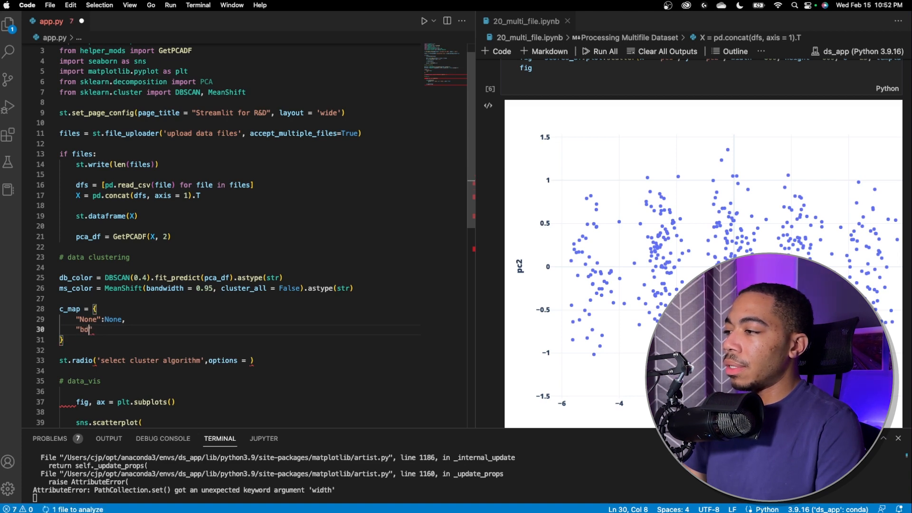
# Add db_color and ms_color entries to c_map and set the radio options to c_map.keys()
pyautogui.write('db_scal')
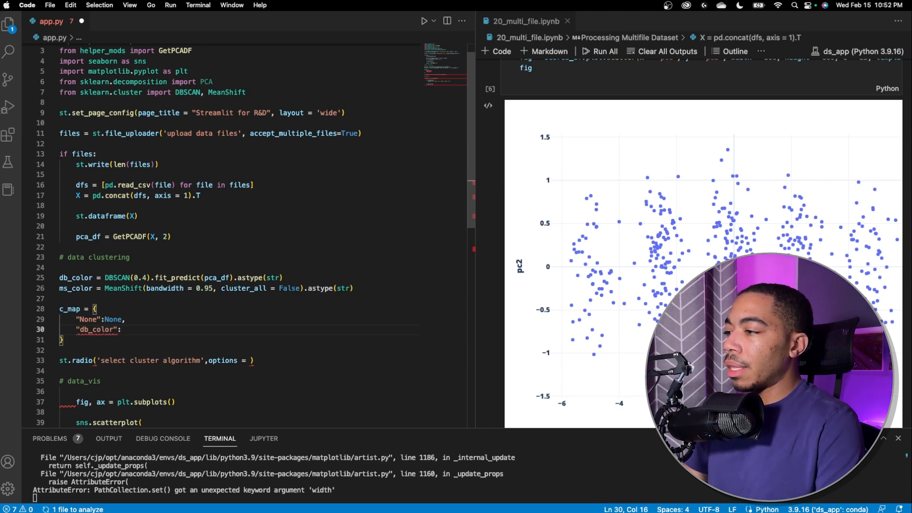
pyautogui.write('db_color,')
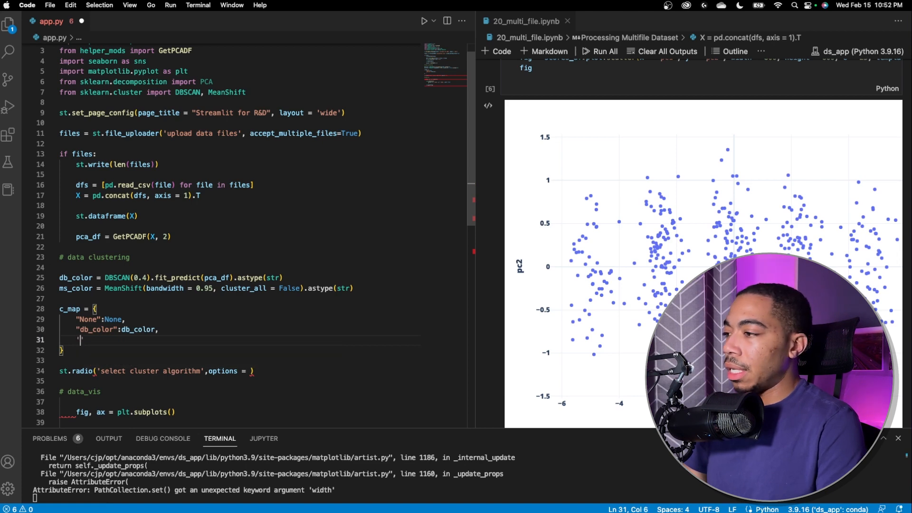
pyautogui.write("ms_color'")
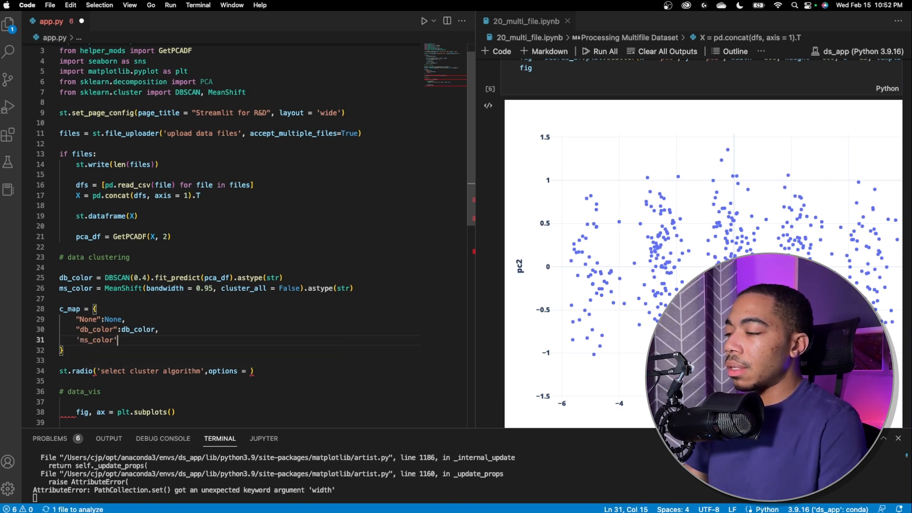
pyautogui.write(':ms_color')
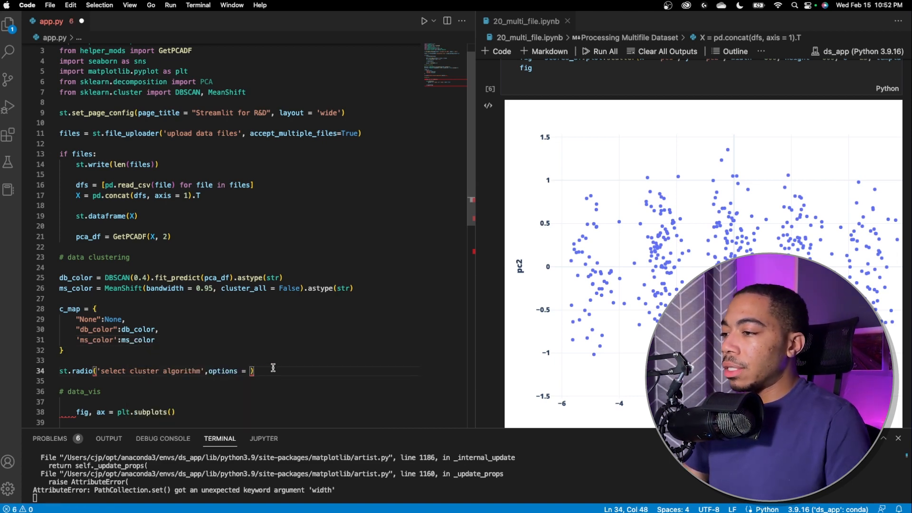
pyautogui.write('c')
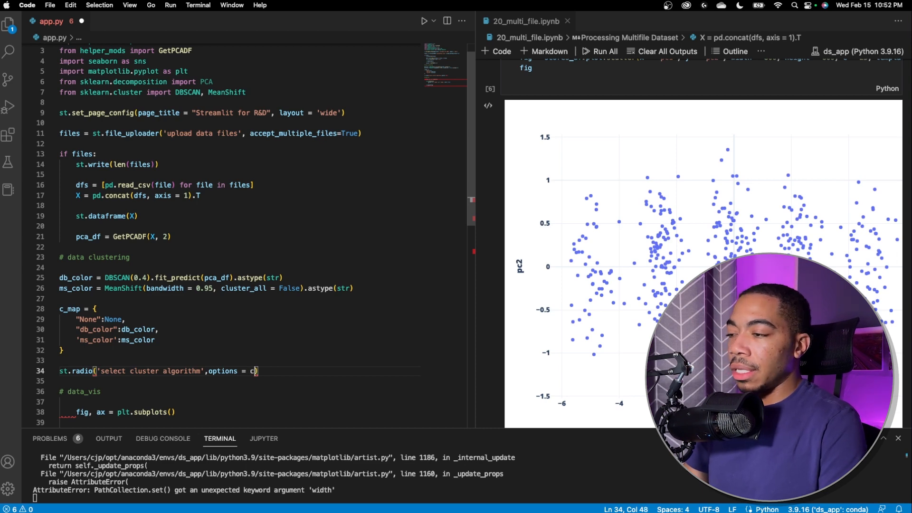
pyautogui.write('_map.keys(')
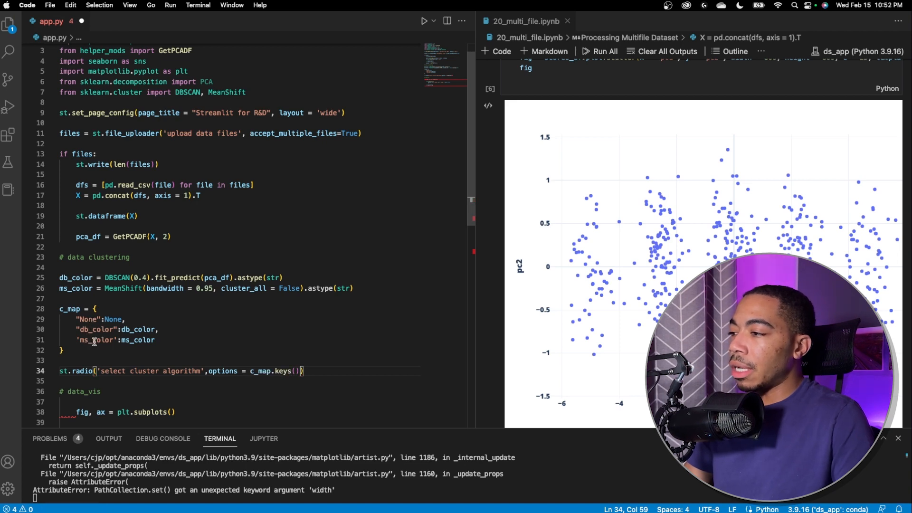
# Store the radio choice as color_ and set the scatterplot hue = c_map(color_), then save
pyautogui.scroll(-3)
pyautogui.write("pca_df, x = 'comp1', y = 'comp2',")
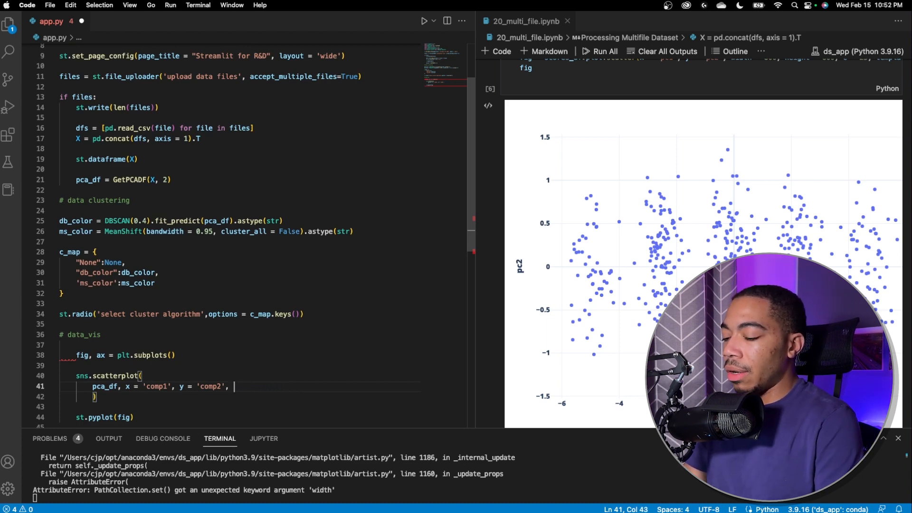
pyautogui.write('hue =')
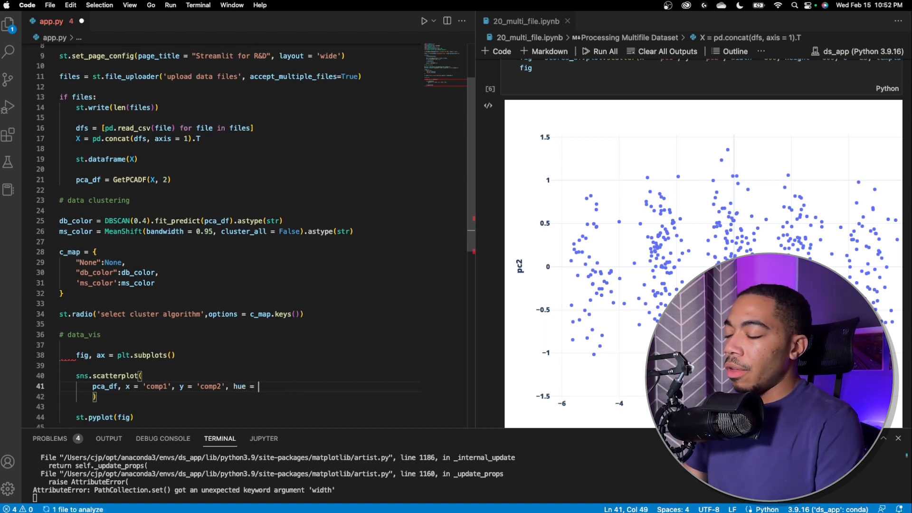
pyautogui.write('ma')
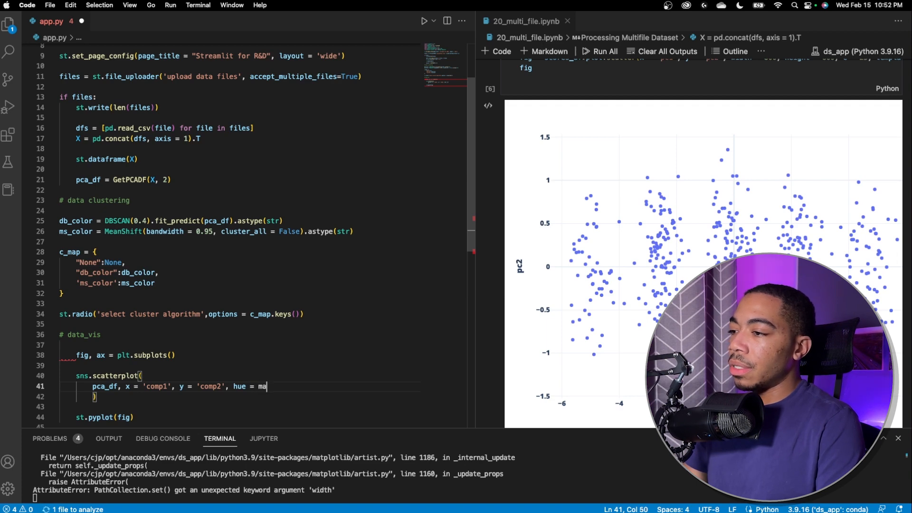
pyautogui.write('c_map()')
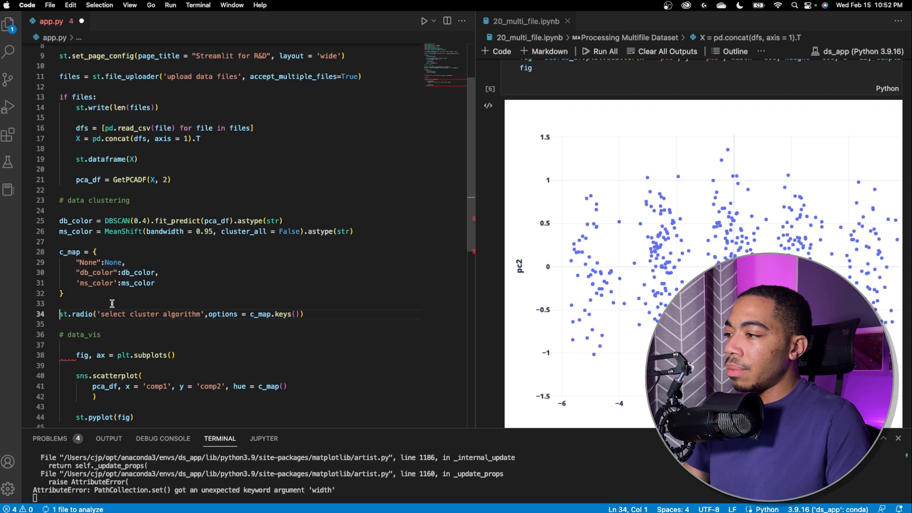
pyautogui.write('color_ =')
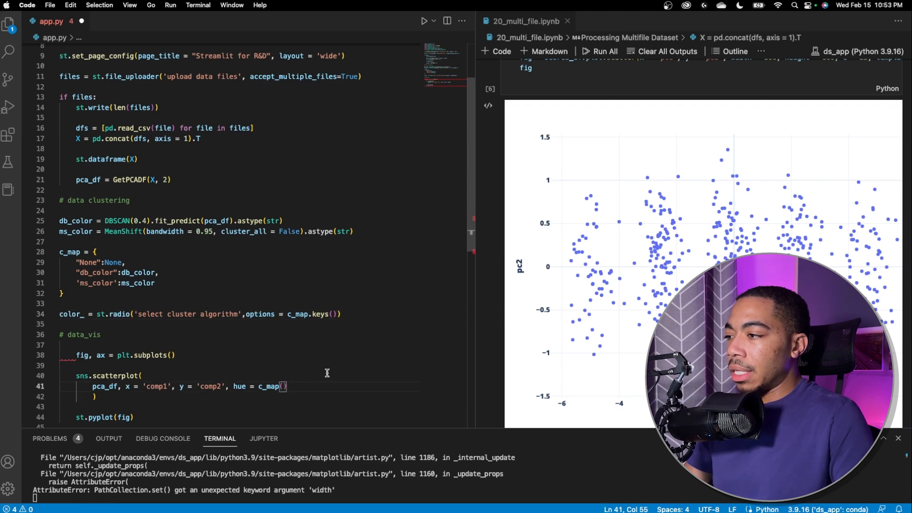
pyautogui.write('color_')
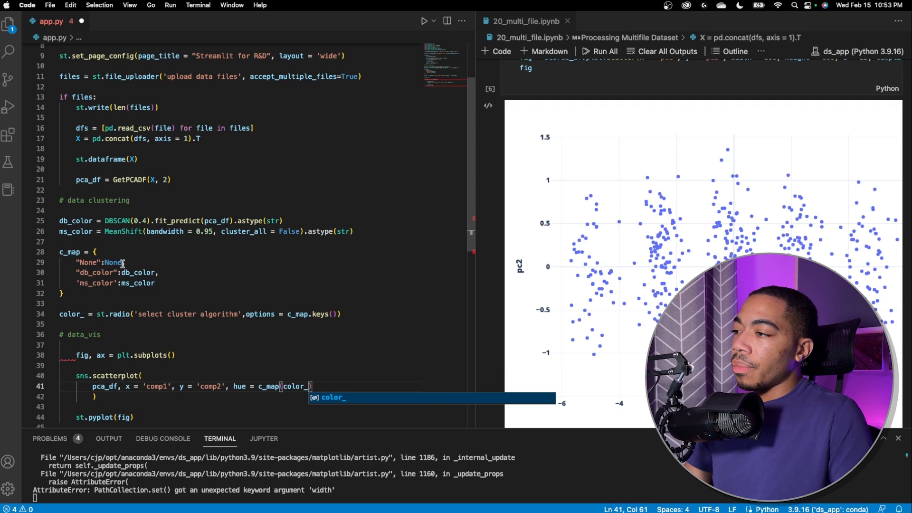
pyautogui.moveTo(121, 219)
pyautogui.write(']')
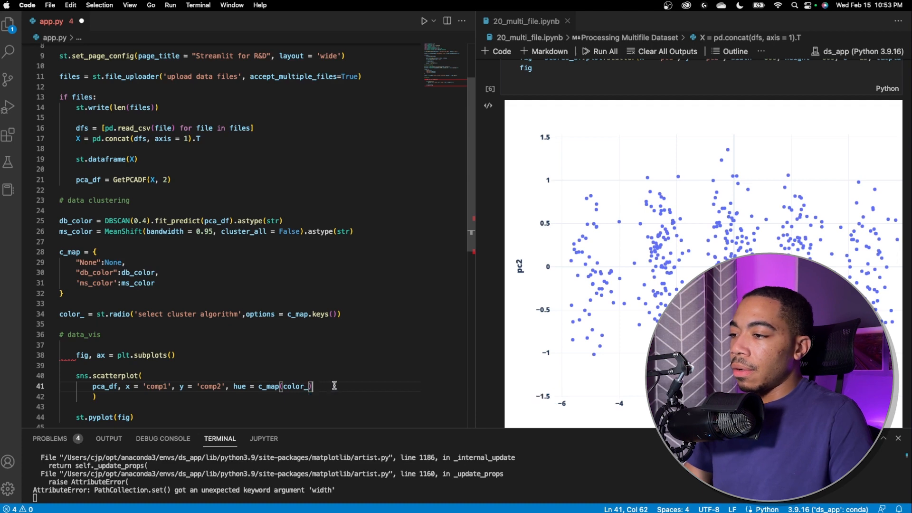
pyautogui.scroll(-3)
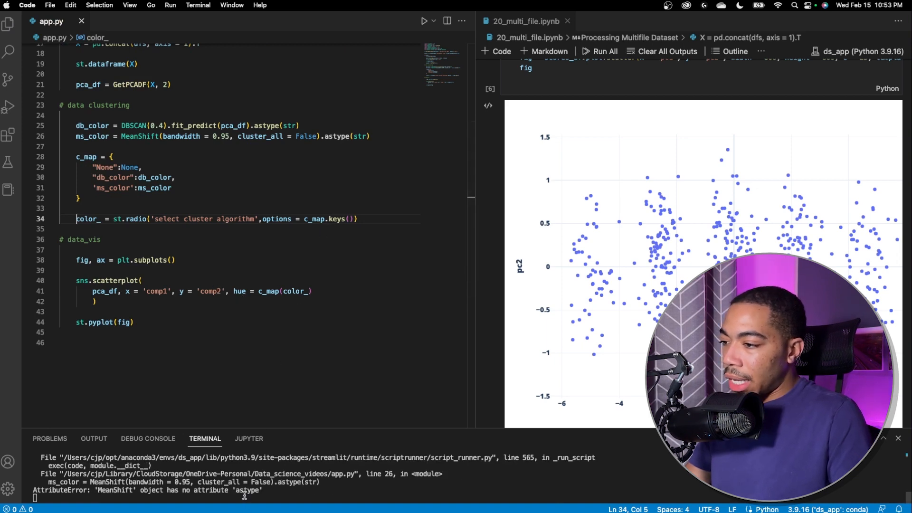
pyautogui.moveTo(295, 154)
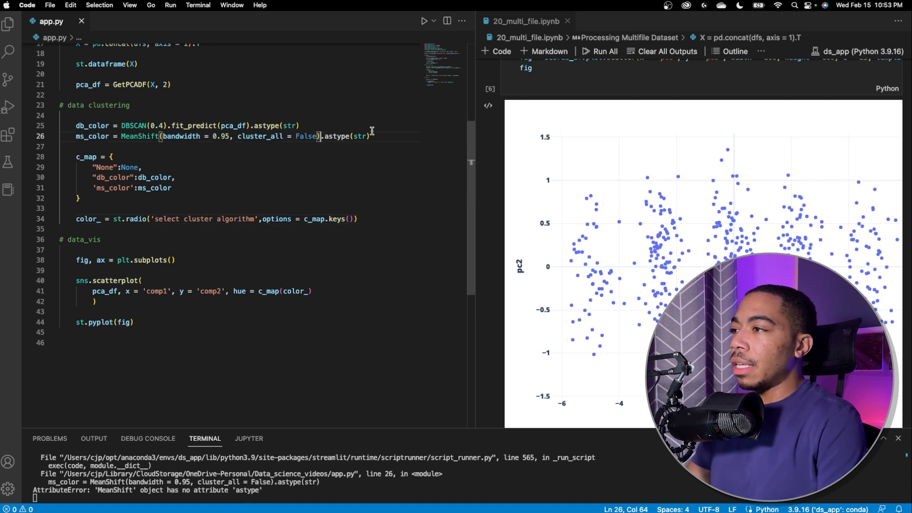
# Insert .fit_predict(pca_df) before .astype(str) on the MeanShift line
pyautogui.write('fit_pred')
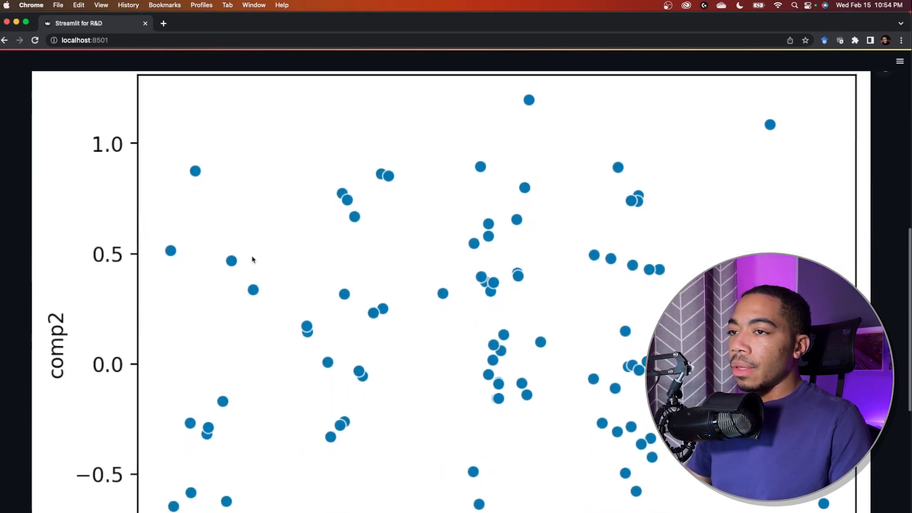
# Select the db_color radio option so the scatter plot is coloured by DBSCAN clusters
pyautogui.scroll(-3)
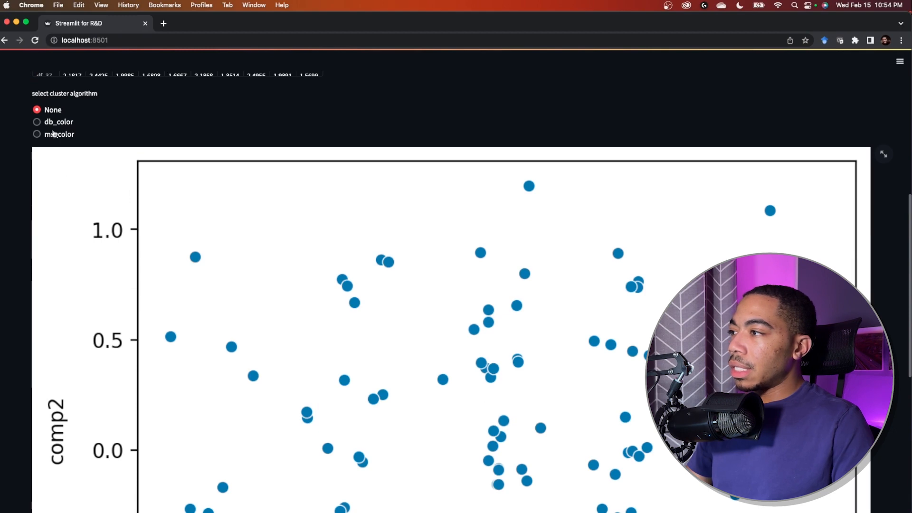
pyautogui.click(37, 122)
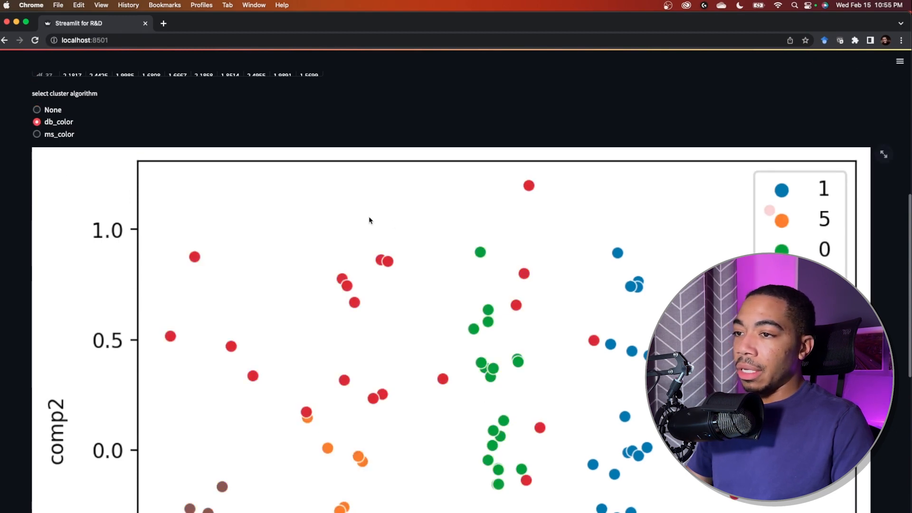
pyautogui.scroll(-3)
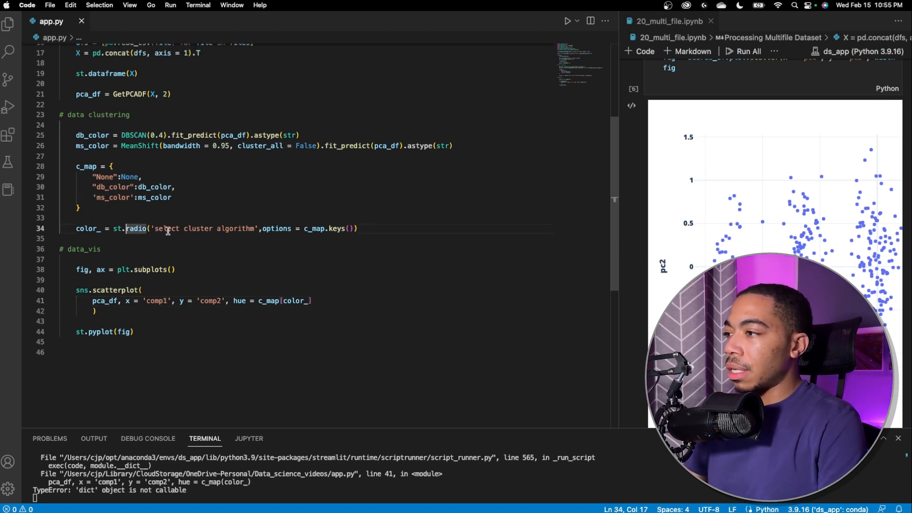
# Switch the cluster-algorithm radio to st.sidebar.radio and save app.py
pyautogui.write('sidebar')
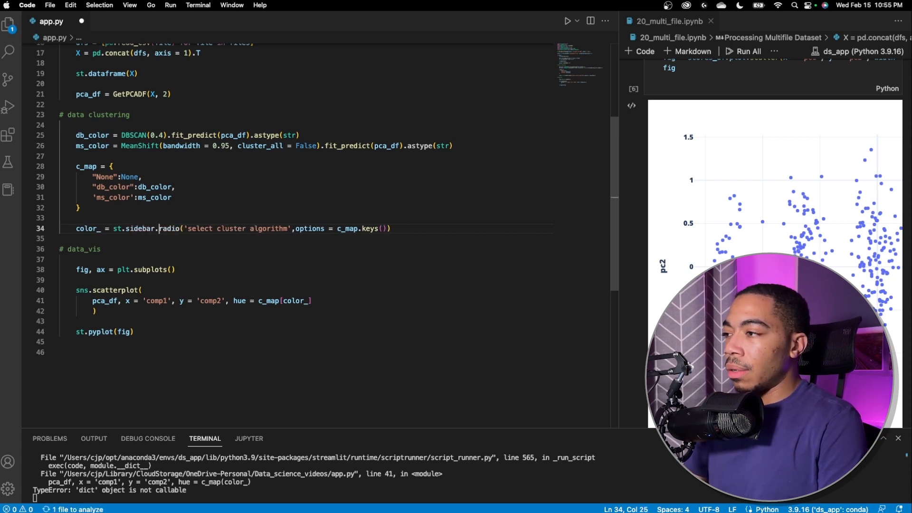
pyautogui.click(159, 229)
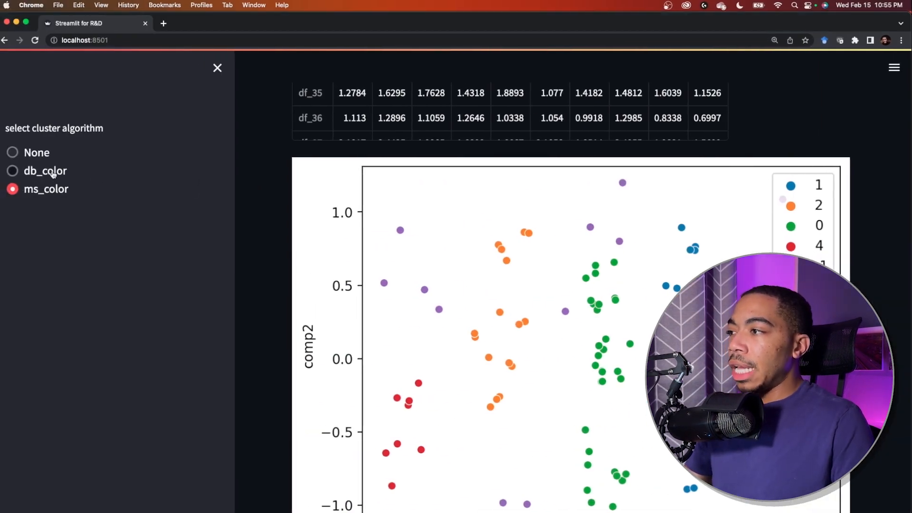
# Colour the scatter plot by db_color, then ms_color, then back to db_color from the sidebar
pyautogui.click(12, 170)
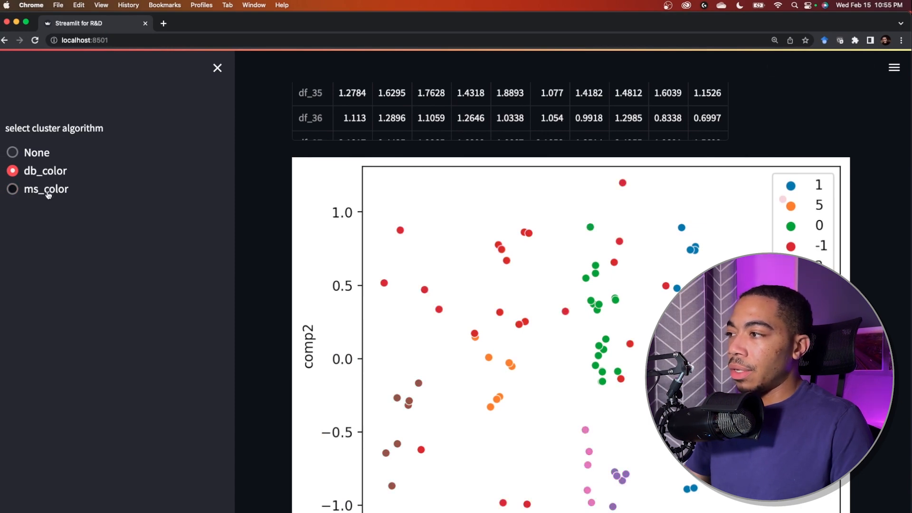
pyautogui.click(12, 188)
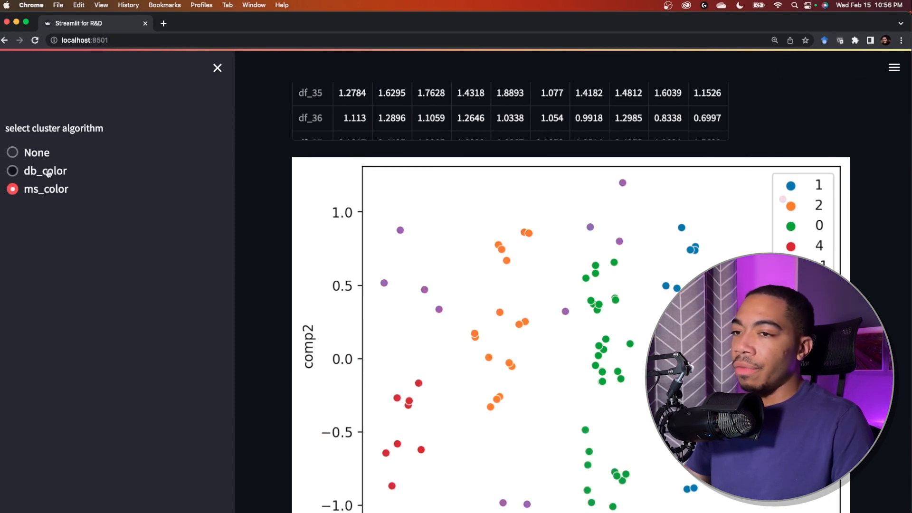
pyautogui.click(12, 170)
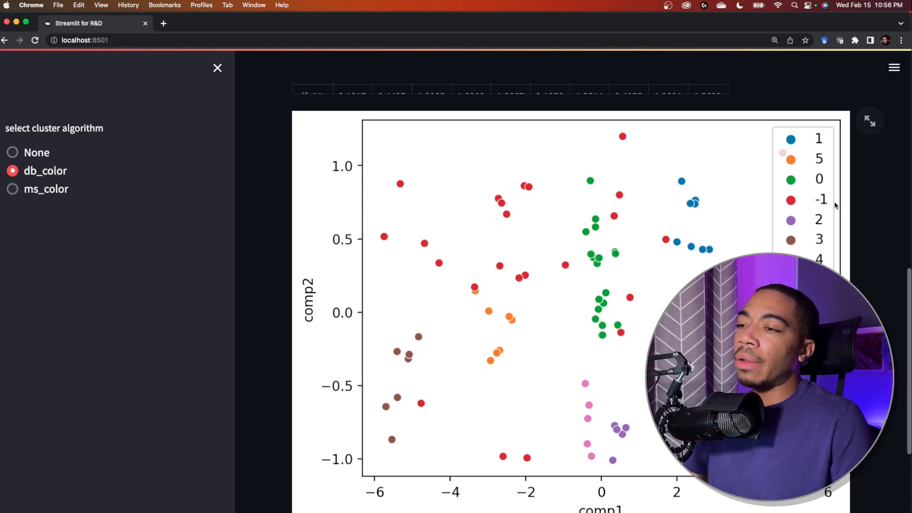
pyautogui.moveTo(222, 175)
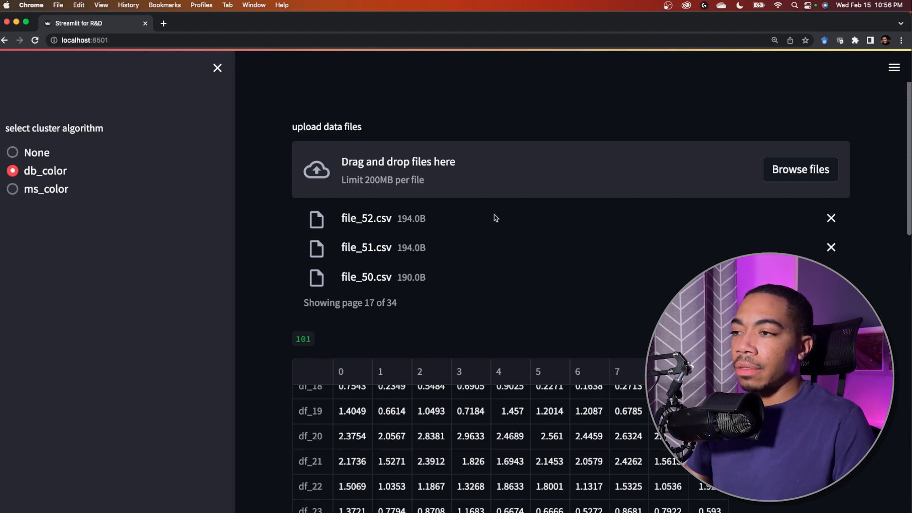
# Upload the remaining CSV files, bringing the app to 601 files, and view the DBSCAN-coloured plot
pyautogui.click(801, 170)
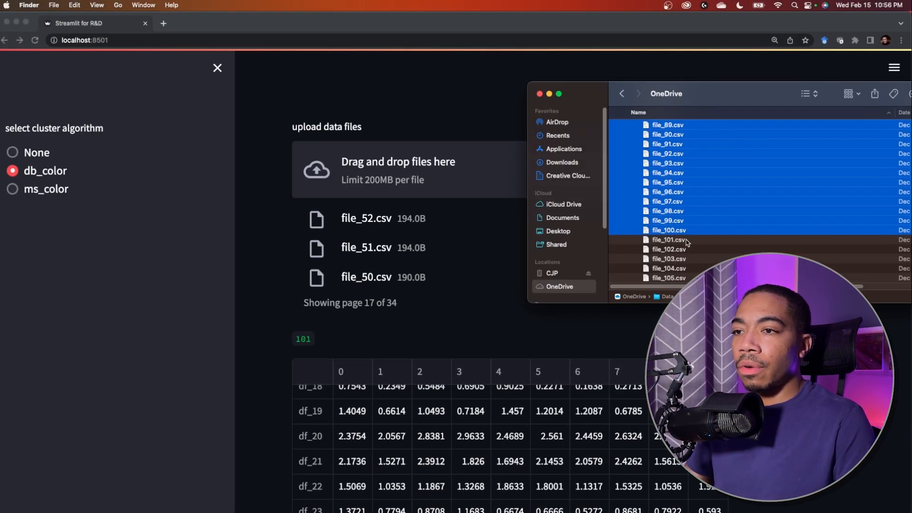
pyautogui.scroll(-3)
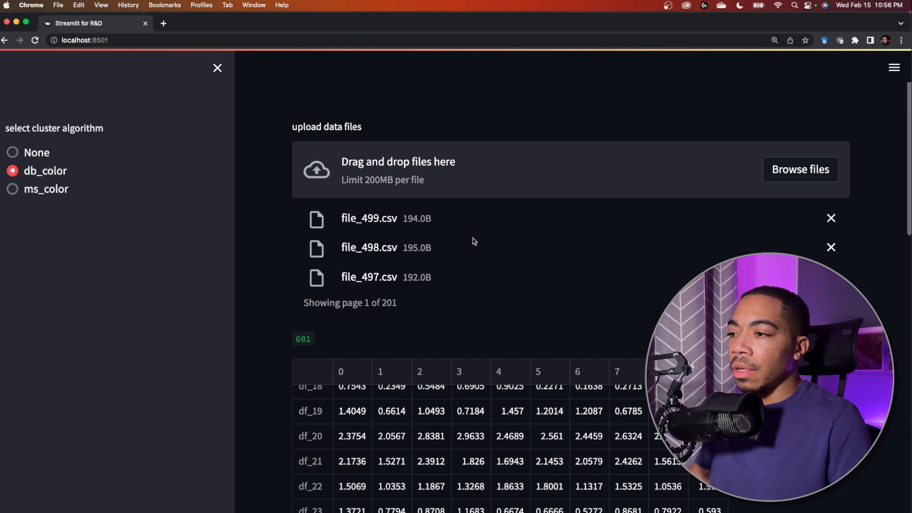
pyautogui.scroll(-3)
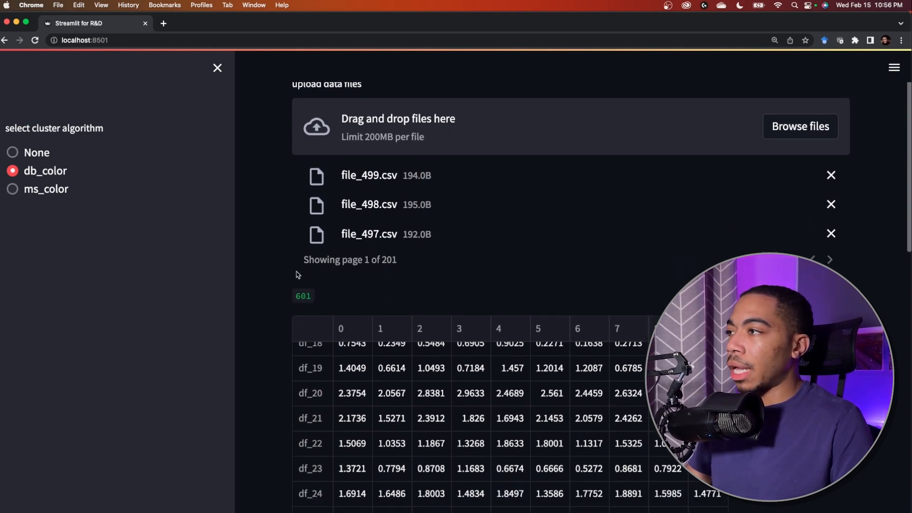
pyautogui.scroll(-3)
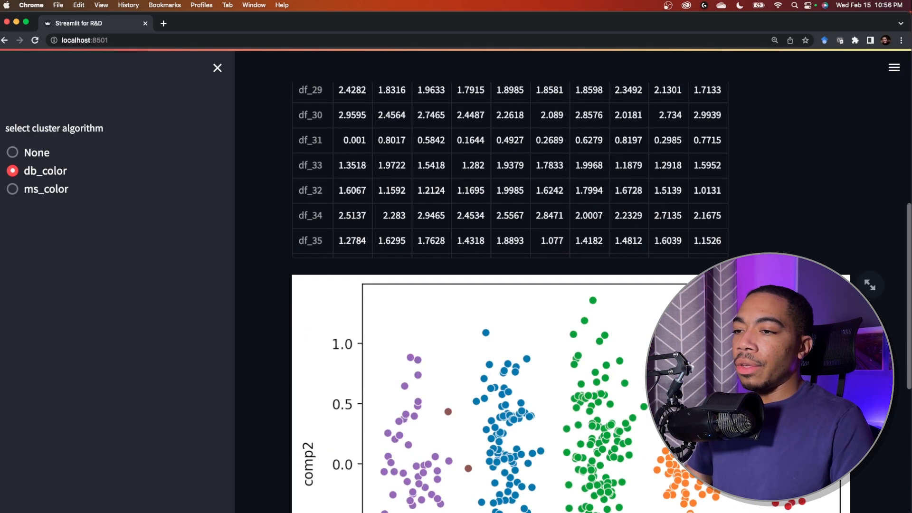
pyautogui.scroll(-3)
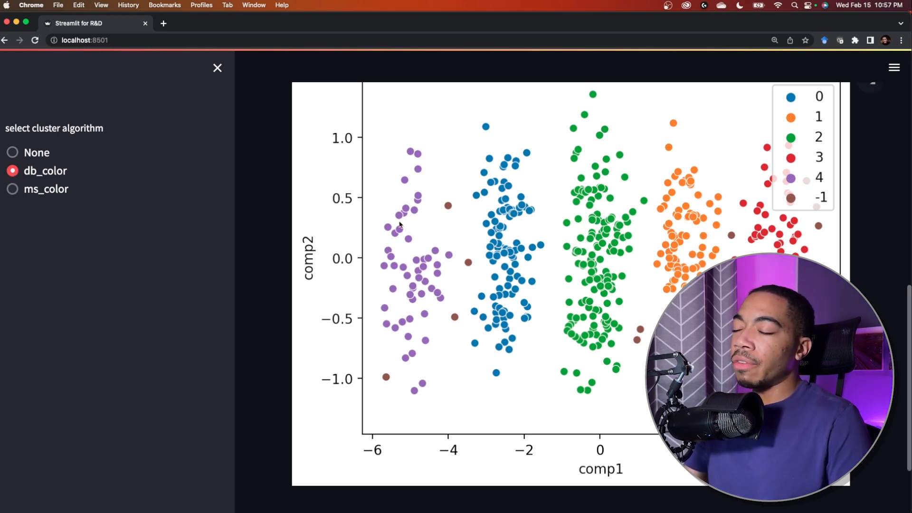
pyautogui.moveTo(456, 187)
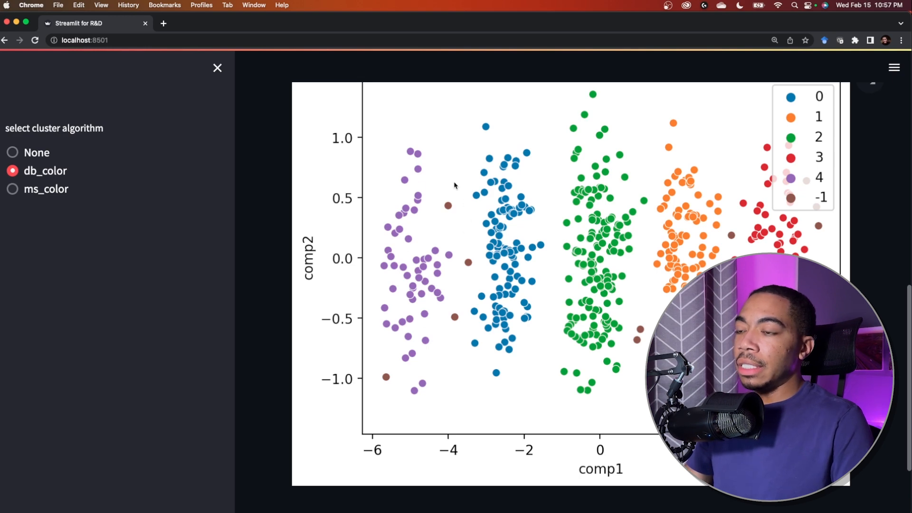
# Recolour the 601-file scatter plot by the ms_color MeanShift clusters from the sidebar
pyautogui.click(12, 189)
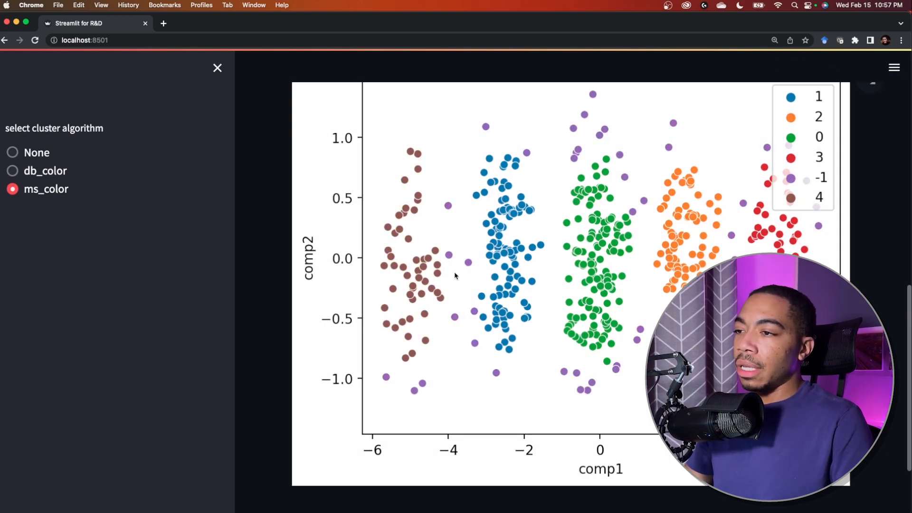
pyautogui.moveTo(456, 244)
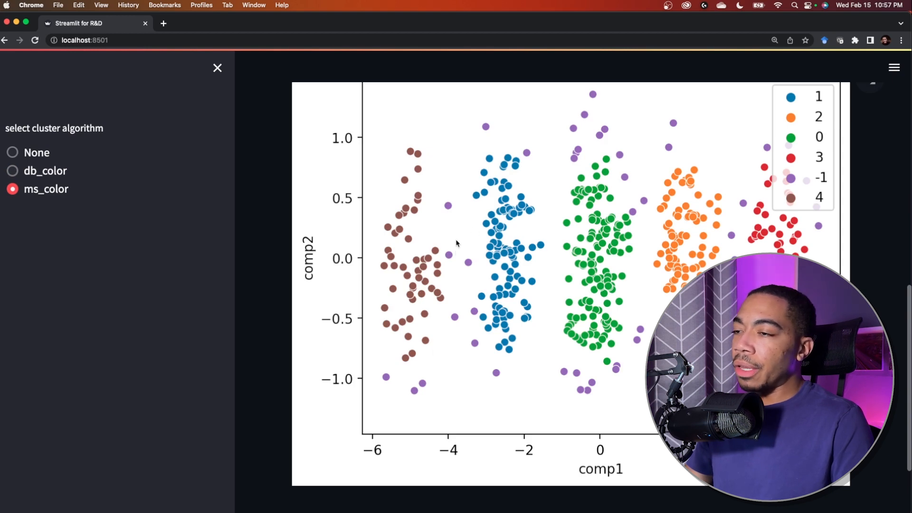
pyautogui.moveTo(633, 170)
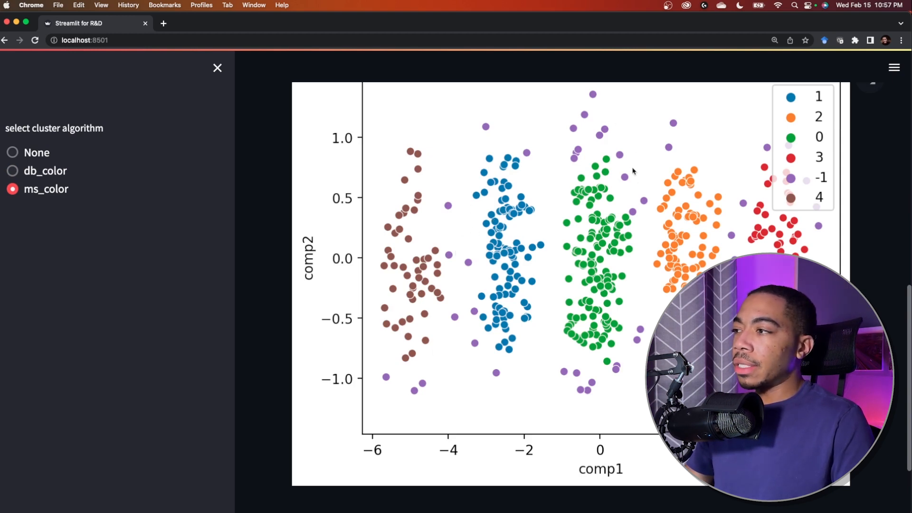
pyautogui.moveTo(640, 325)
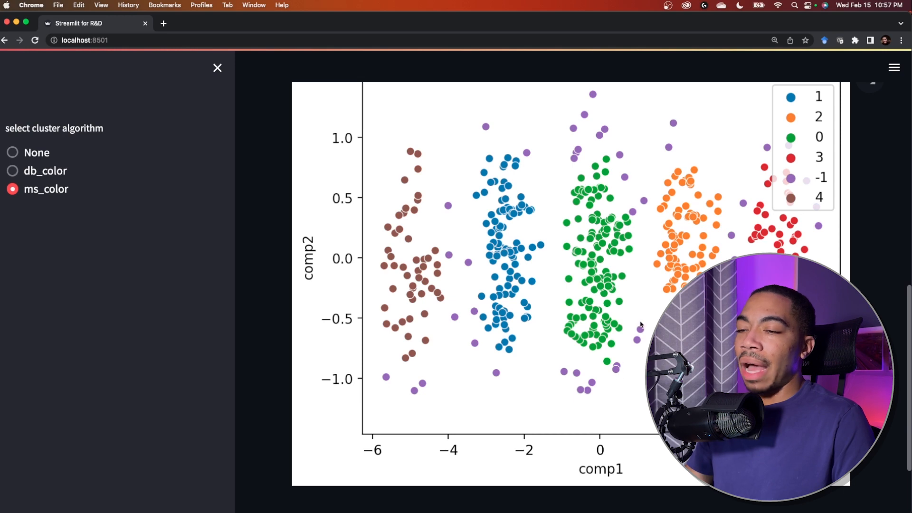
pyautogui.moveTo(181, 152)
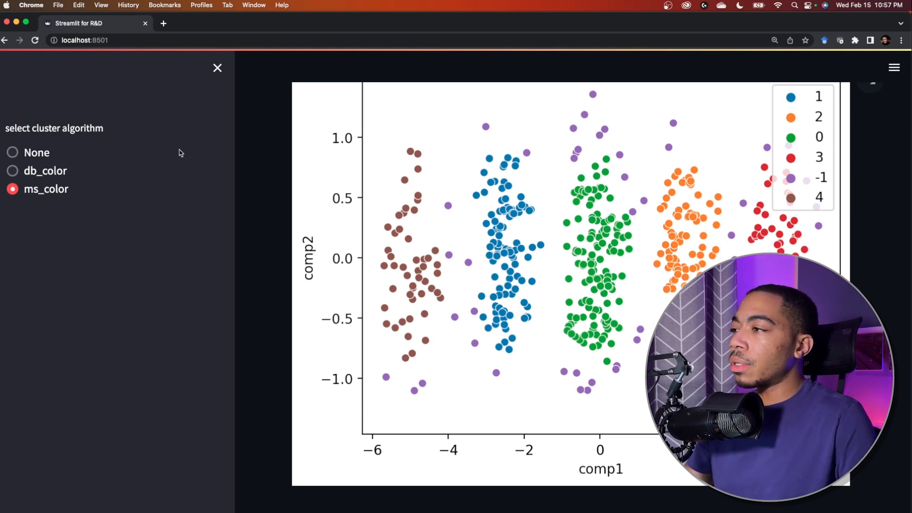
pyautogui.click(12, 152)
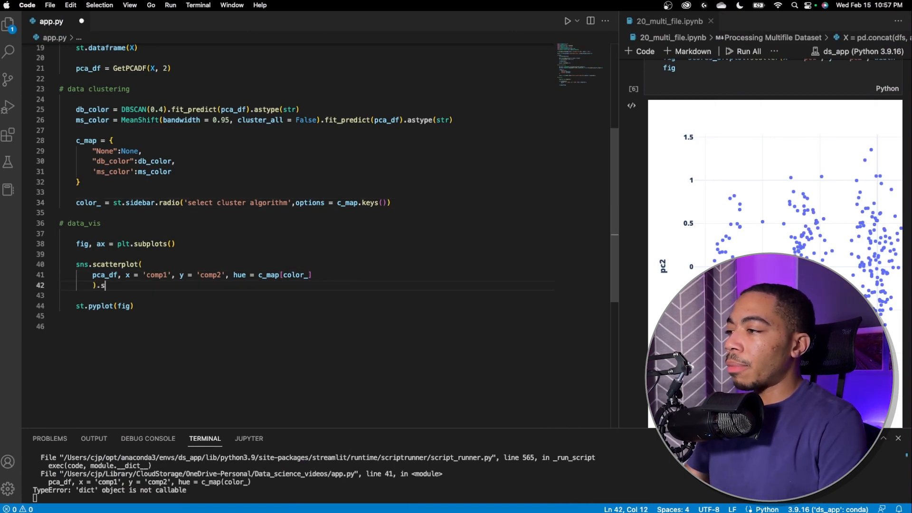
# Append .set(title = f'The plot is colored by {color_} algorithm') to the sns.scatterplot call
pyautogui.write('et()')
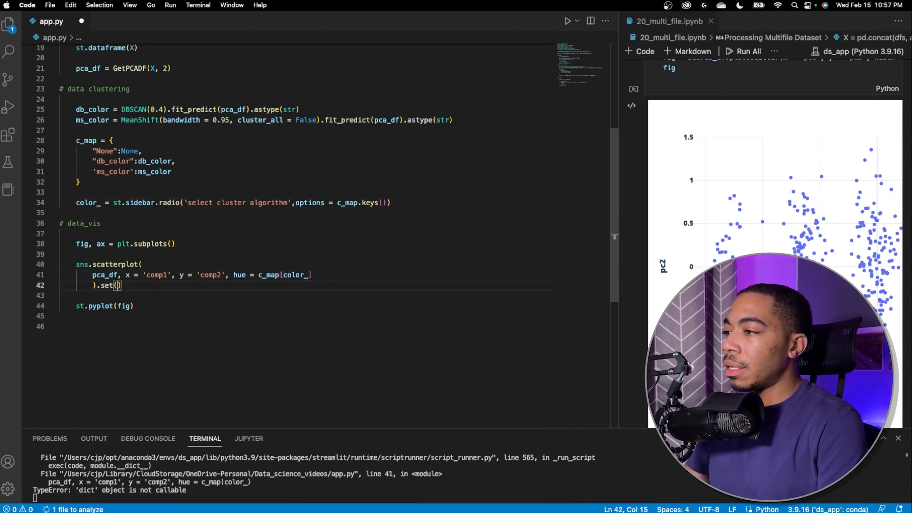
pyautogui.write('title =')
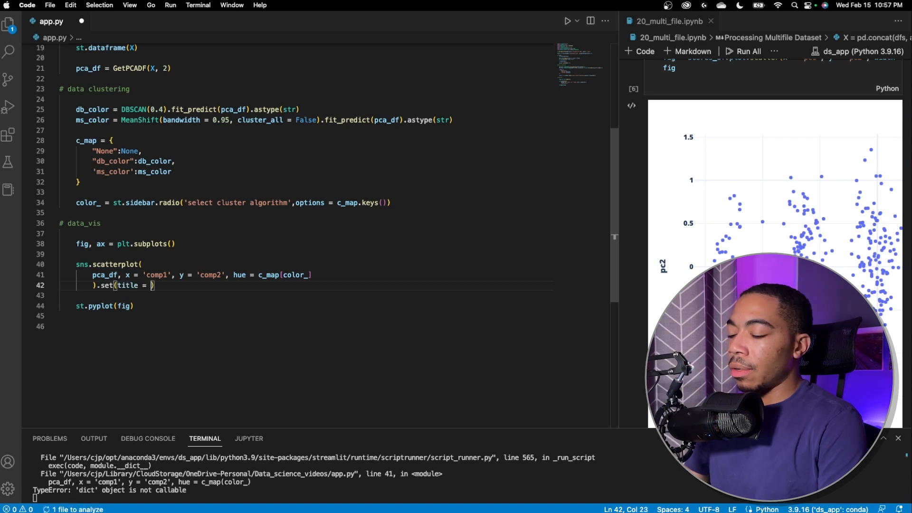
pyautogui.write("f''")
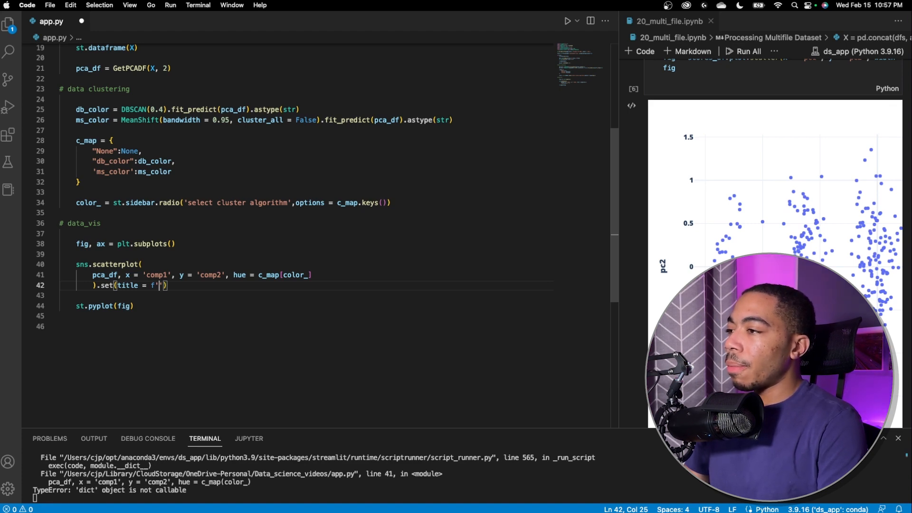
pyautogui.write('The pl')
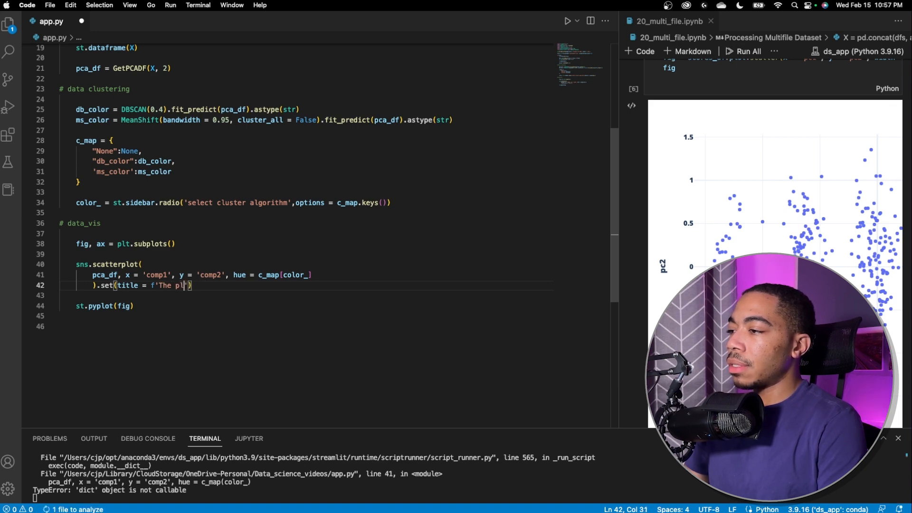
pyautogui.write('is colored')
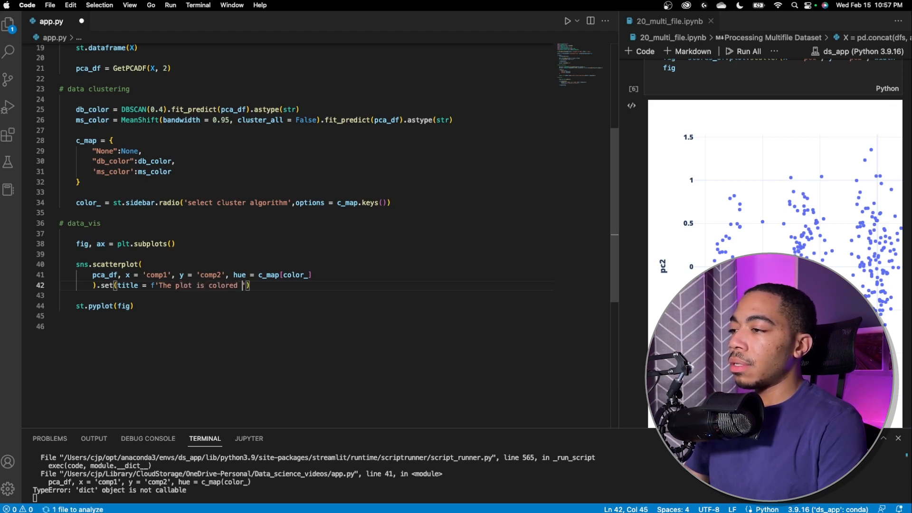
pyautogui.write('by')
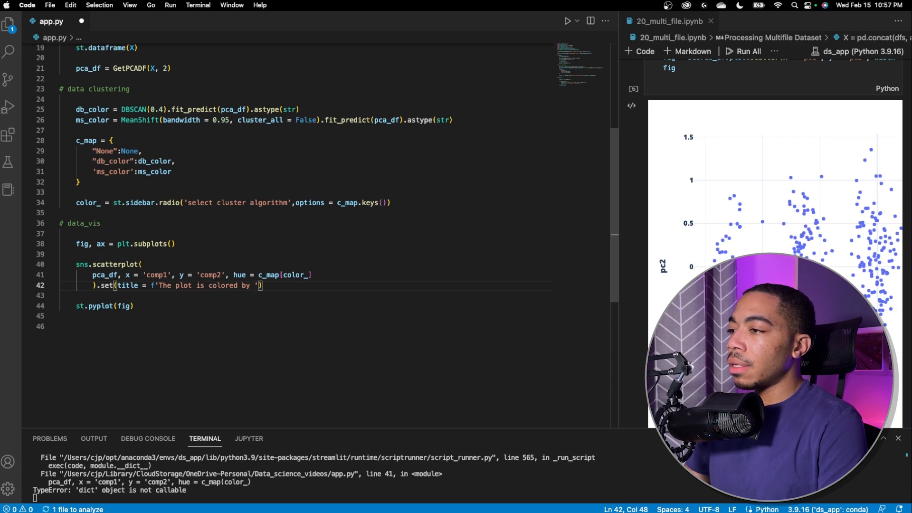
pyautogui.write('{')
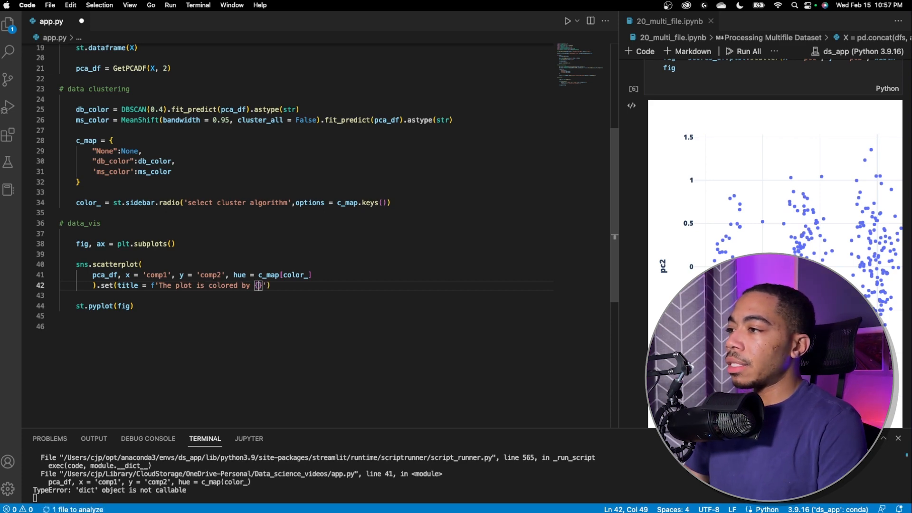
pyautogui.write('color_')
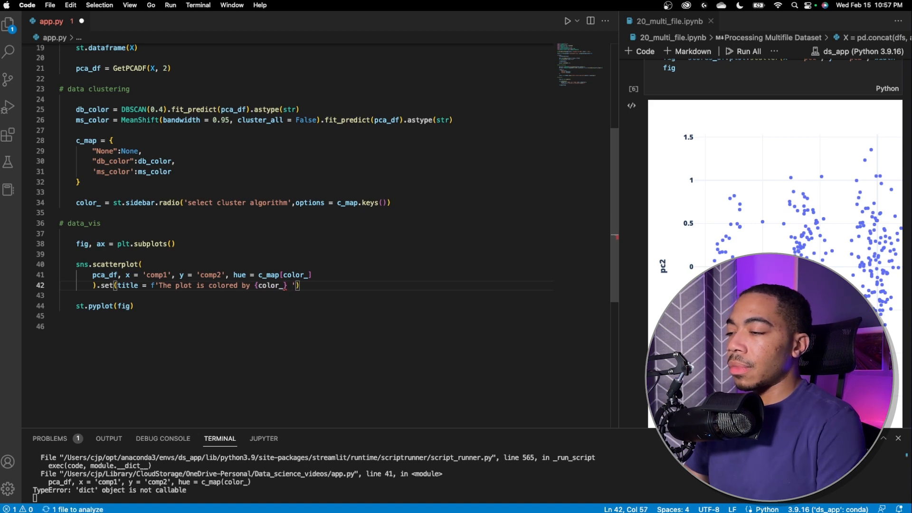
pyautogui.write('algorith')
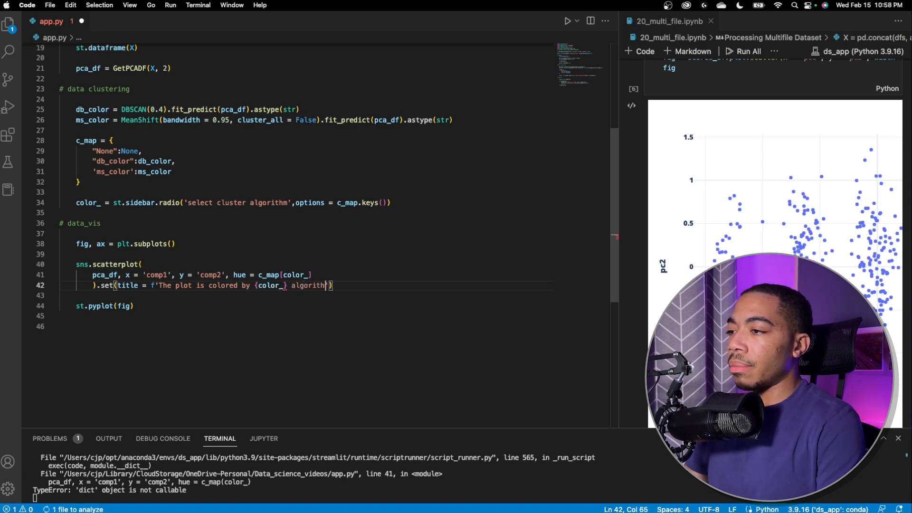
pyautogui.write("'")
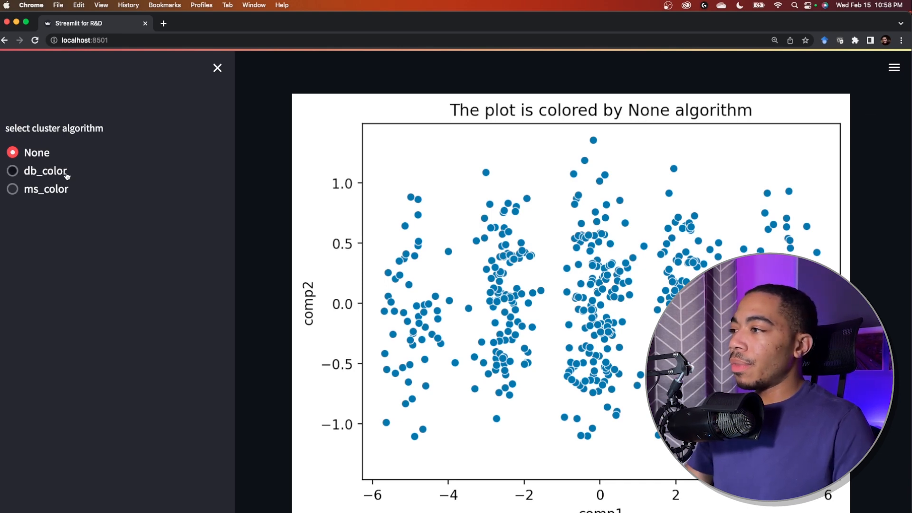
# Choose db_color, ms_color, then db_color, confirming the title reads 'The plot is colored by db_color algorithm'
pyautogui.click(12, 170)
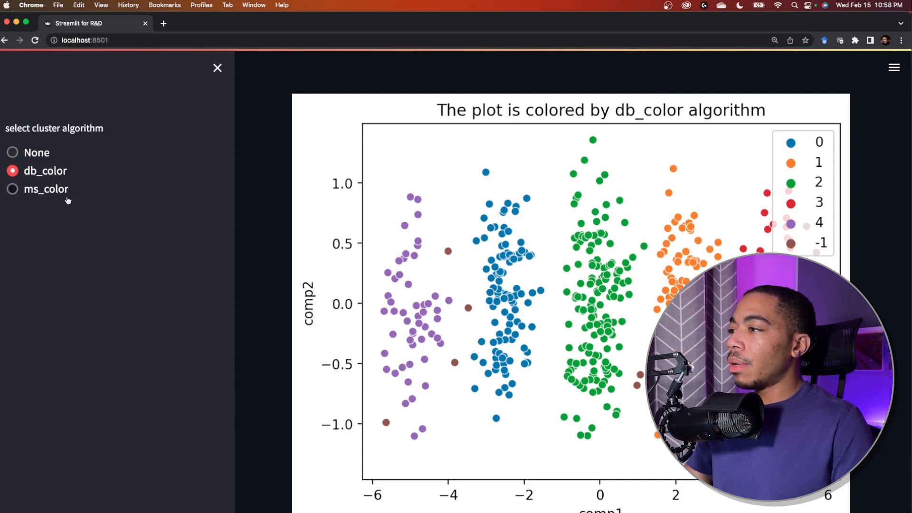
pyautogui.click(12, 188)
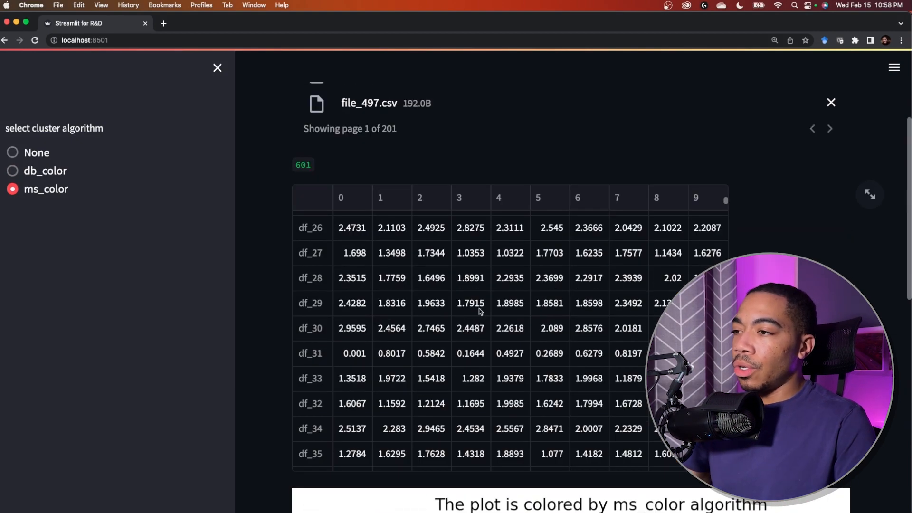
pyautogui.click(12, 170)
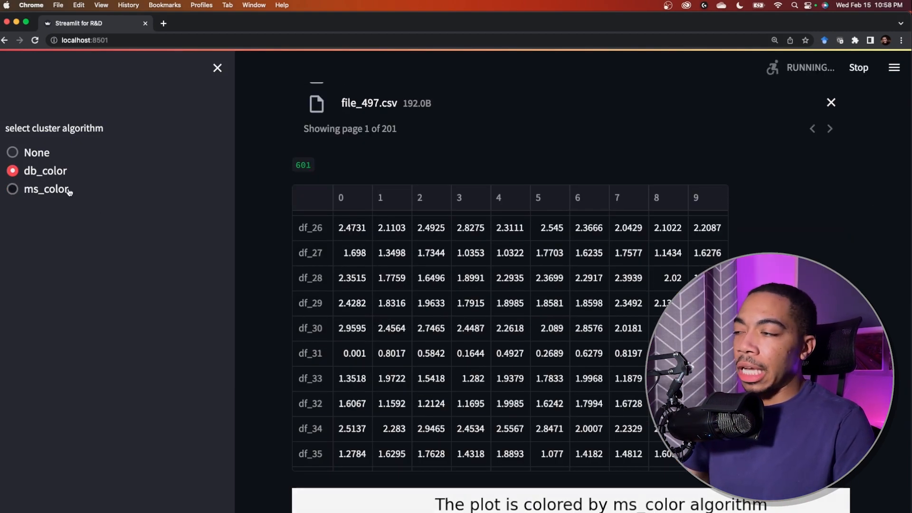
pyautogui.scroll(-3)
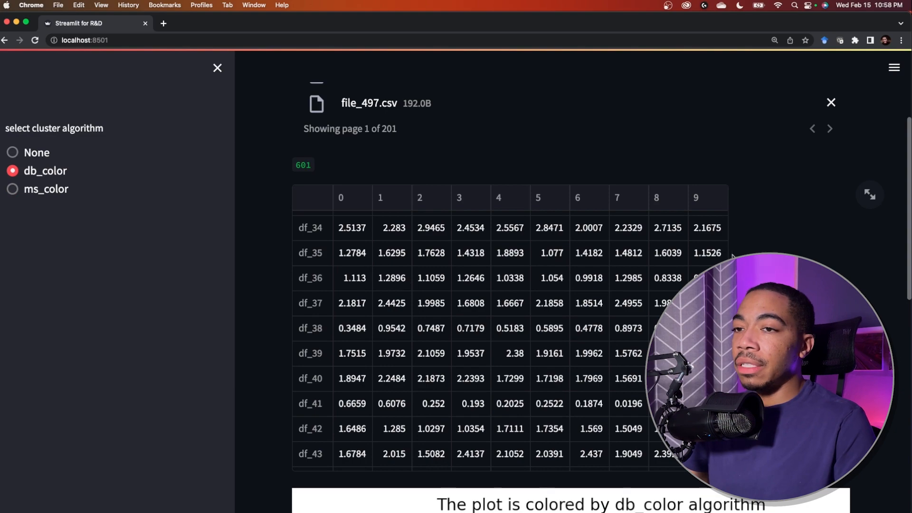